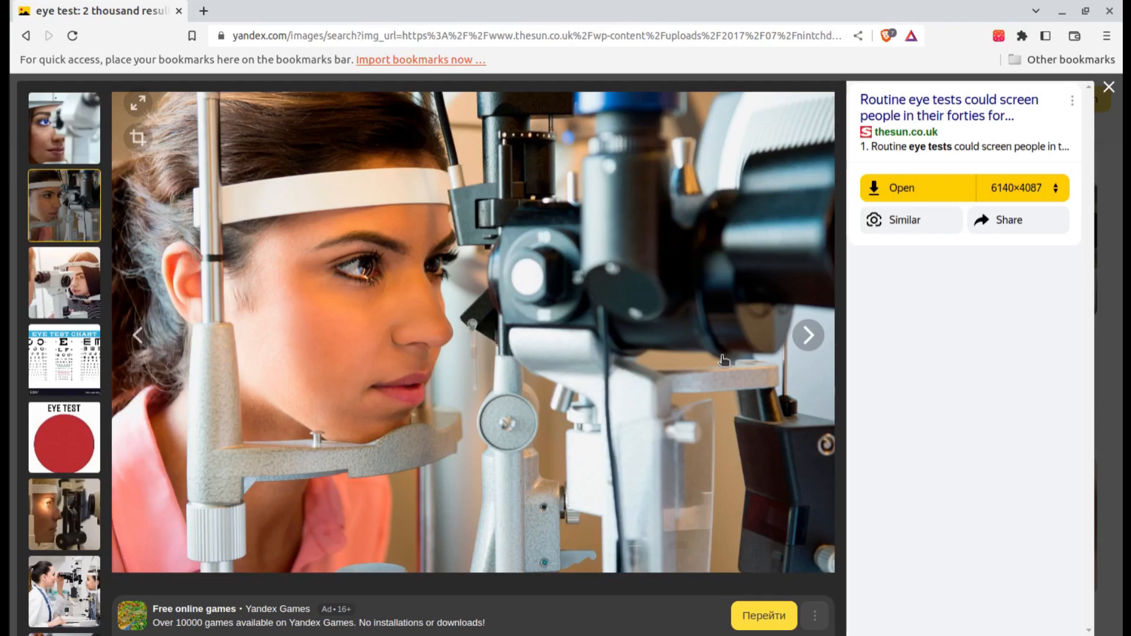
{"action": "mouse_move", "coordinate": [808, 350]}
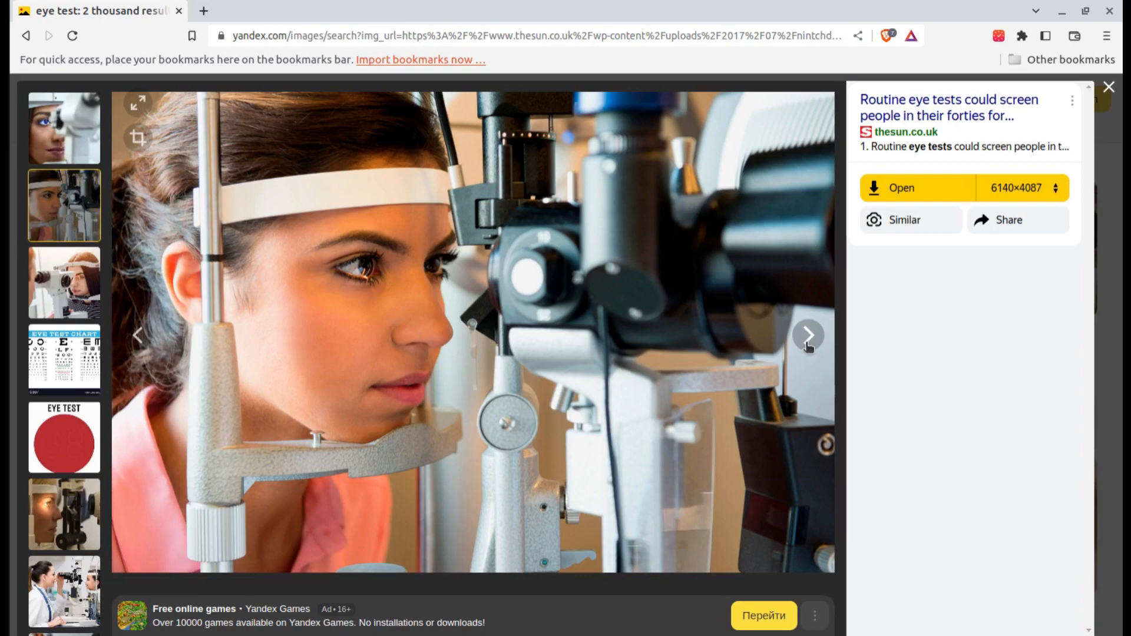
Step through four Yandex eye-exam photos to the man having a visual field test
{"action": "left_click", "coordinate": [807, 334]}
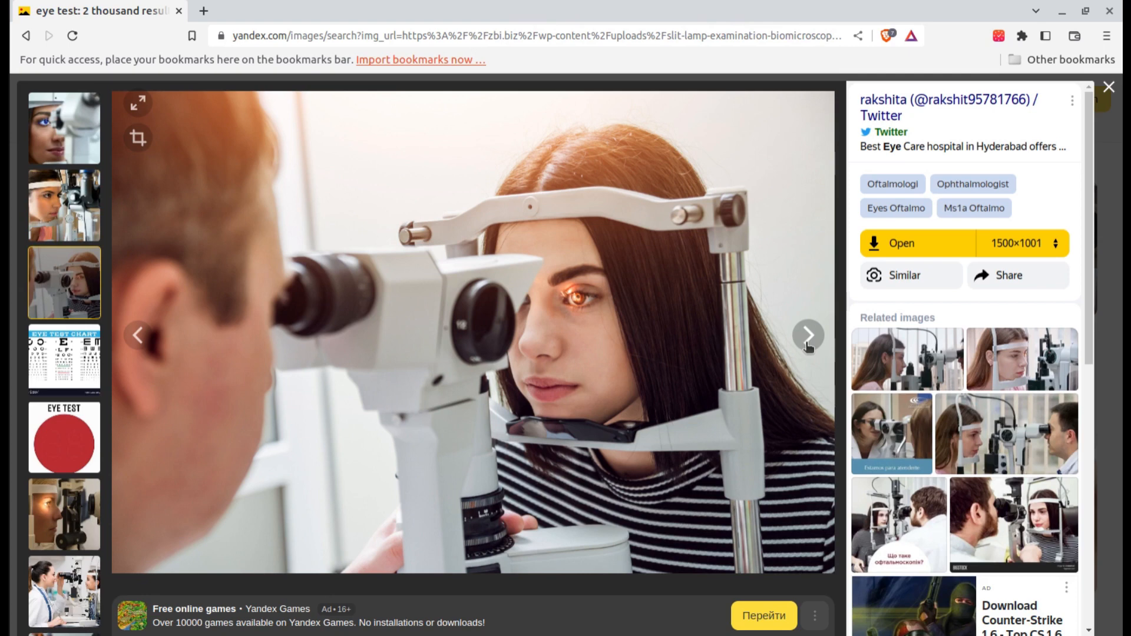
{"action": "left_click", "coordinate": [64, 359]}
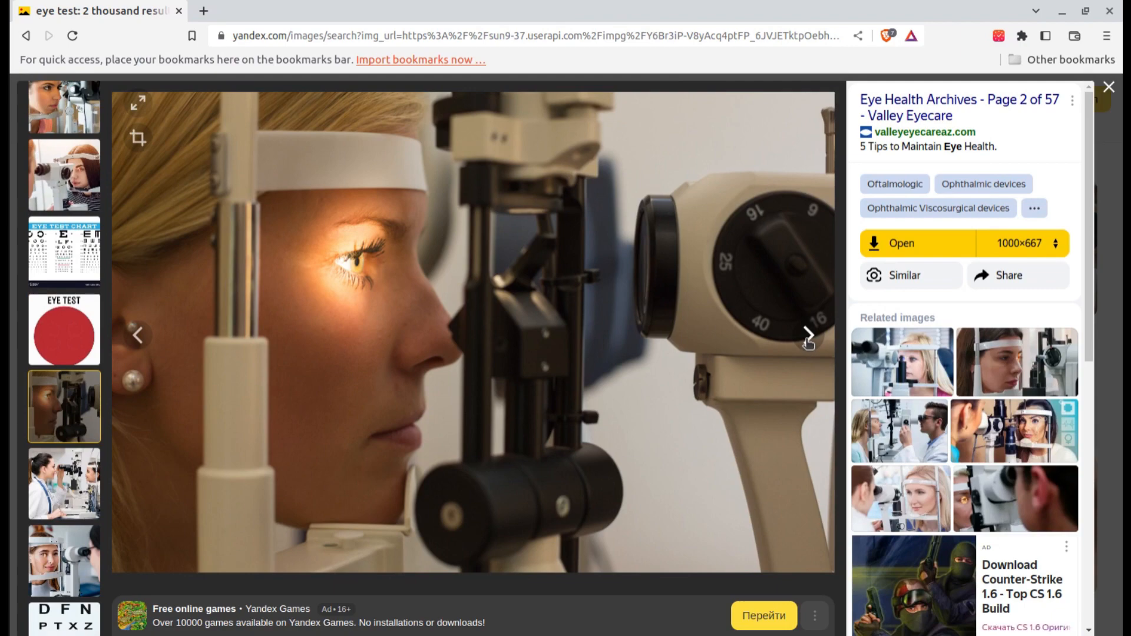
{"action": "left_click", "coordinate": [808, 335]}
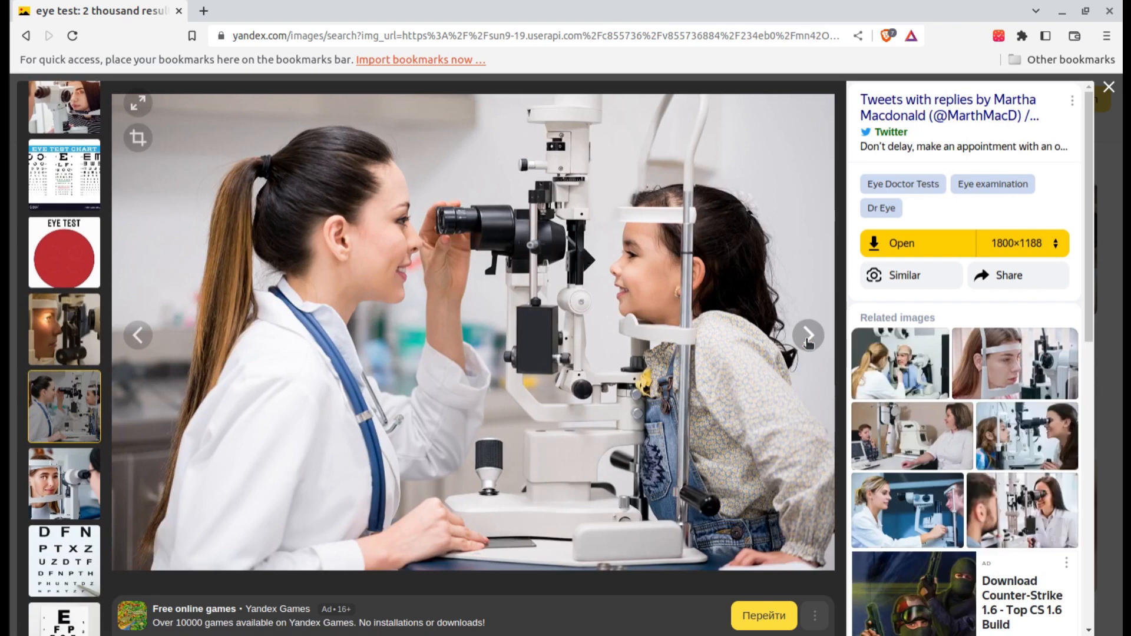
{"action": "left_click", "coordinate": [808, 335]}
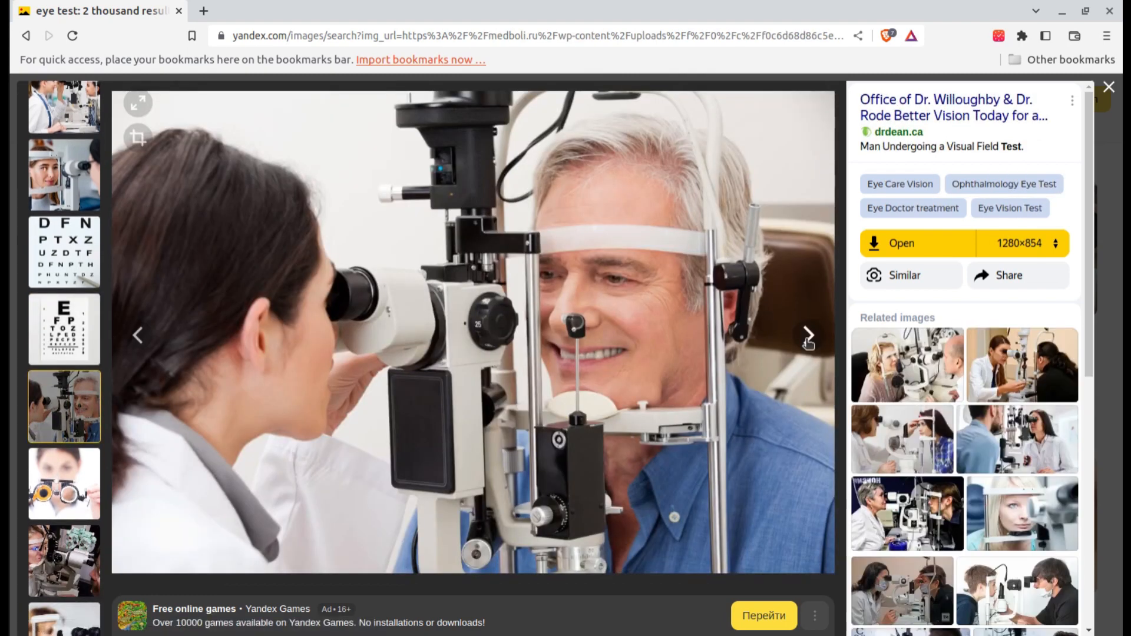
Advance through four more Yandex eye-test images to the tumbling-E acuity chart
{"action": "left_click", "coordinate": [808, 336]}
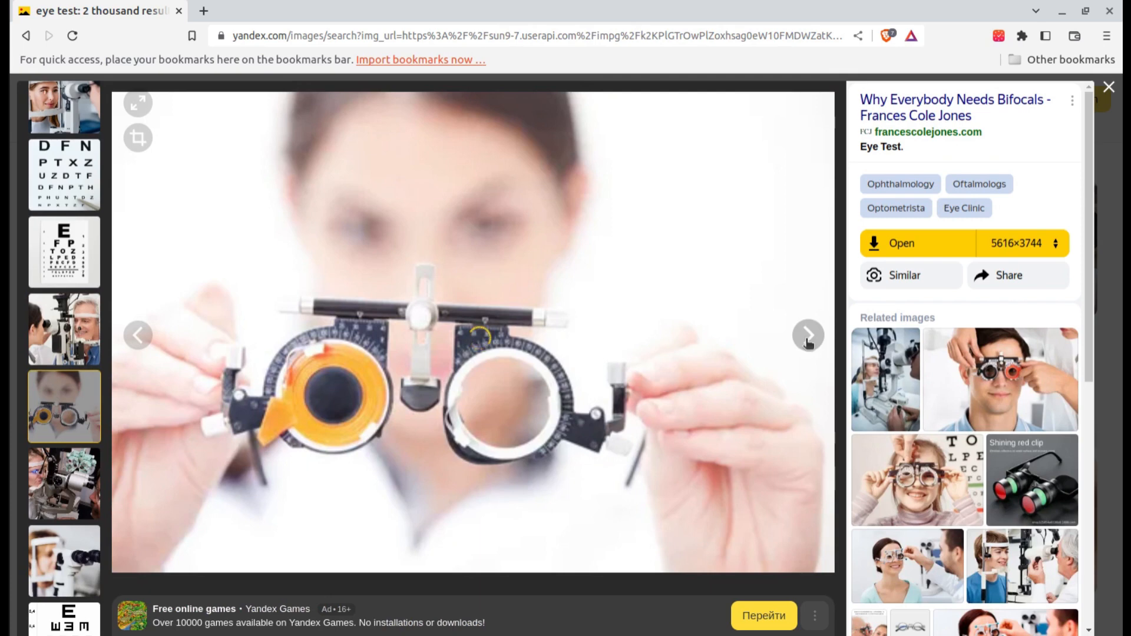
{"action": "left_click", "coordinate": [1057, 243]}
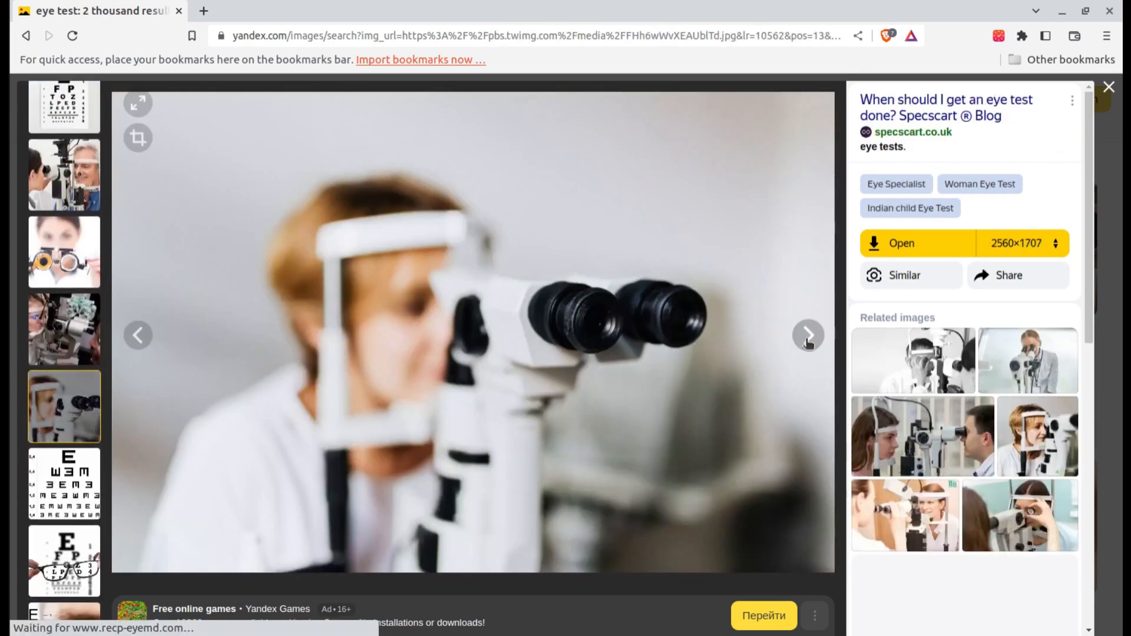
{"action": "left_click", "coordinate": [808, 335]}
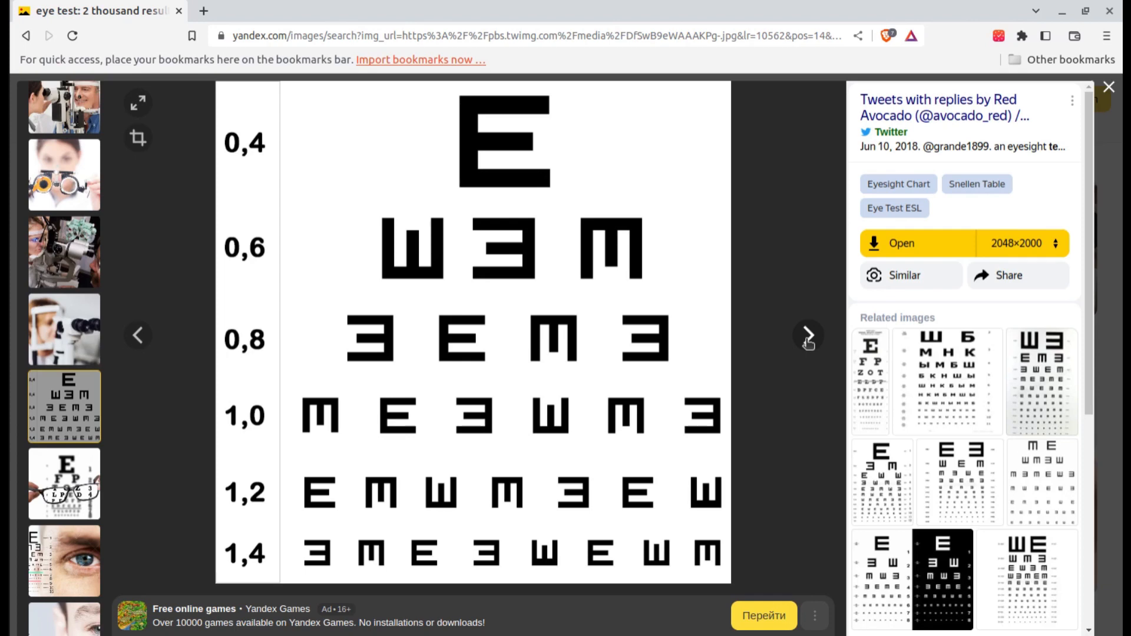
{"action": "left_click", "coordinate": [808, 335]}
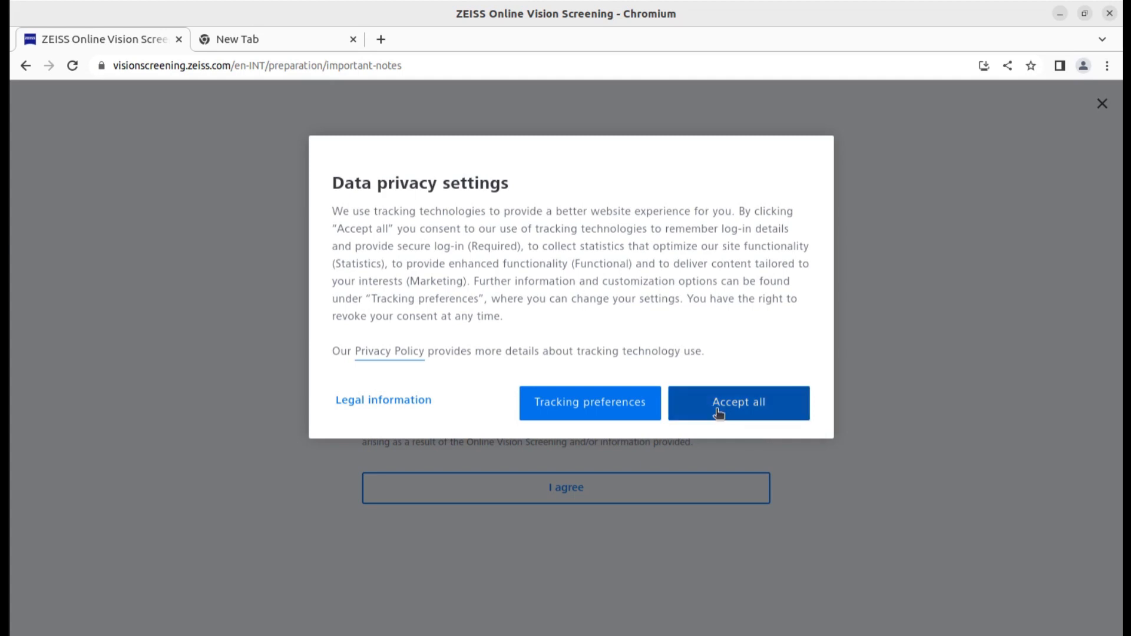
Choose 'Accept all' in the ZEISS Data privacy settings dialog
{"action": "left_click", "coordinate": [737, 403]}
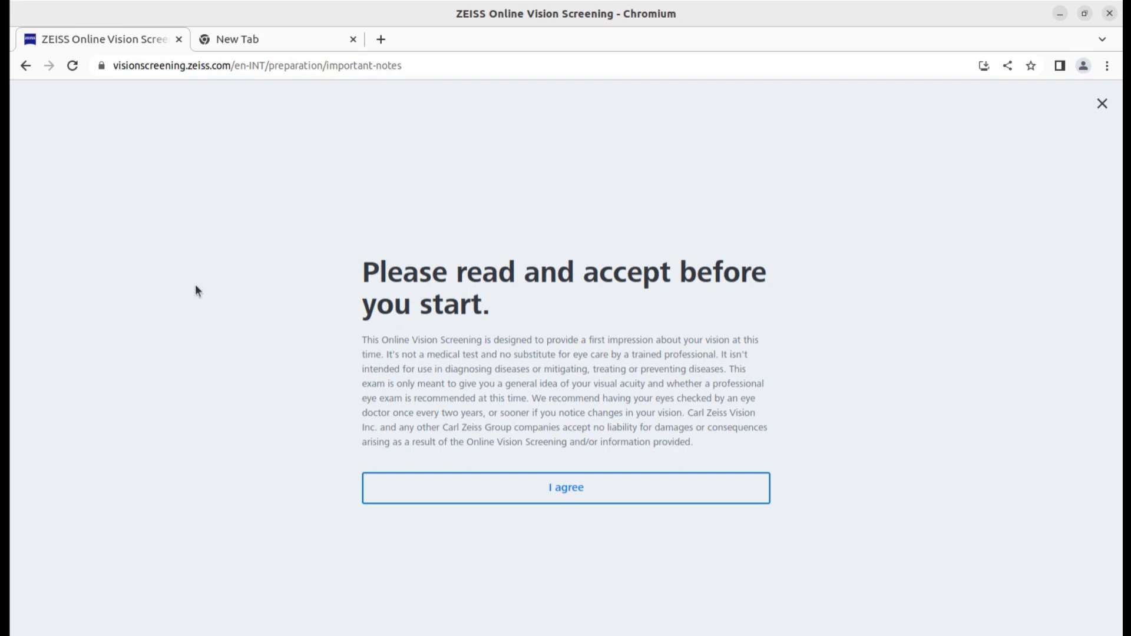
{"action": "mouse_move", "coordinate": [201, 265]}
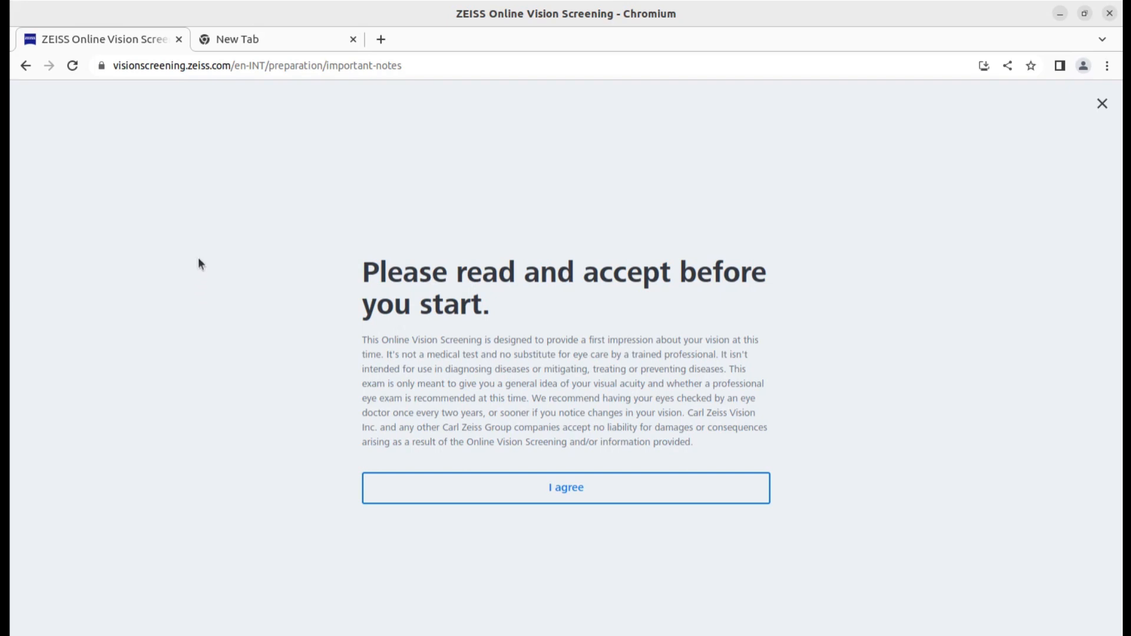
{"action": "mouse_move", "coordinate": [209, 269]}
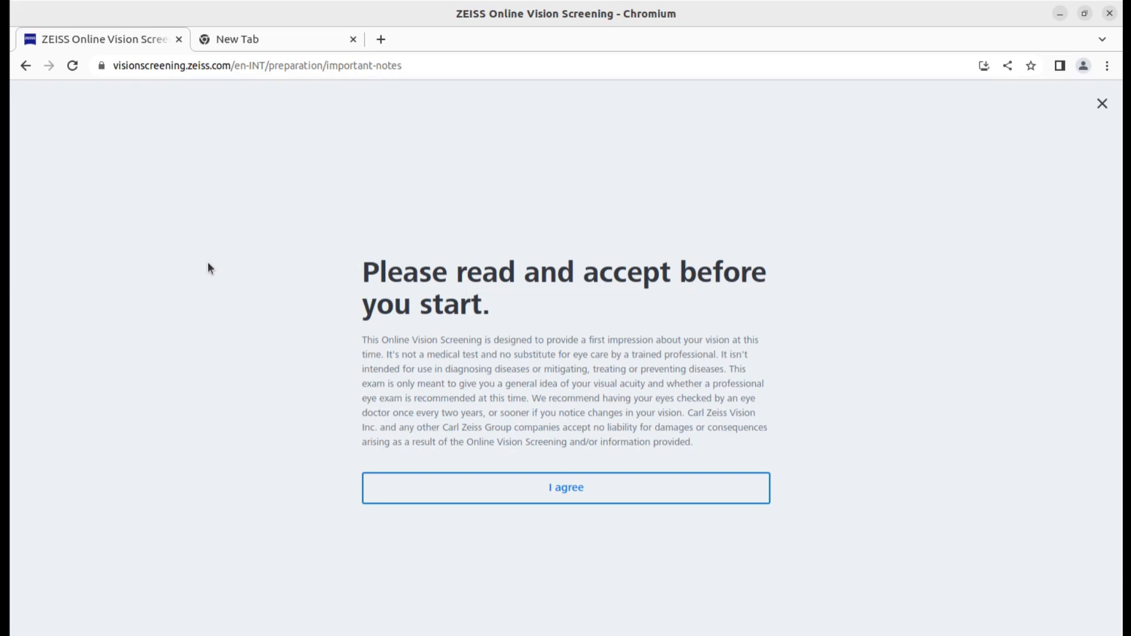
{"action": "mouse_move", "coordinate": [252, 279]}
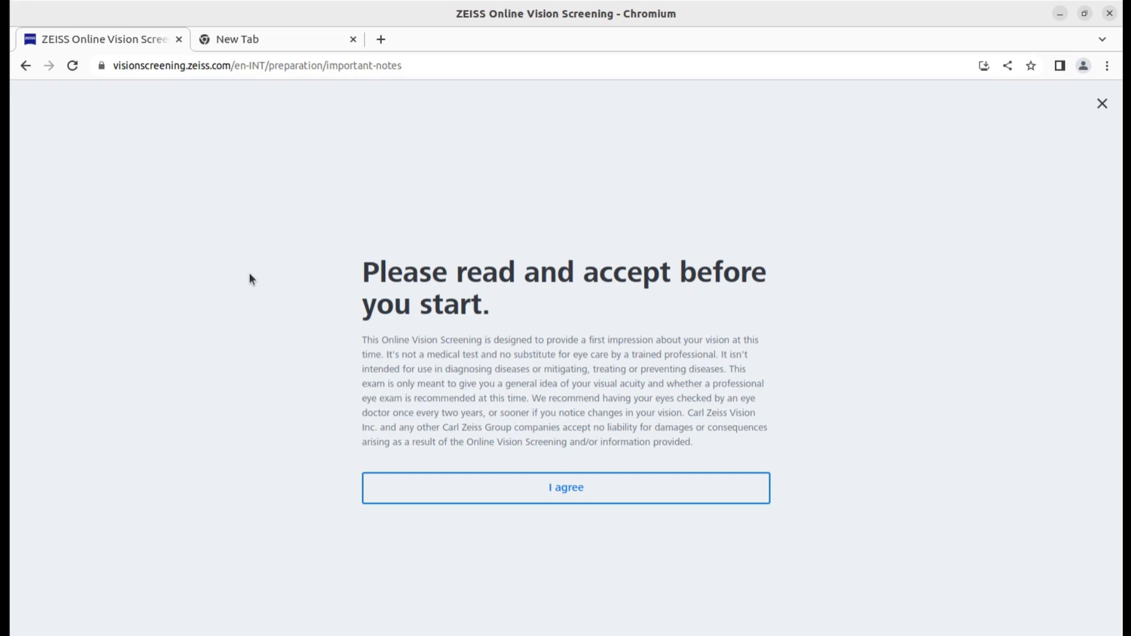
{"action": "mouse_move", "coordinate": [326, 336]}
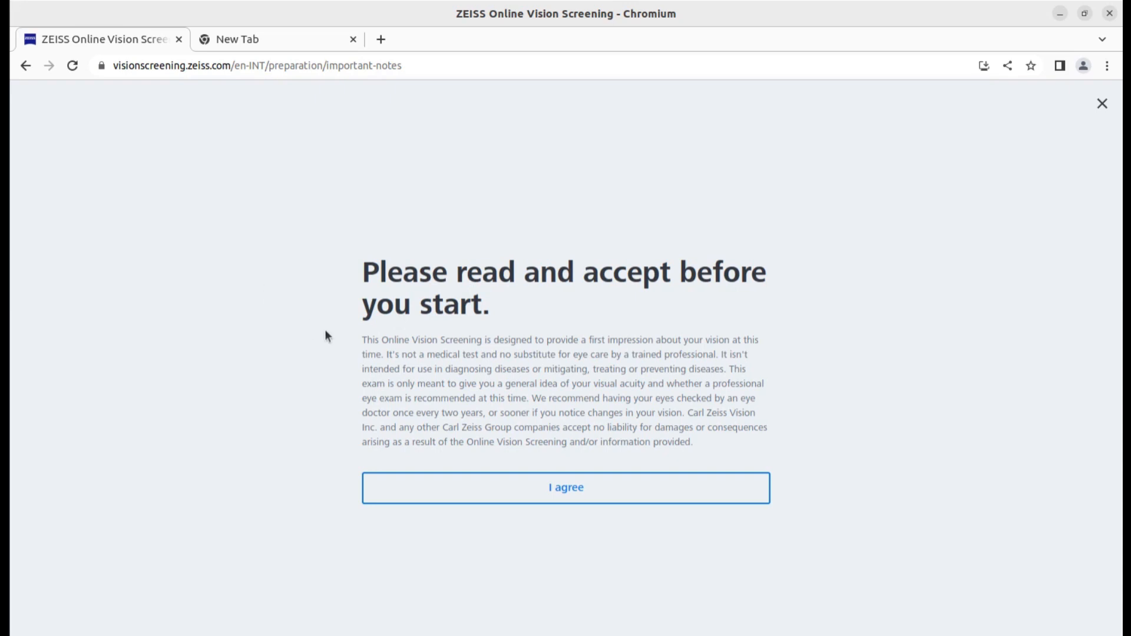
{"action": "mouse_move", "coordinate": [600, 457]}
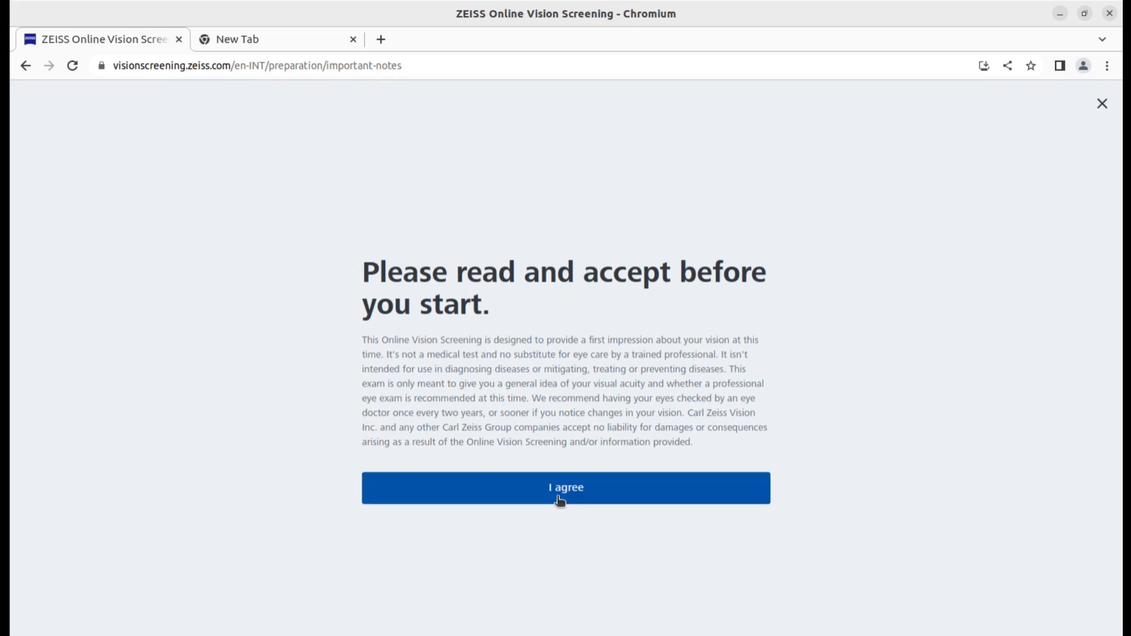
Agree to the disclaimer to begin the acuity check instructions
{"action": "left_click", "coordinate": [566, 488]}
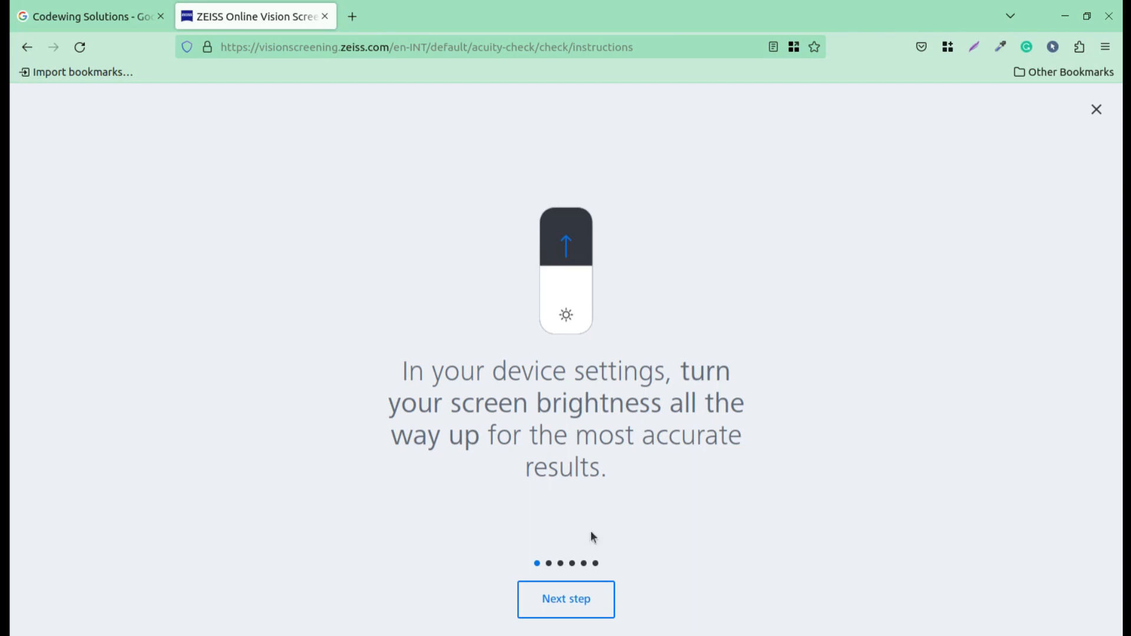
Advance from the brightness instruction to the screen-size calibration step
{"action": "left_click", "coordinate": [565, 599]}
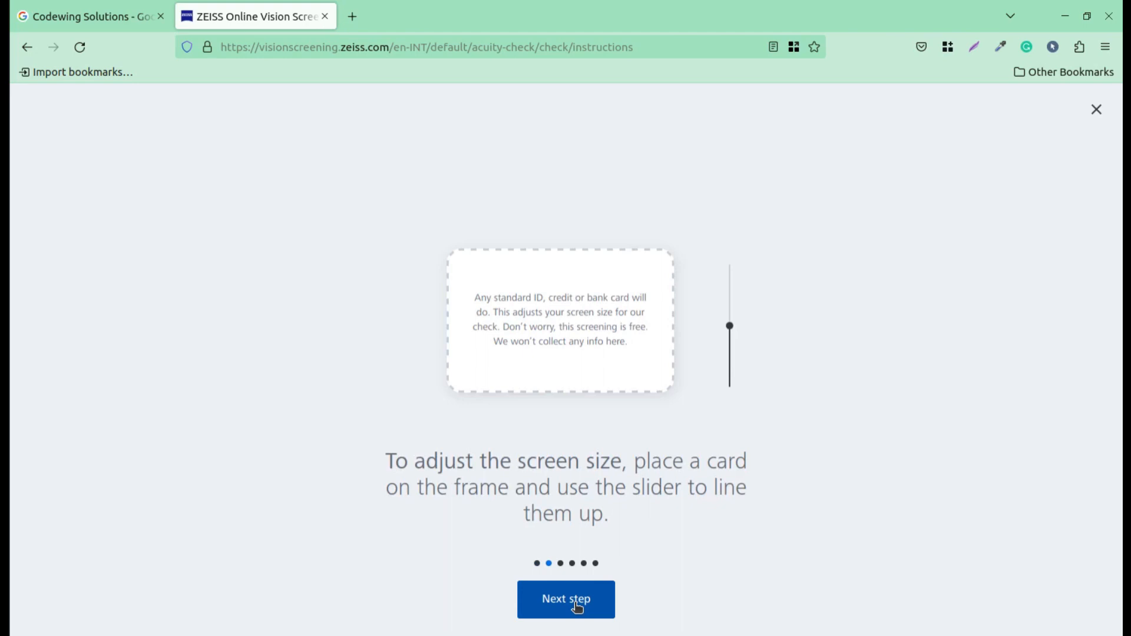
{"action": "mouse_move", "coordinate": [581, 460]}
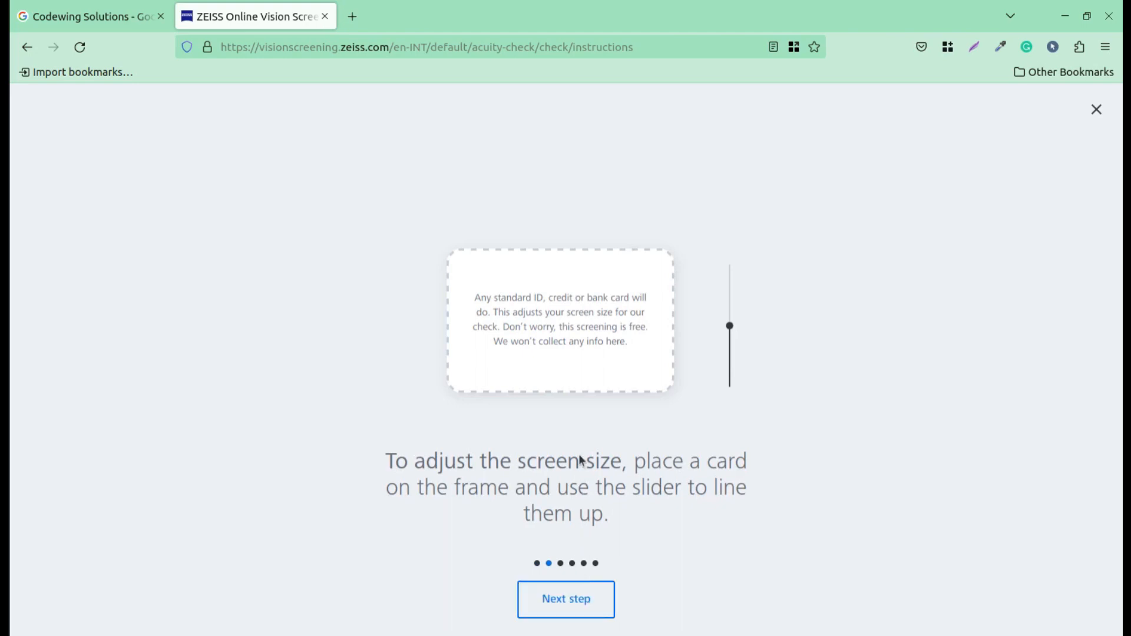
{"action": "mouse_move", "coordinate": [620, 369]}
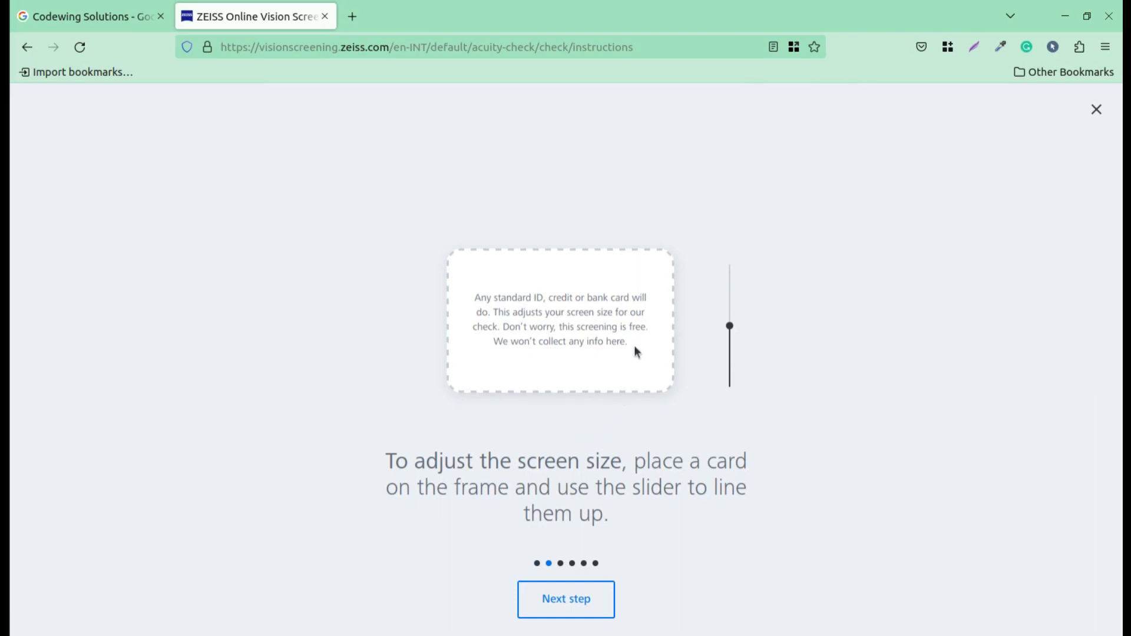
{"action": "mouse_move", "coordinate": [646, 353]}
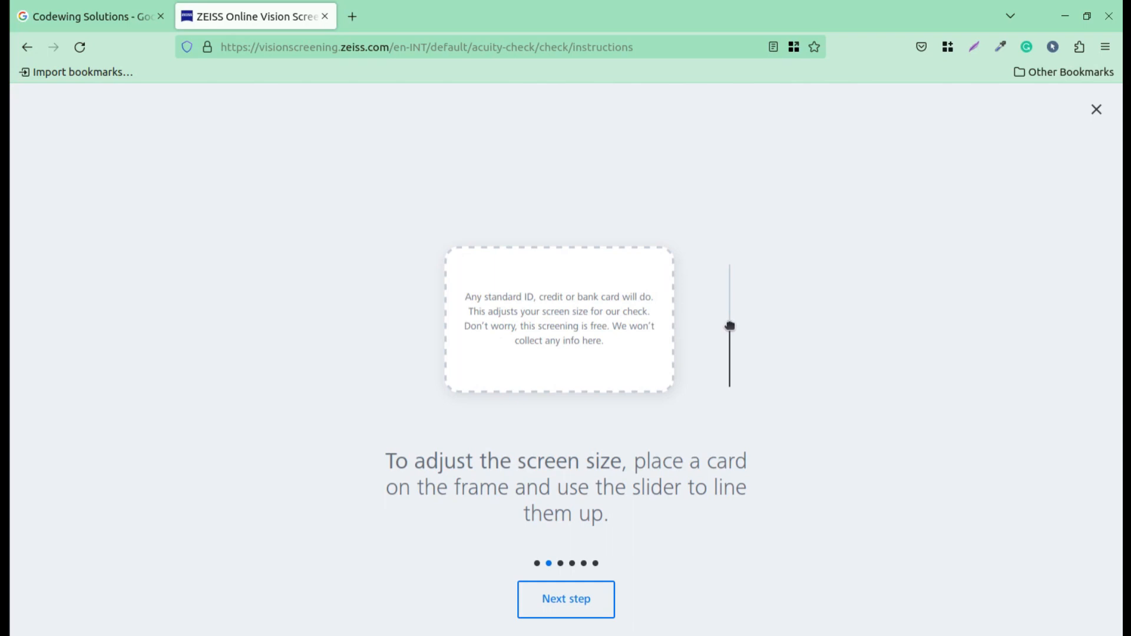
{"action": "mouse_move", "coordinate": [728, 326]}
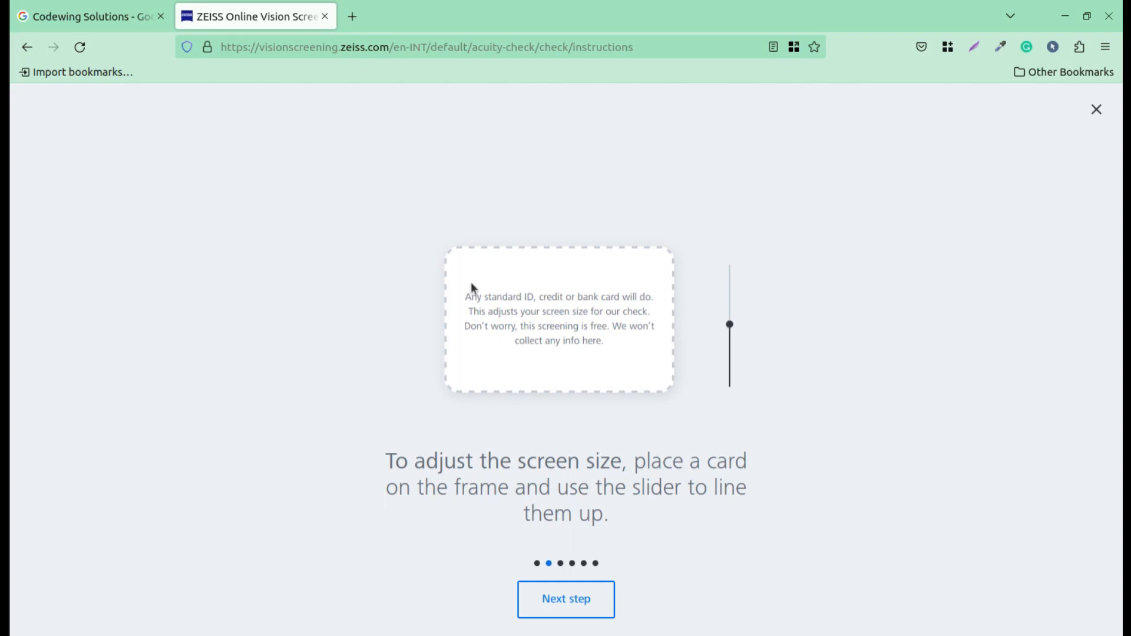
{"action": "mouse_move", "coordinate": [671, 391]}
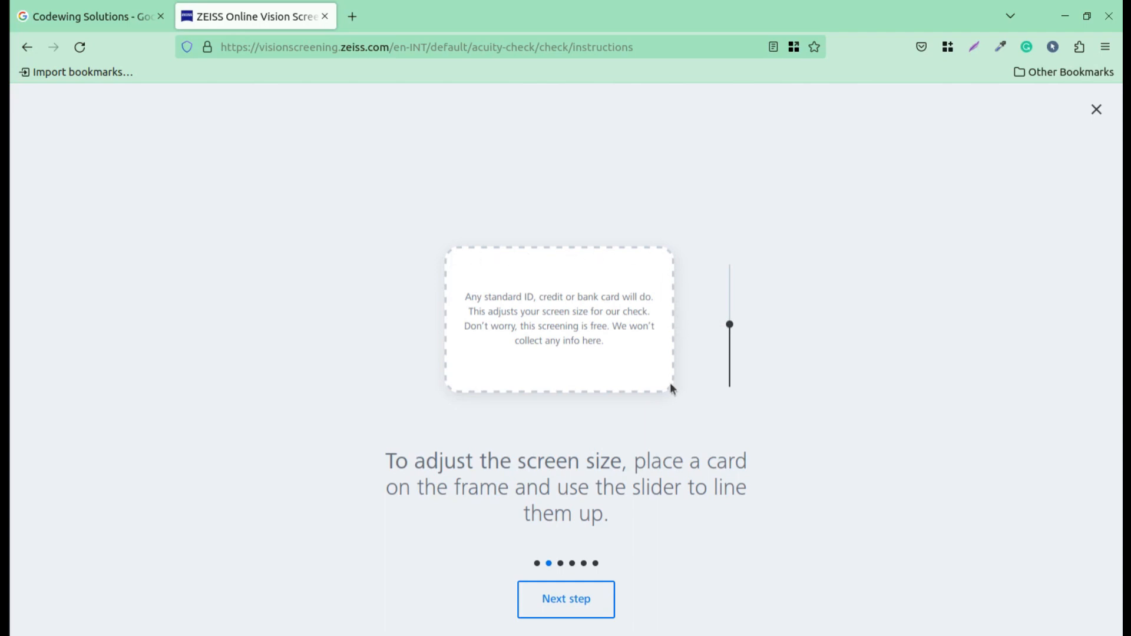
{"action": "mouse_move", "coordinate": [679, 266]}
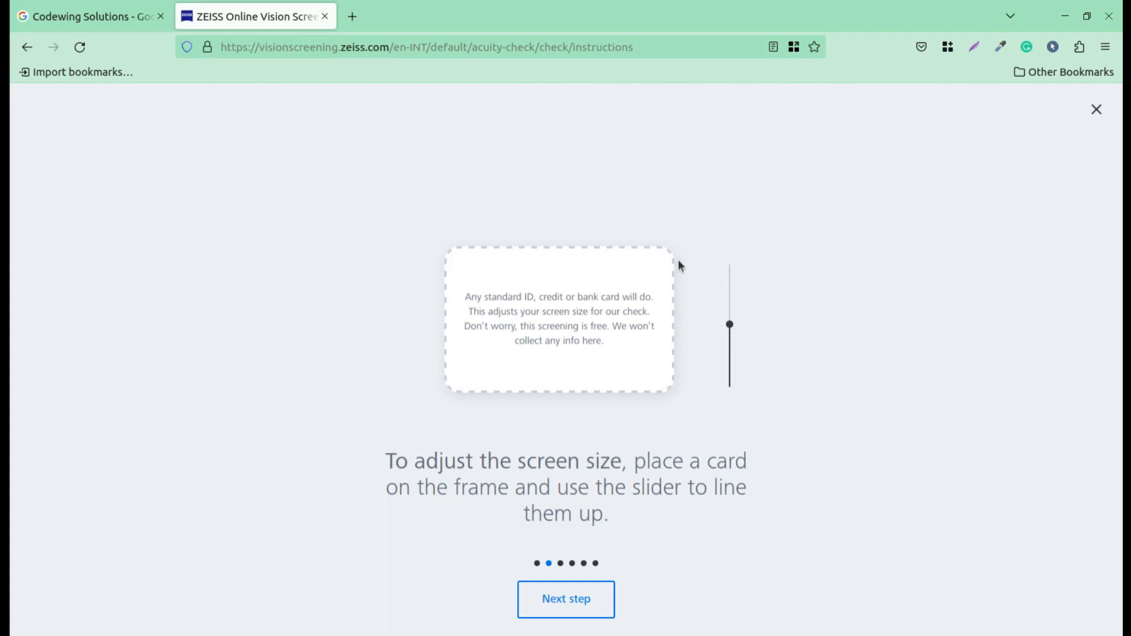
{"action": "mouse_move", "coordinate": [453, 375]}
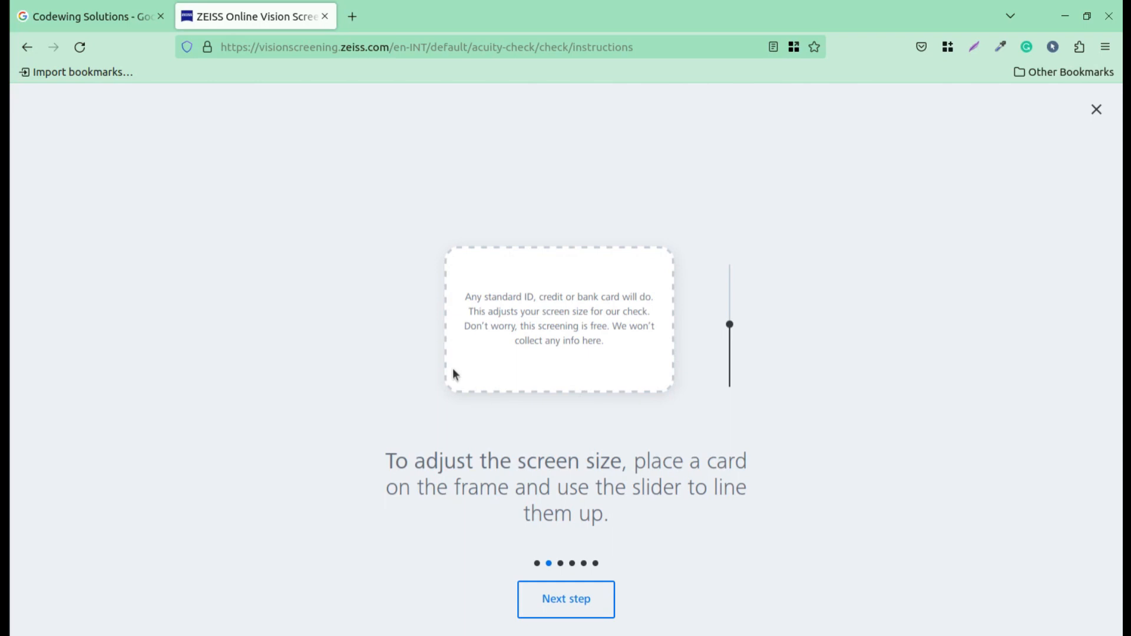
{"action": "mouse_move", "coordinate": [487, 366]}
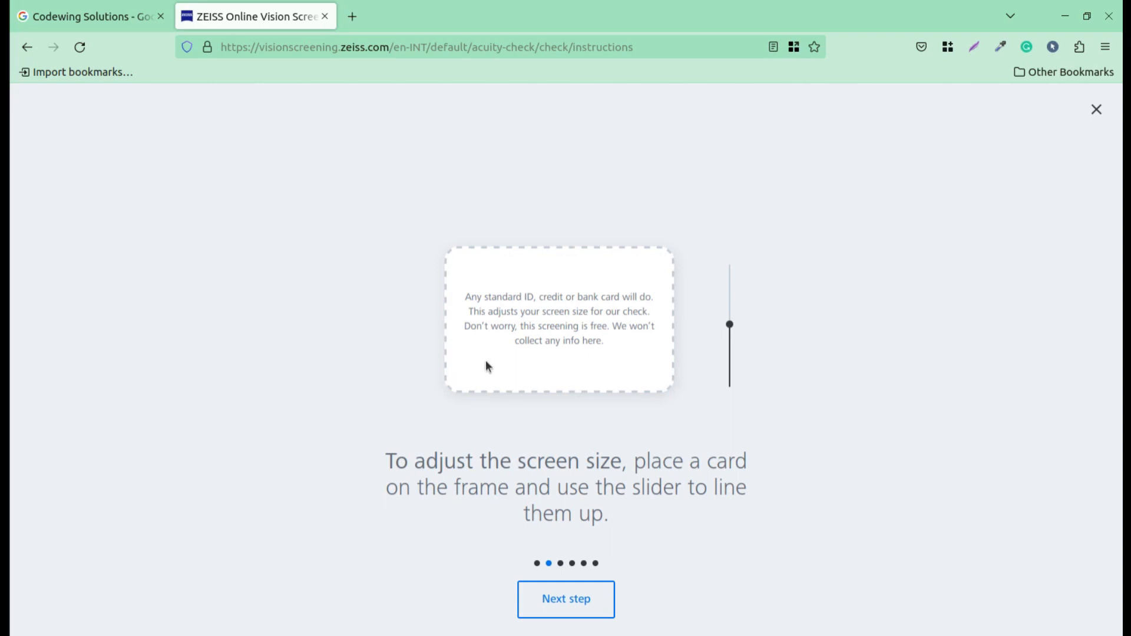
{"action": "mouse_move", "coordinate": [407, 539]}
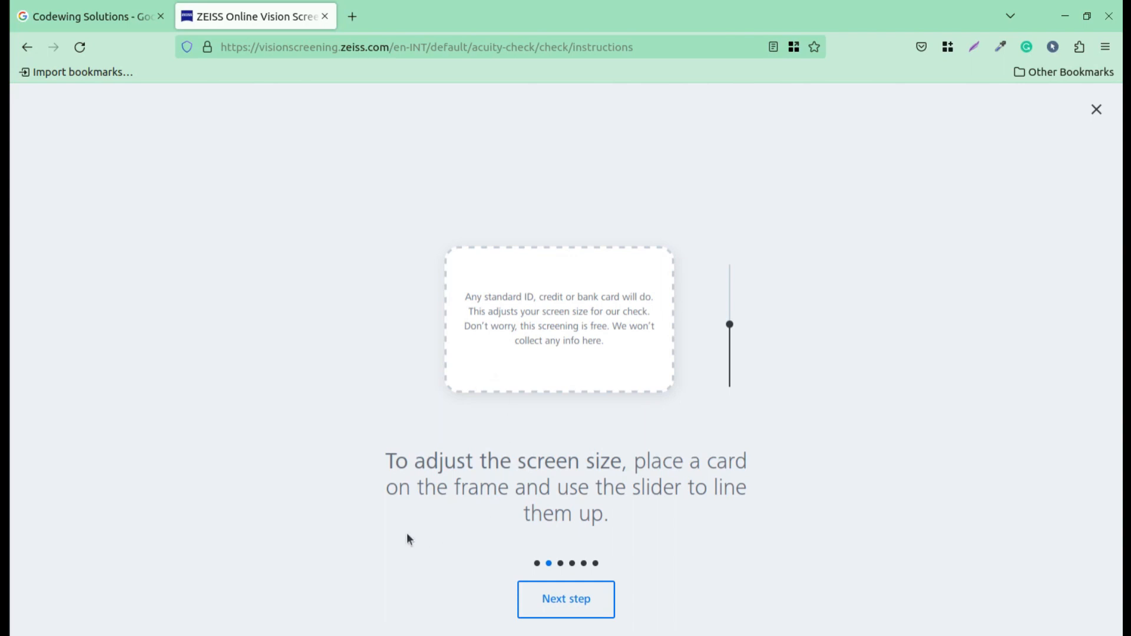
{"action": "mouse_move", "coordinate": [447, 550]}
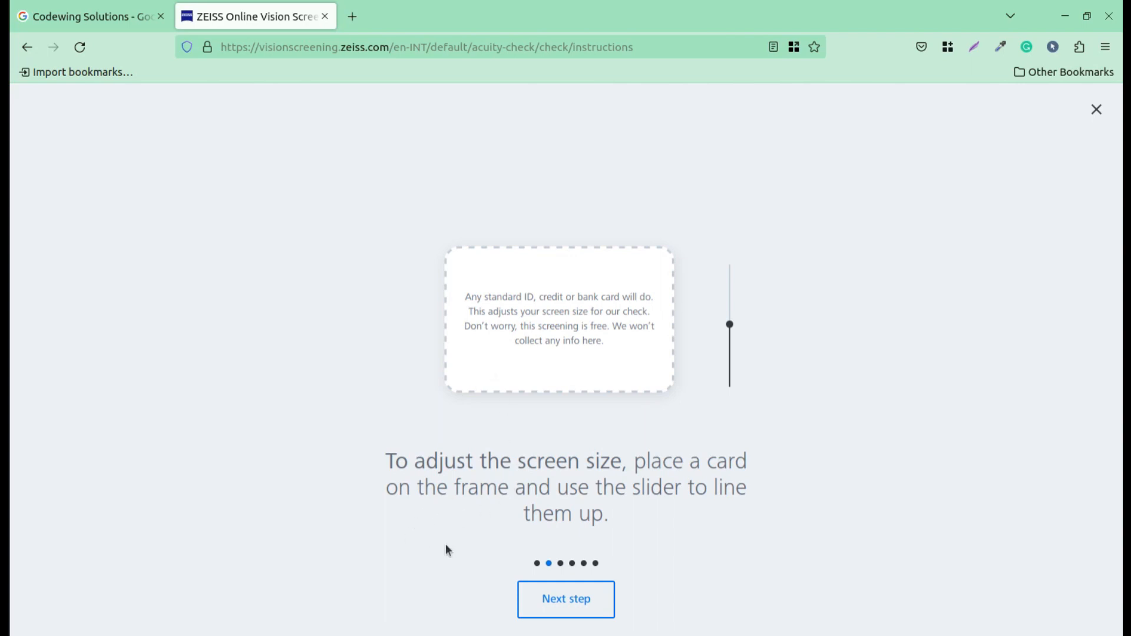
{"action": "mouse_move", "coordinate": [452, 546]}
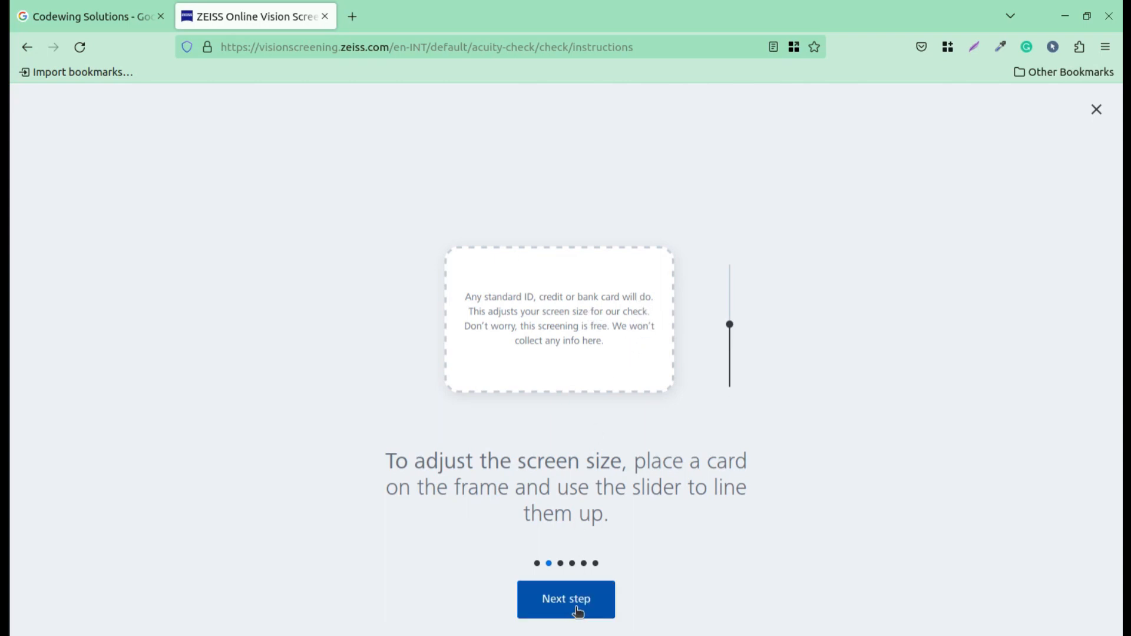
Move past calibration to the 'Be prepared' step about glasses or contacts
{"action": "left_click", "coordinate": [565, 599]}
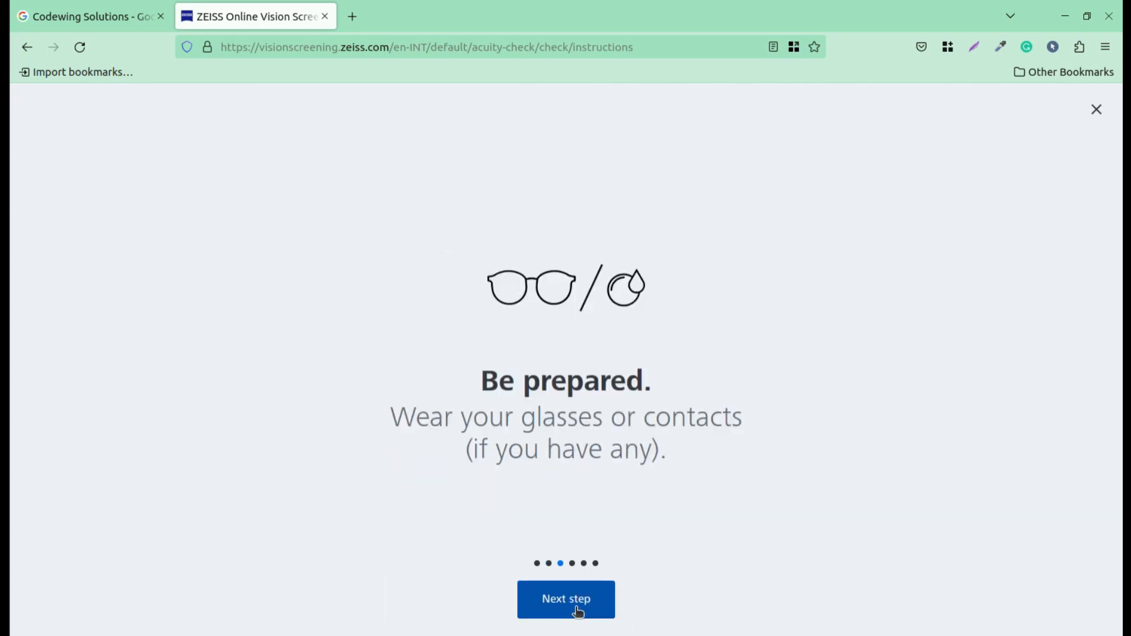
{"action": "mouse_move", "coordinate": [591, 503]}
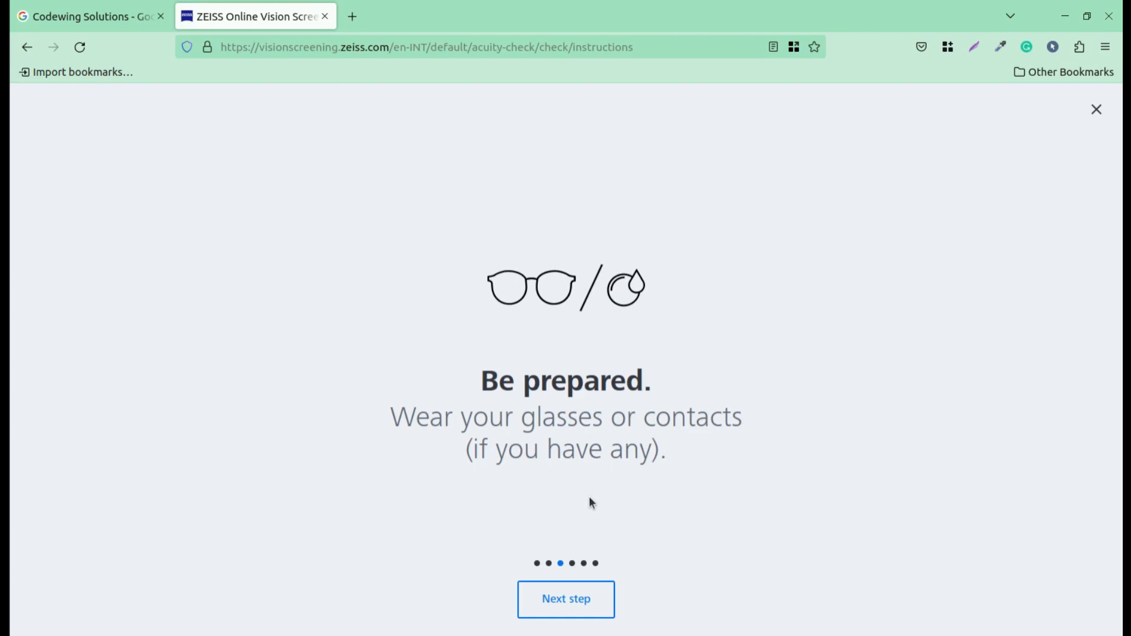
Advance to the 'Eyes ready? Cover your left eye' instruction
{"action": "left_click", "coordinate": [565, 598]}
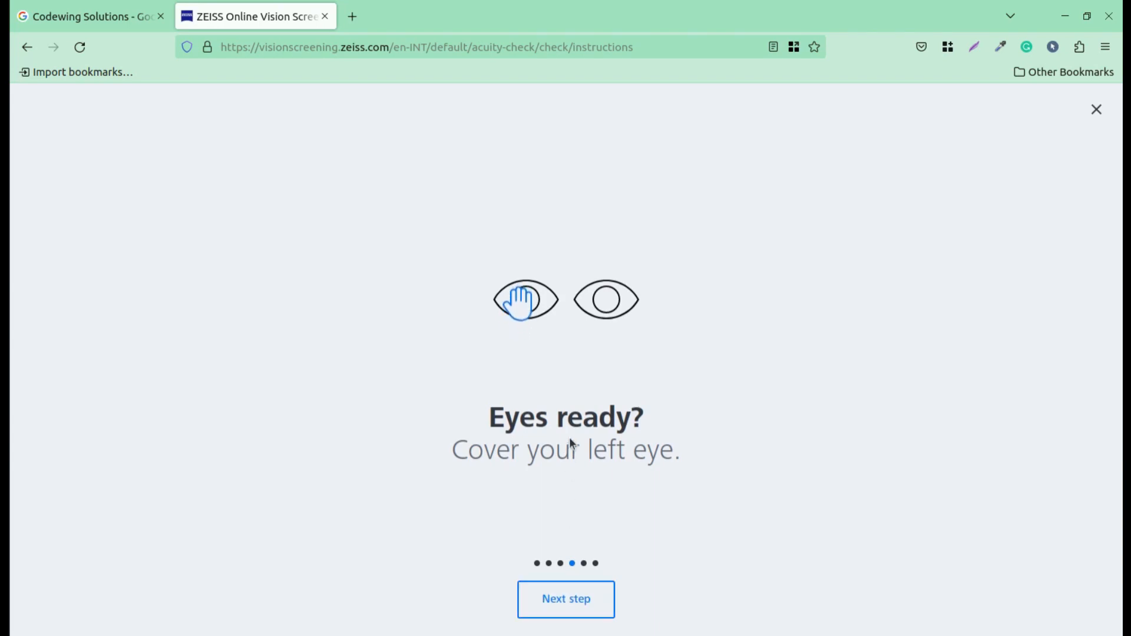
{"action": "mouse_move", "coordinate": [565, 482]}
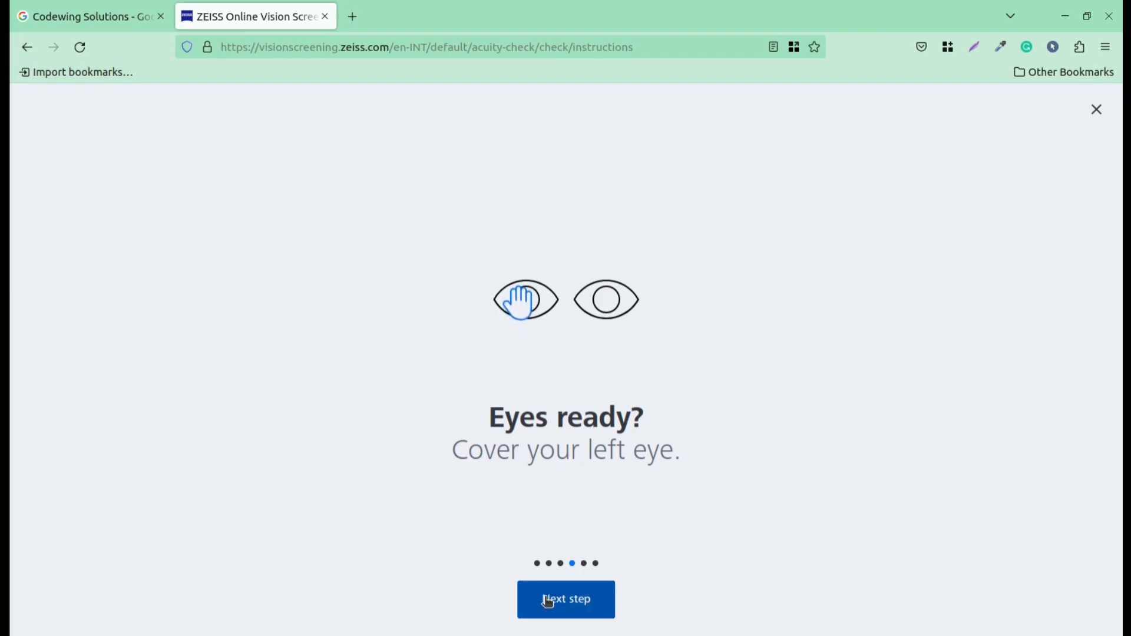
Advance through the 'Keep away' arm's-length step to 'Mark the spot'
{"action": "left_click", "coordinate": [566, 599]}
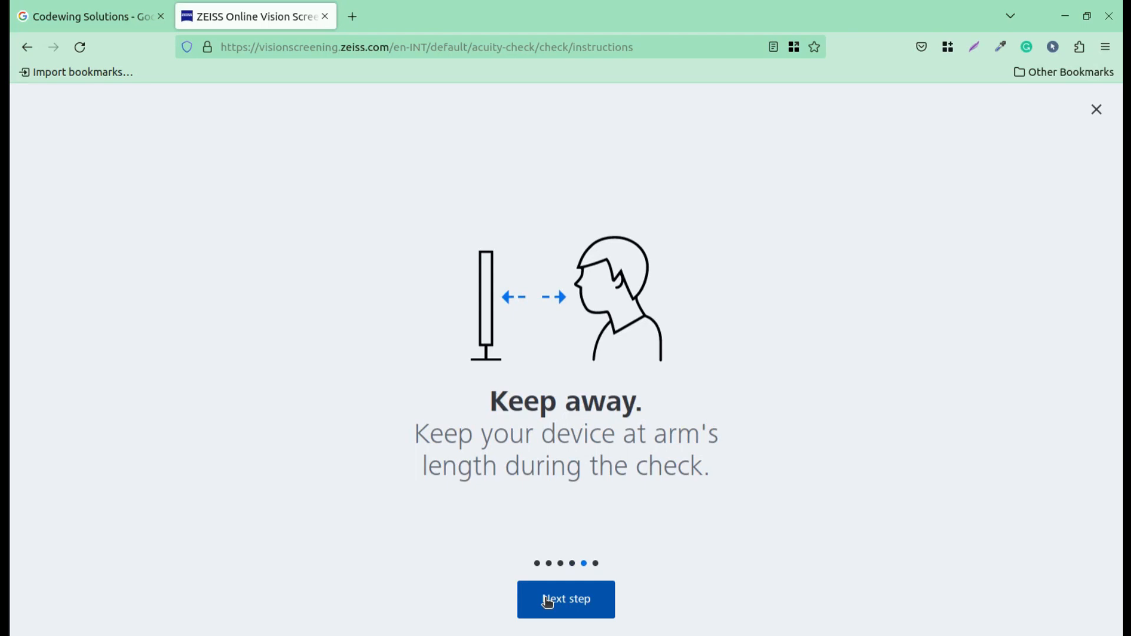
{"action": "mouse_move", "coordinate": [540, 474]}
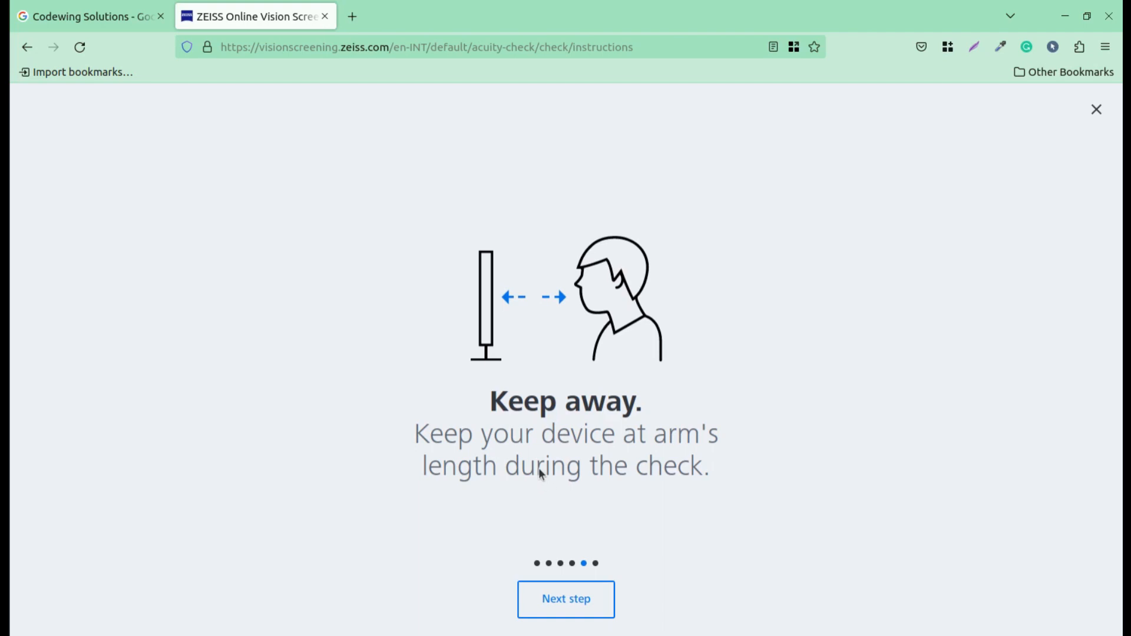
{"action": "mouse_move", "coordinate": [540, 475]}
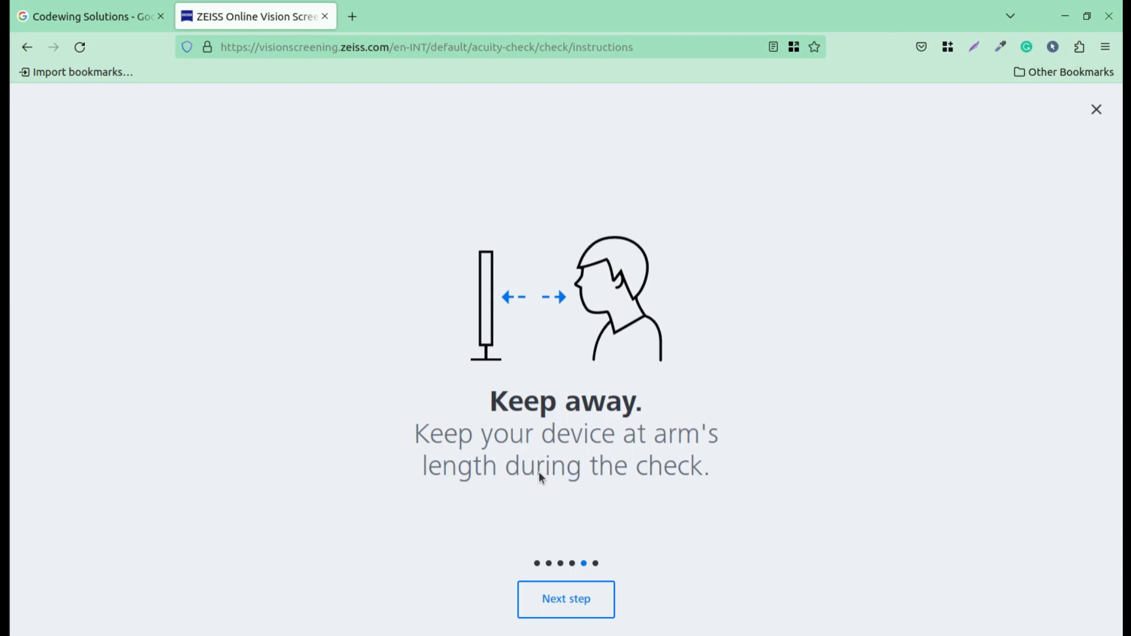
{"action": "left_click", "coordinate": [566, 598]}
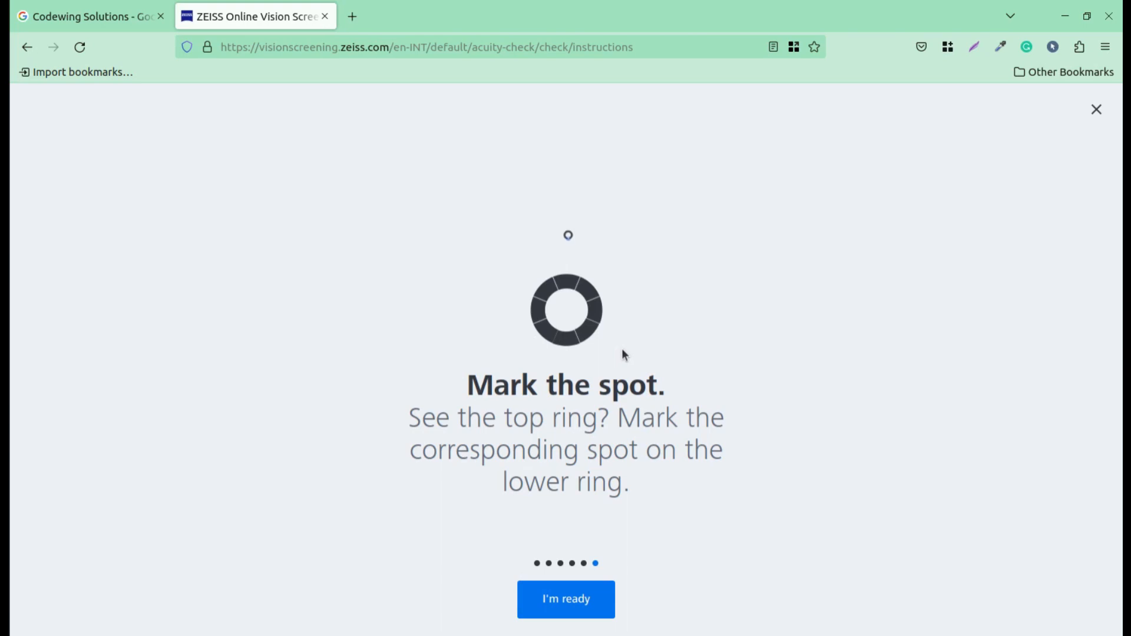
Click through the 'Mark the spot' ring demonstration, then start the acuity test
{"action": "left_click", "coordinate": [566, 340]}
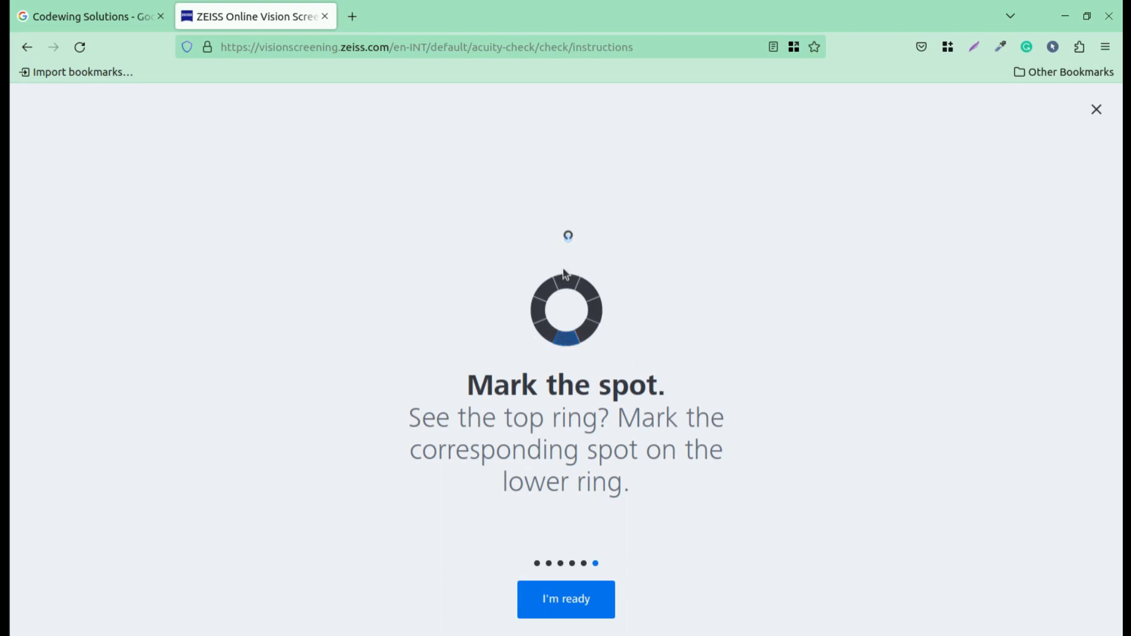
{"action": "left_click", "coordinate": [567, 340]}
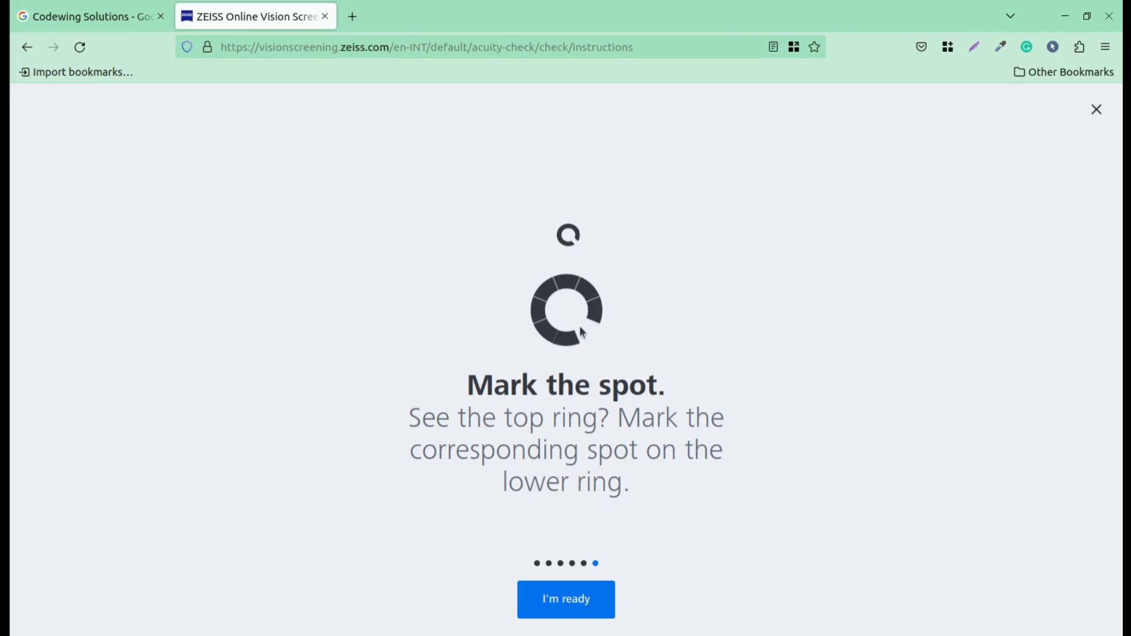
{"action": "left_click", "coordinate": [568, 329]}
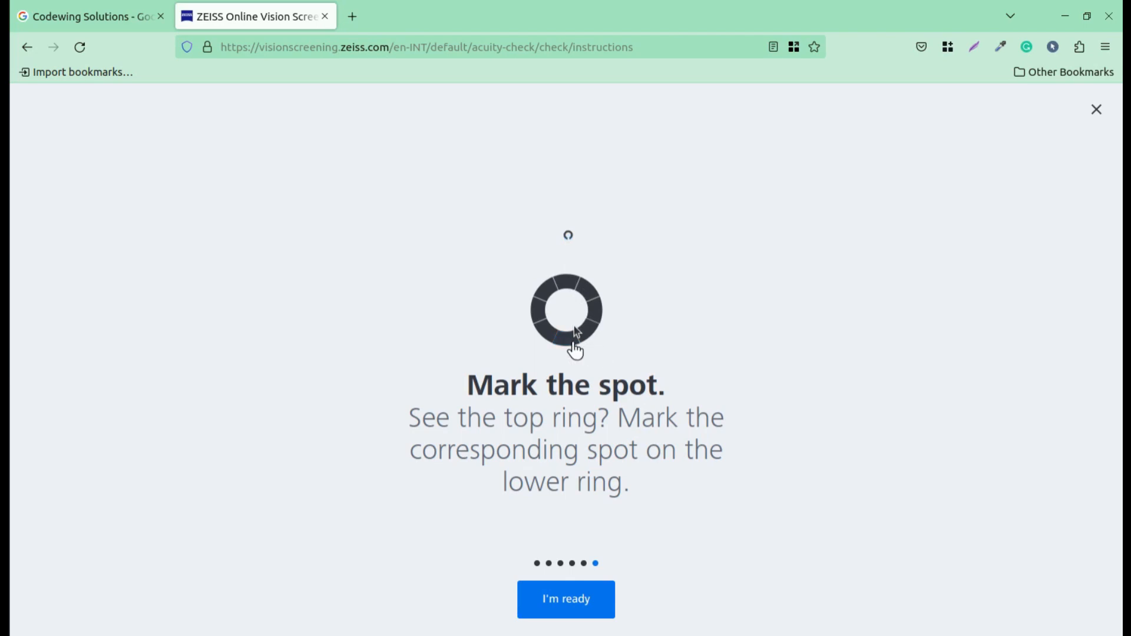
{"action": "left_click", "coordinate": [563, 340]}
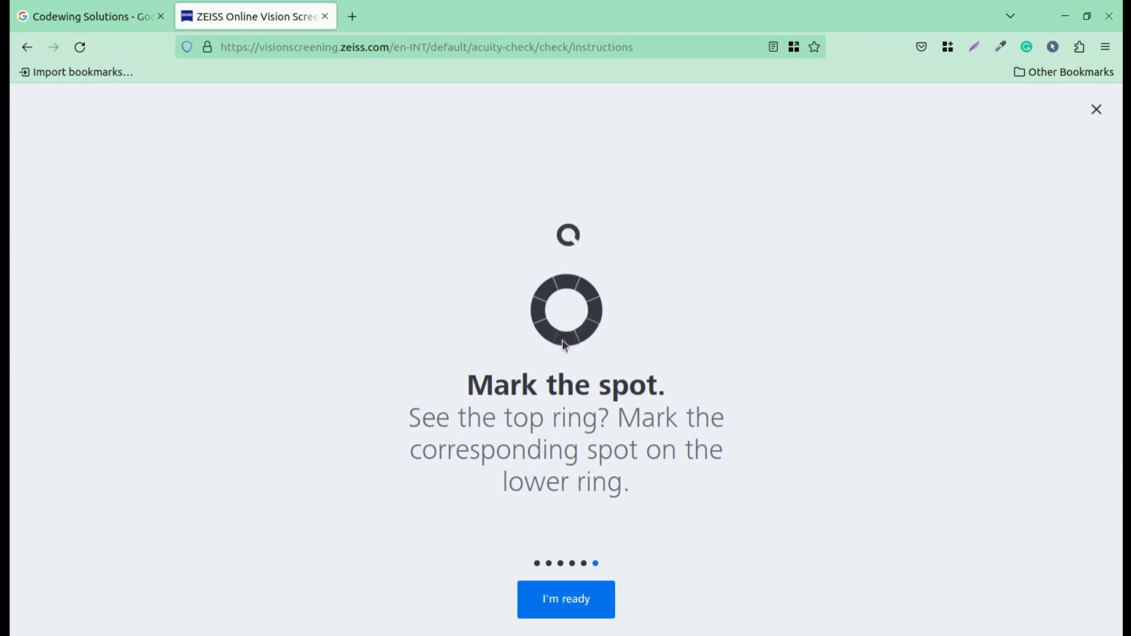
{"action": "left_click", "coordinate": [586, 332]}
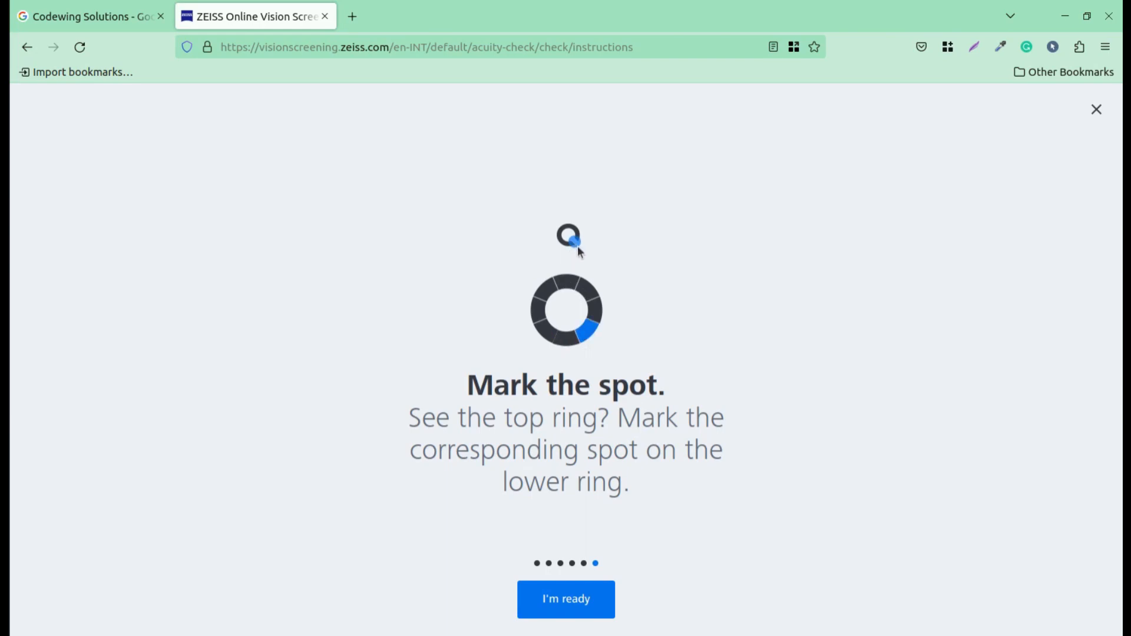
{"action": "left_click", "coordinate": [590, 338]}
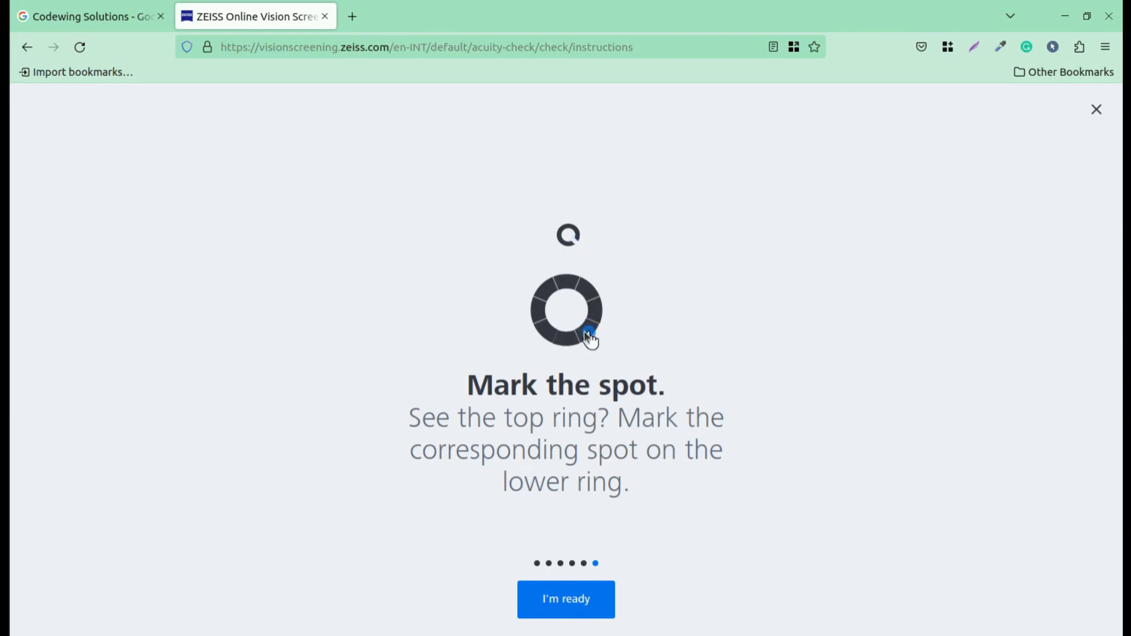
{"action": "left_click", "coordinate": [591, 334]}
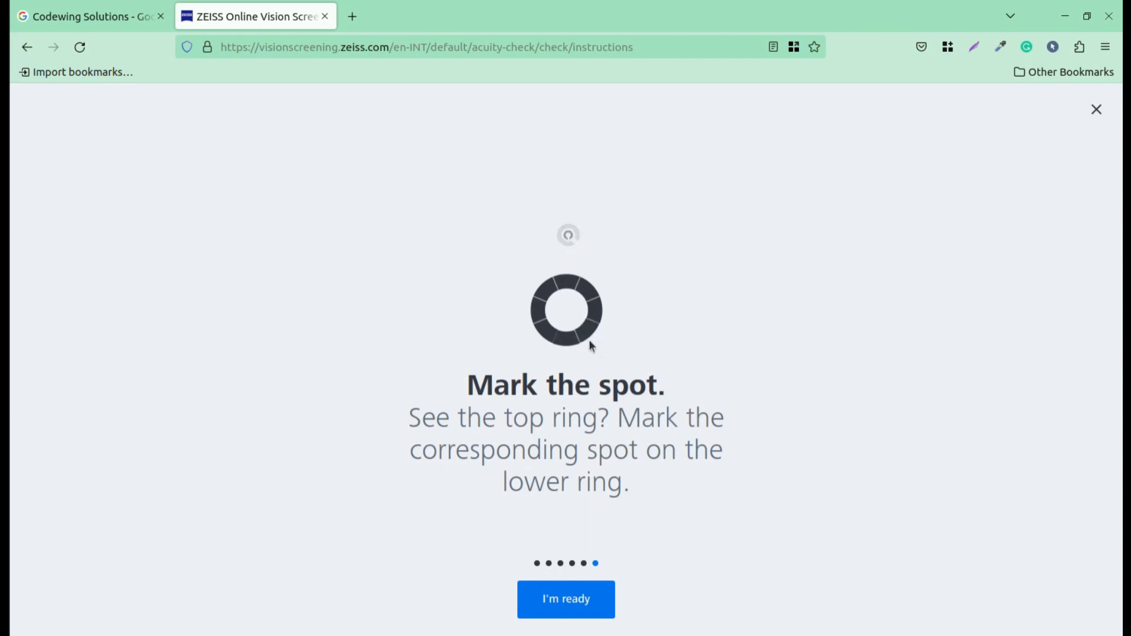
{"action": "left_click", "coordinate": [566, 338]}
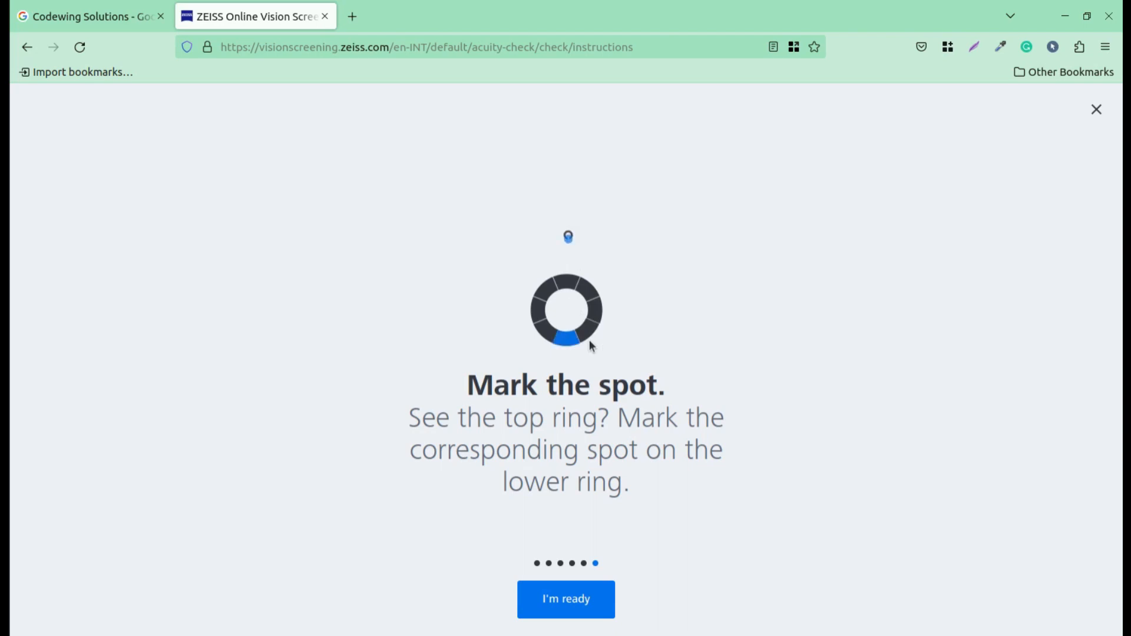
{"action": "left_click", "coordinate": [566, 343]}
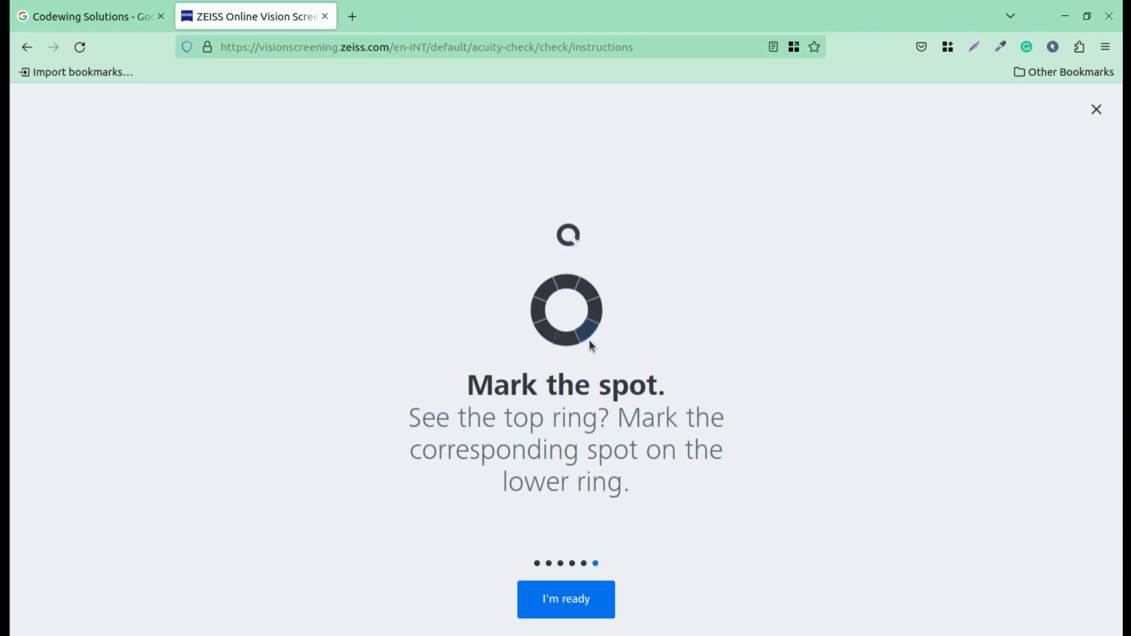
{"action": "left_click", "coordinate": [588, 334]}
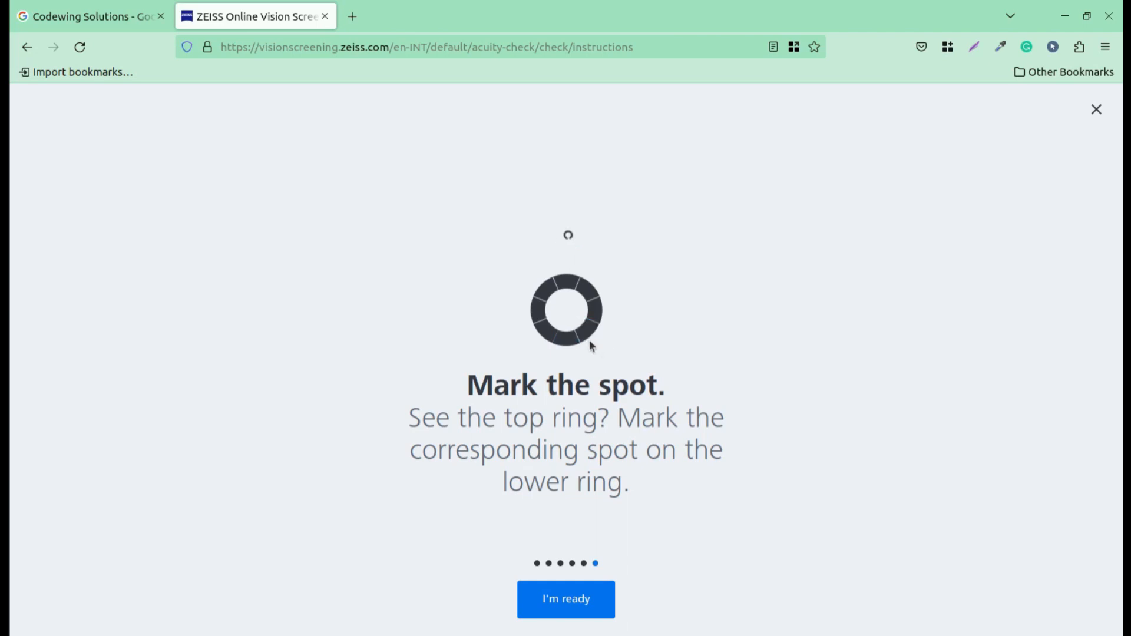
{"action": "left_click", "coordinate": [567, 337]}
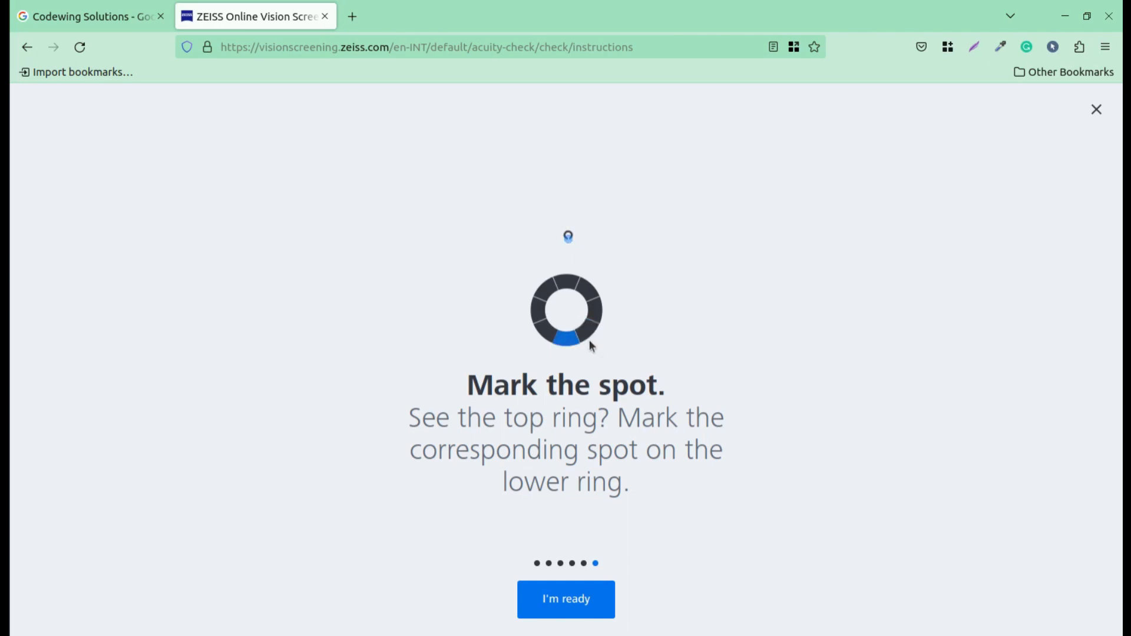
{"action": "left_click", "coordinate": [569, 343]}
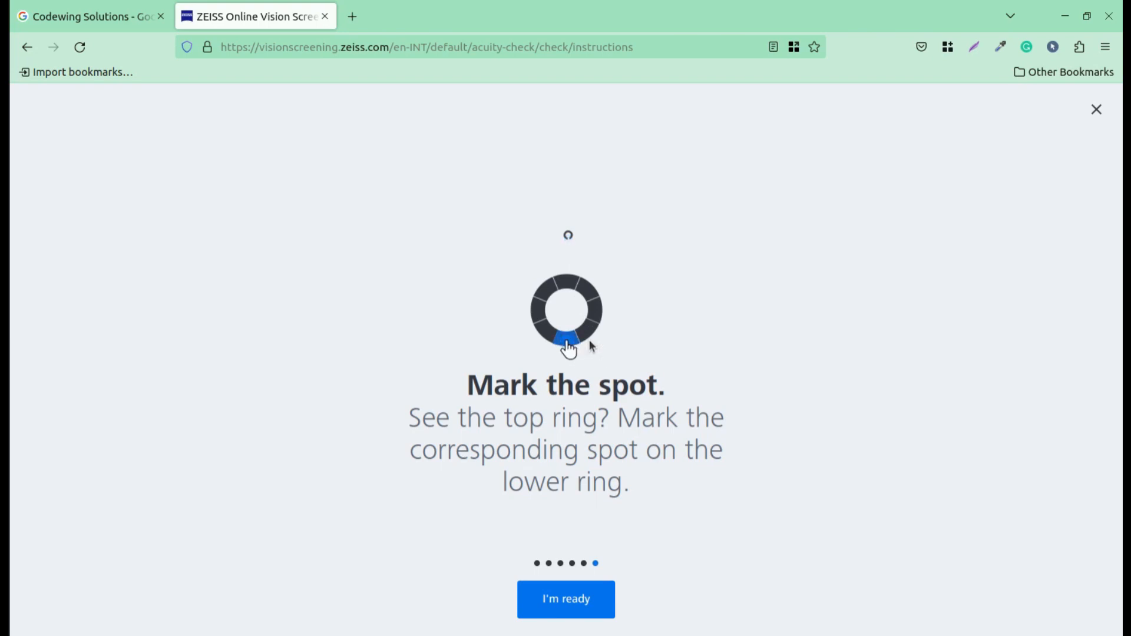
{"action": "left_click", "coordinate": [567, 345]}
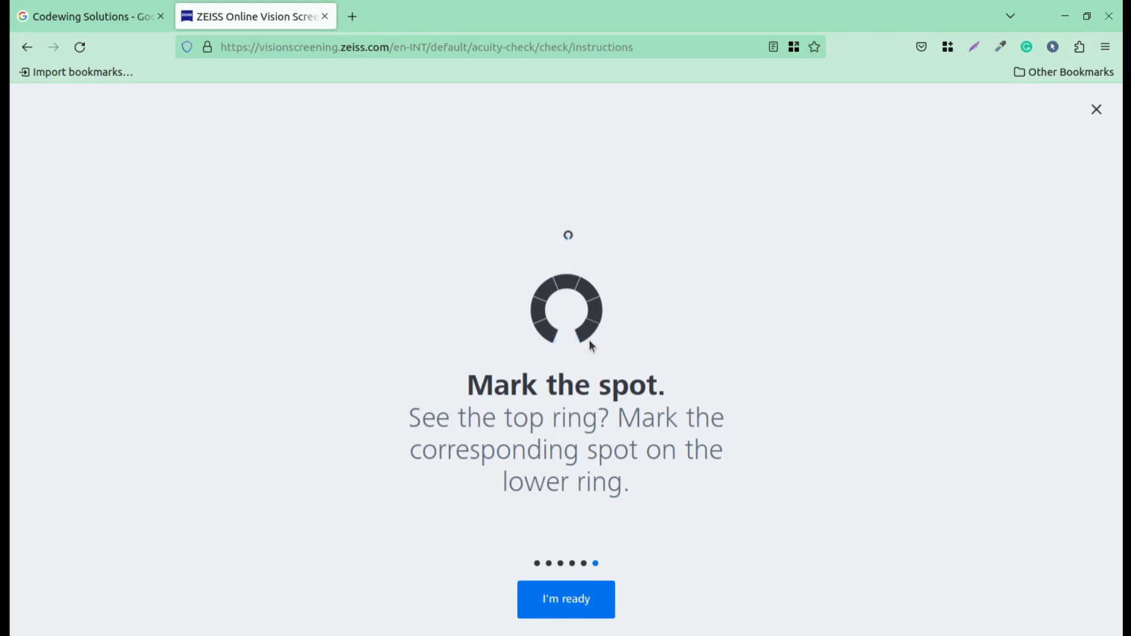
{"action": "left_click", "coordinate": [585, 331]}
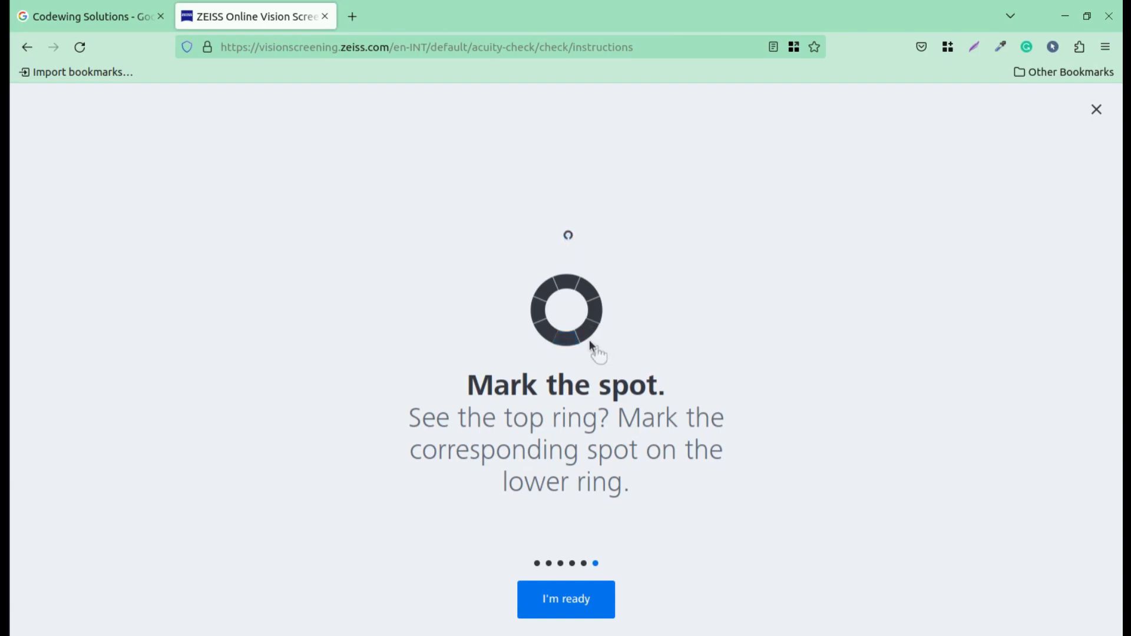
{"action": "left_click", "coordinate": [569, 337]}
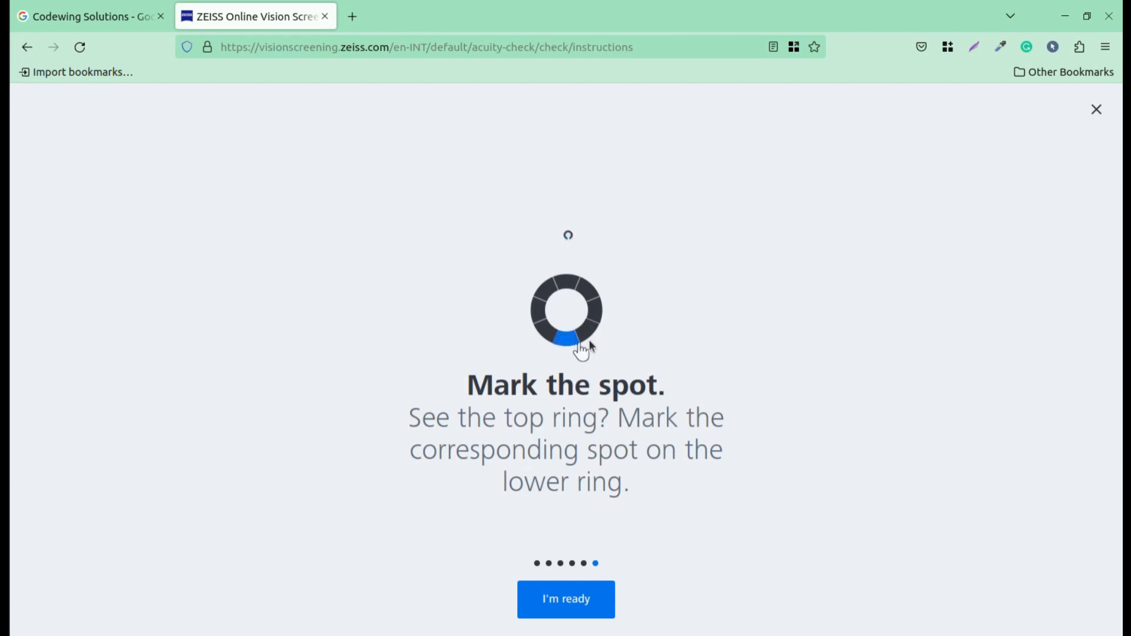
{"action": "left_click", "coordinate": [570, 339]}
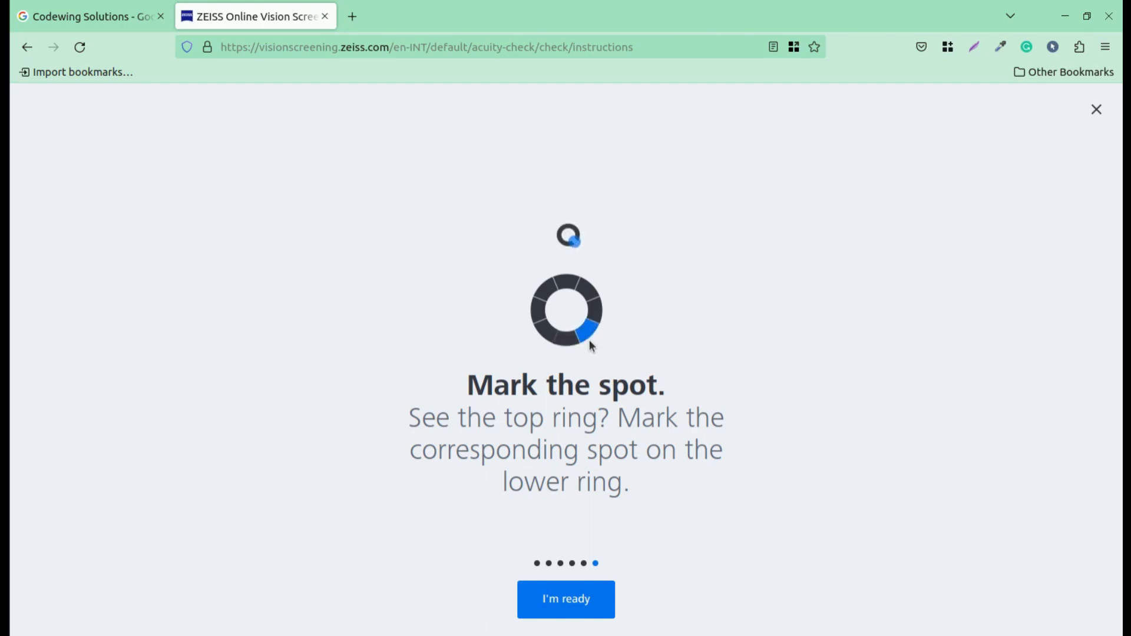
{"action": "left_click", "coordinate": [588, 338]}
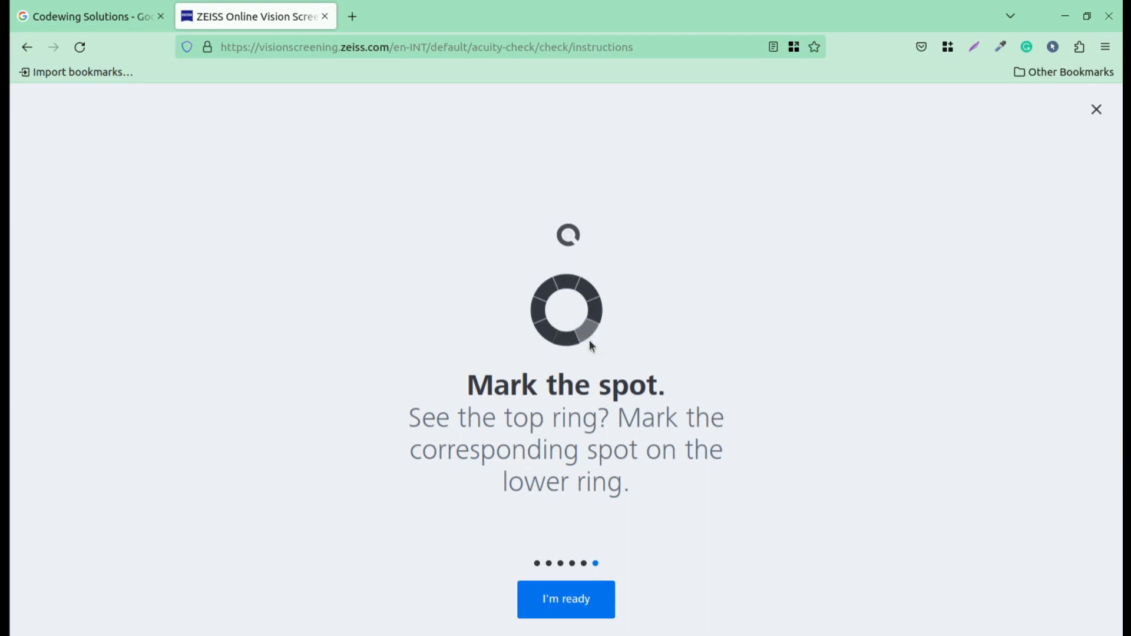
{"action": "left_click", "coordinate": [566, 599]}
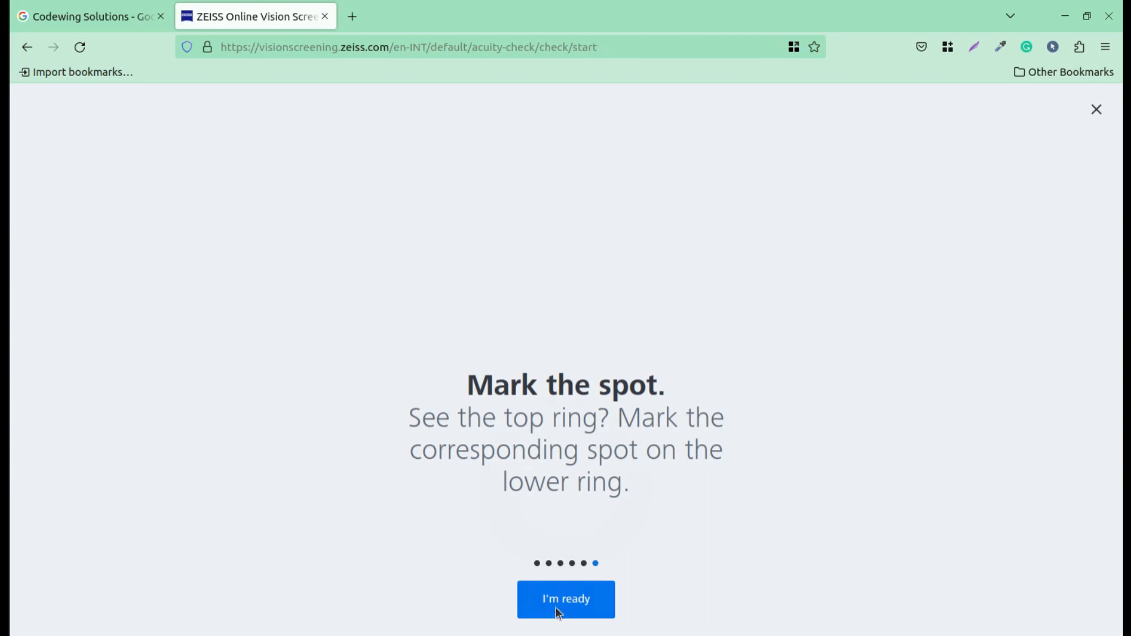
Begin the left-eye rounds, marking upper-left, top and bottom ring gaps
{"action": "left_click", "coordinate": [565, 598]}
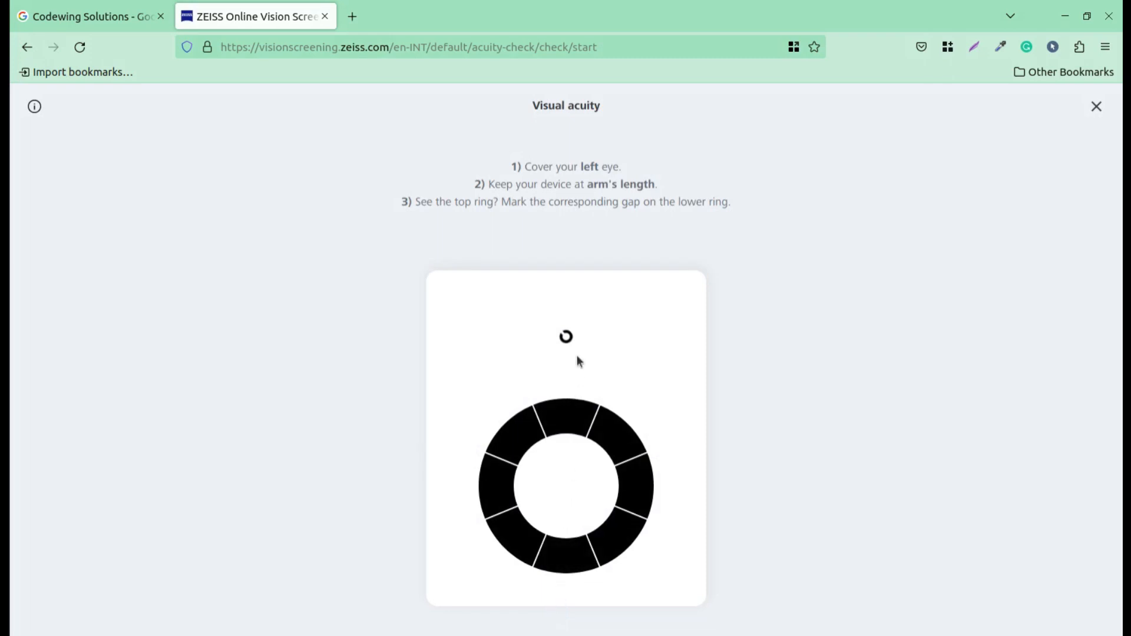
{"action": "mouse_move", "coordinate": [548, 372]}
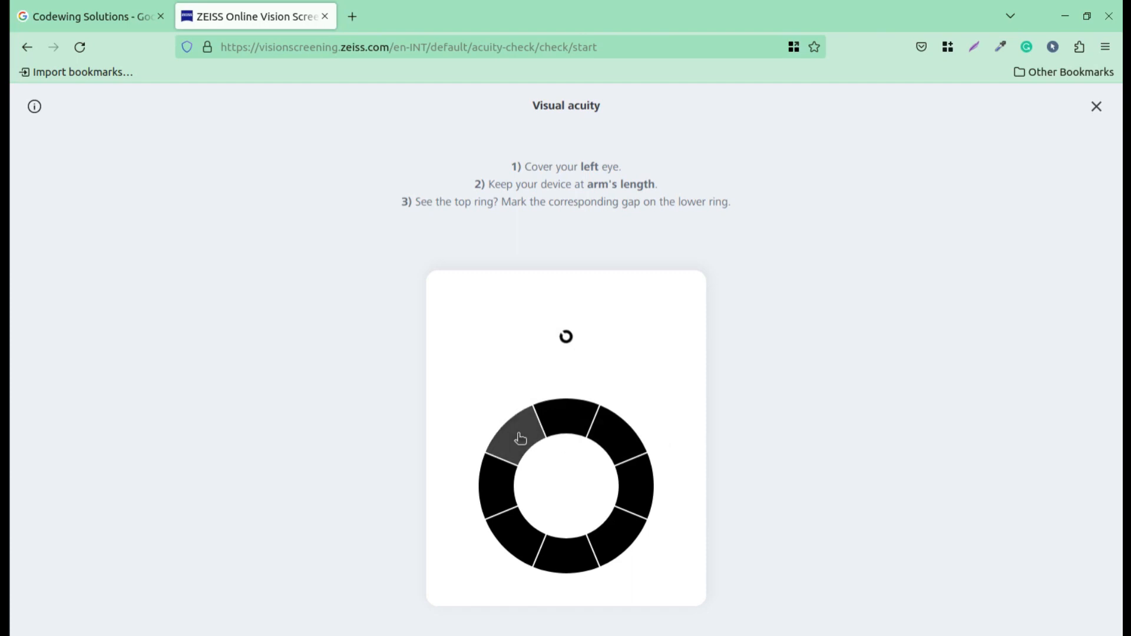
{"action": "left_click", "coordinate": [520, 438]}
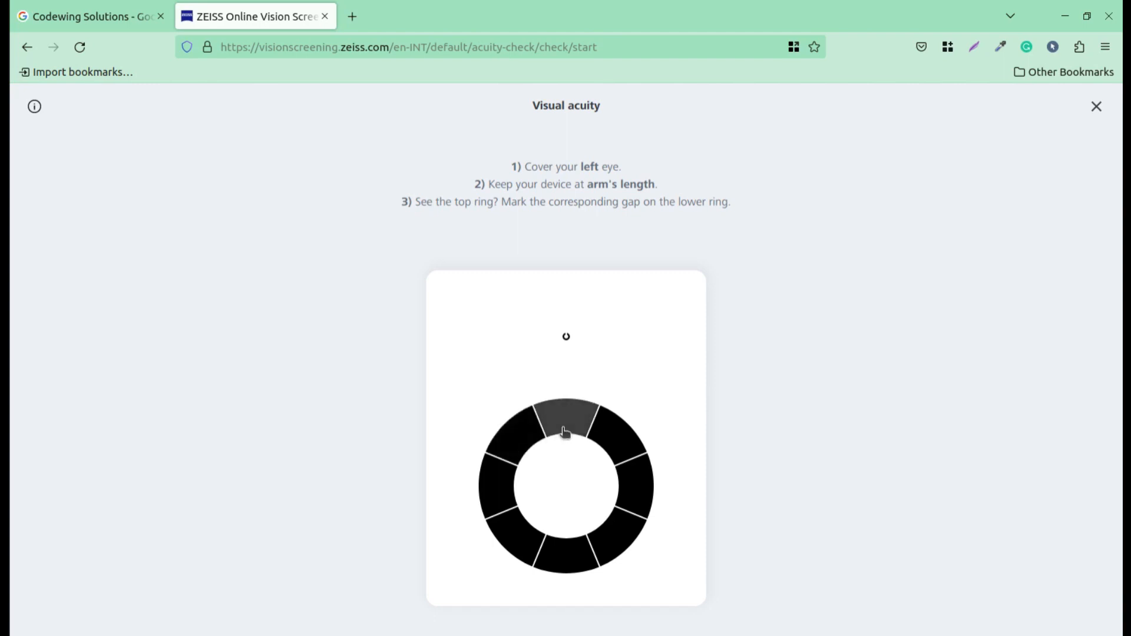
{"action": "left_click", "coordinate": [566, 422]}
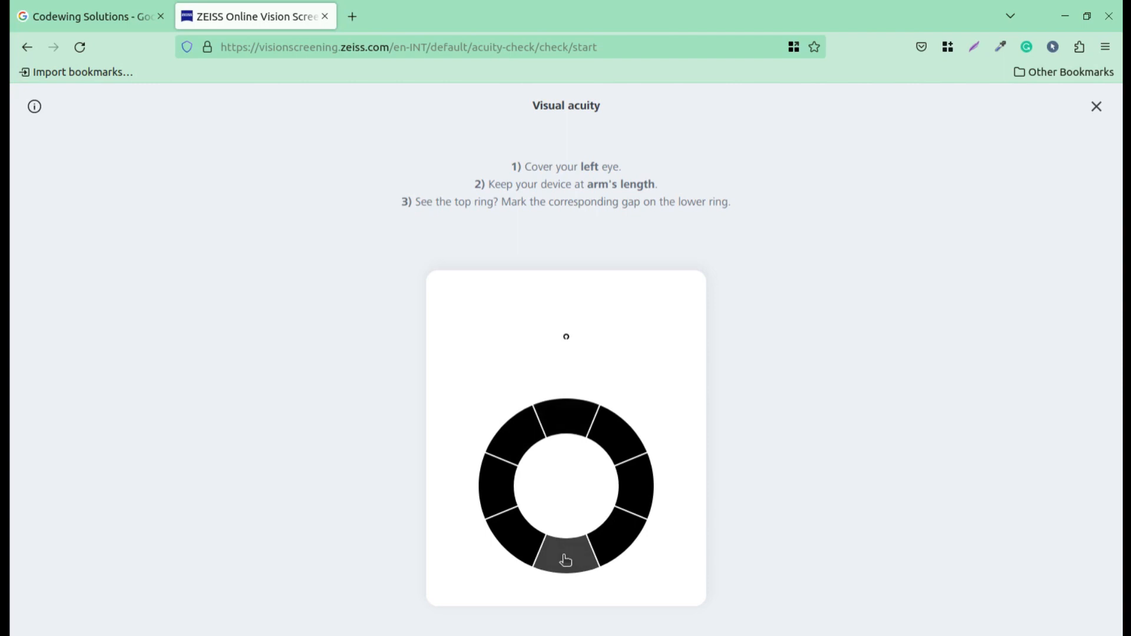
{"action": "left_click", "coordinate": [566, 549]}
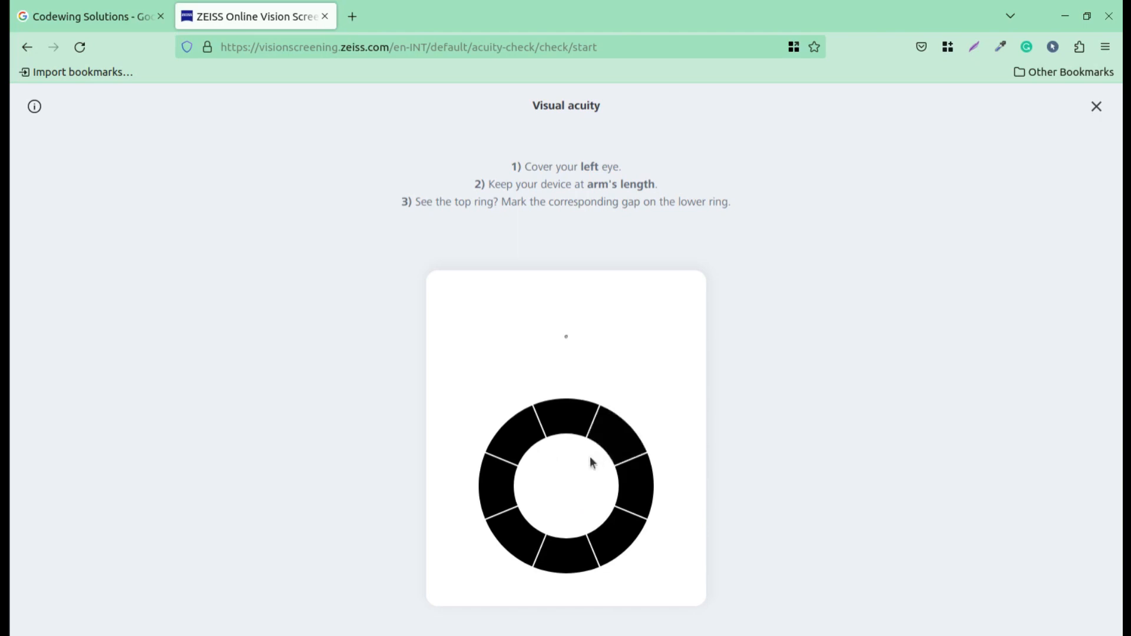
{"action": "mouse_move", "coordinate": [592, 464]}
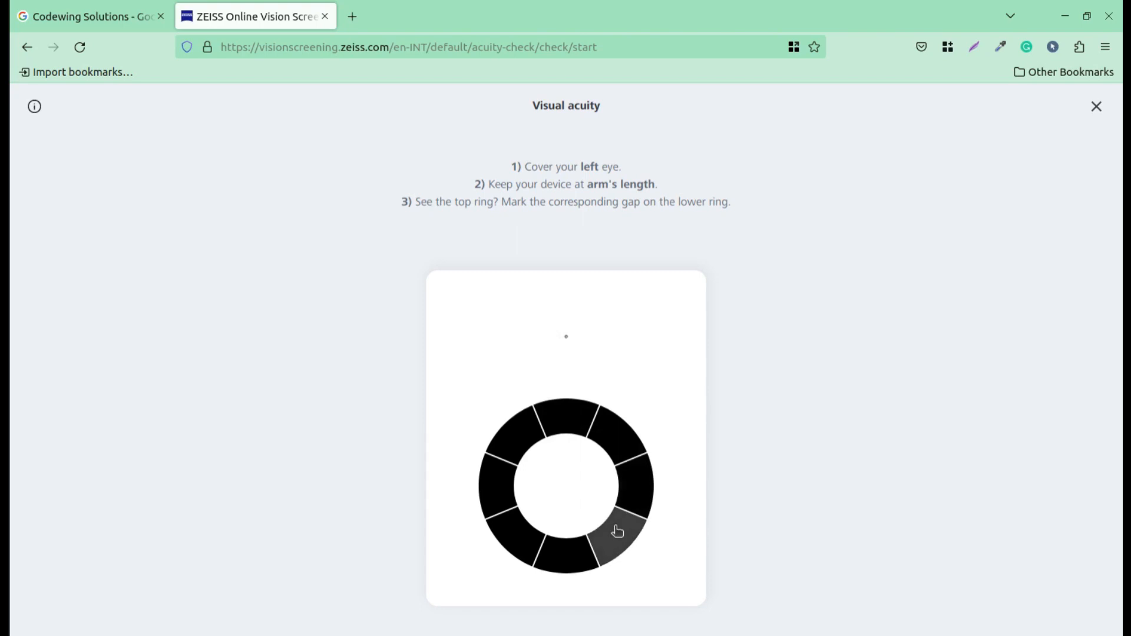
Answer lower-right, right, lower-left and upper-right gaps, then start the right-eye rounds
{"action": "left_click", "coordinate": [617, 531]}
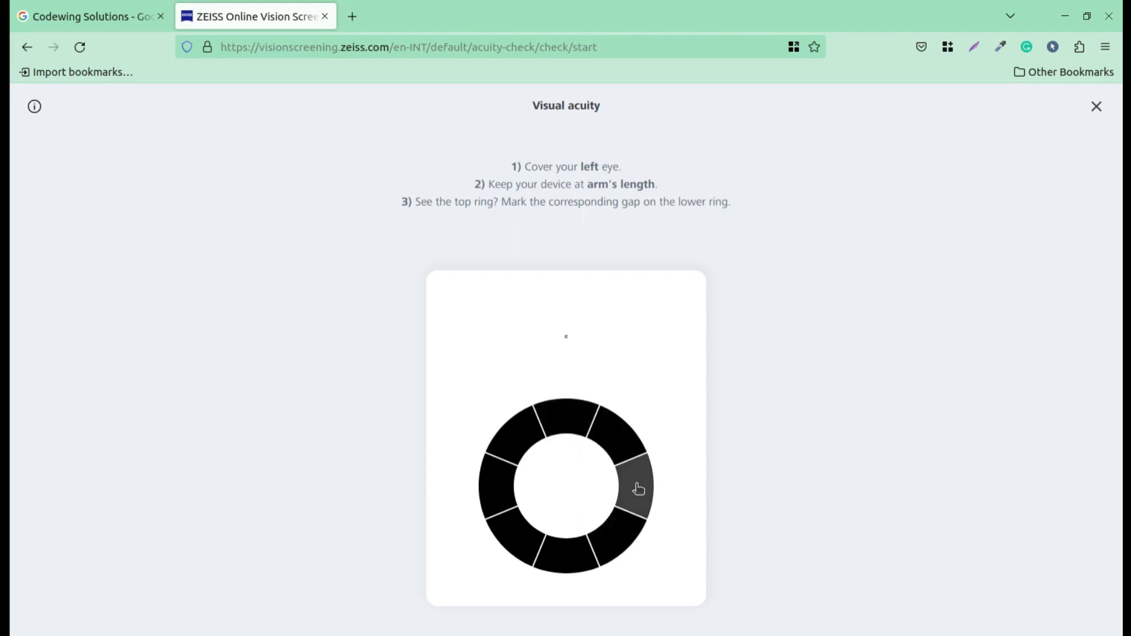
{"action": "left_click", "coordinate": [639, 488]}
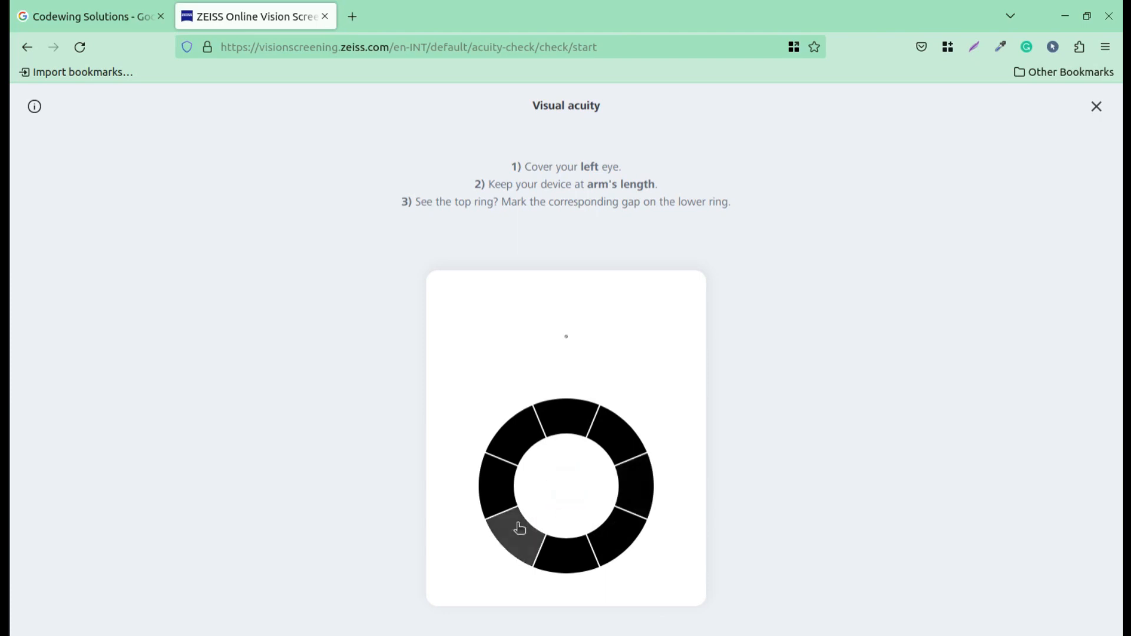
{"action": "left_click", "coordinate": [517, 528]}
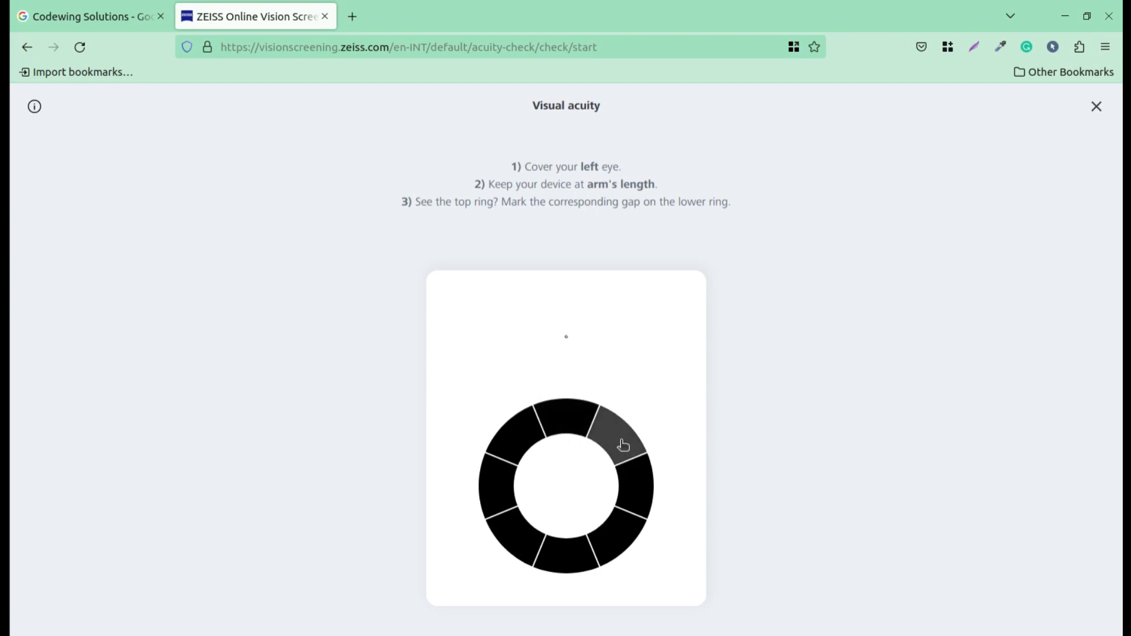
{"action": "left_click", "coordinate": [622, 444]}
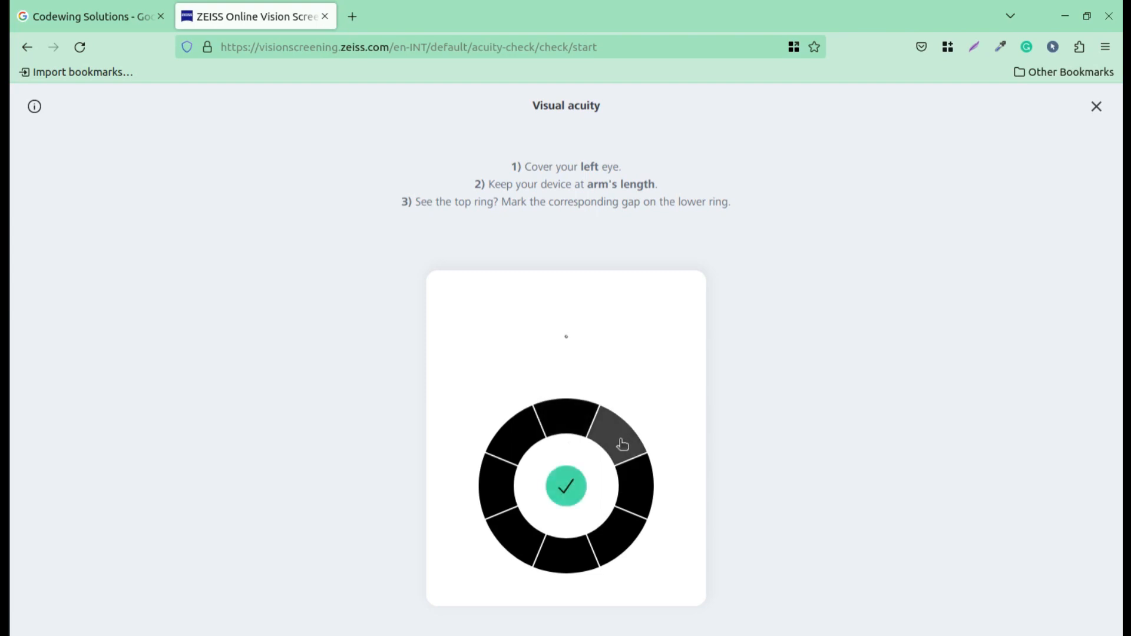
{"action": "left_click", "coordinate": [622, 444]}
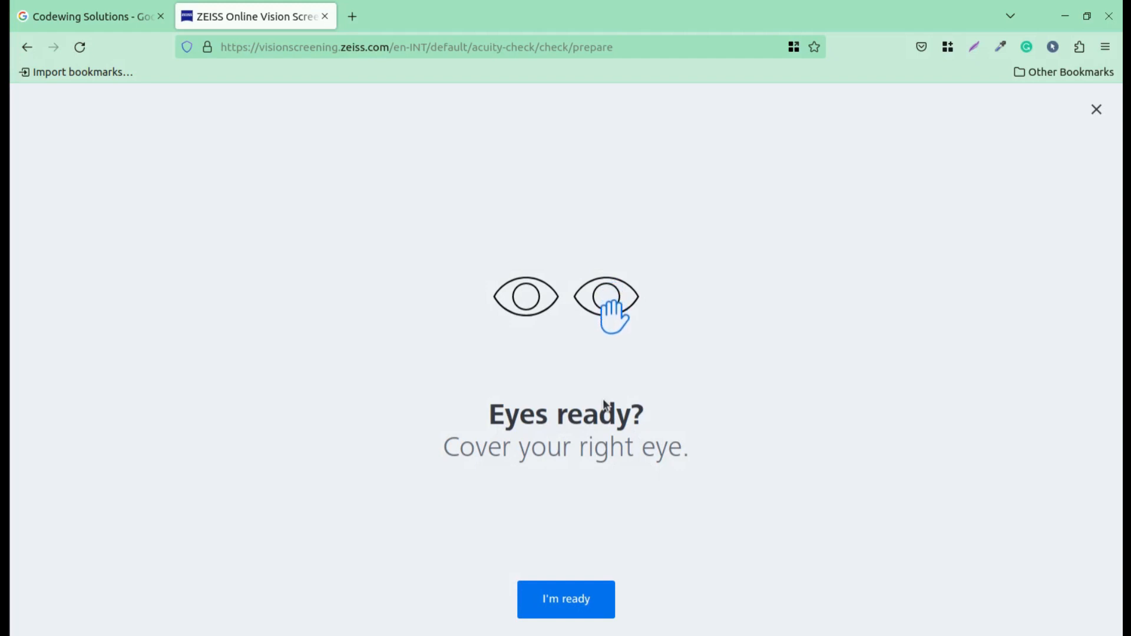
{"action": "mouse_move", "coordinate": [578, 514]}
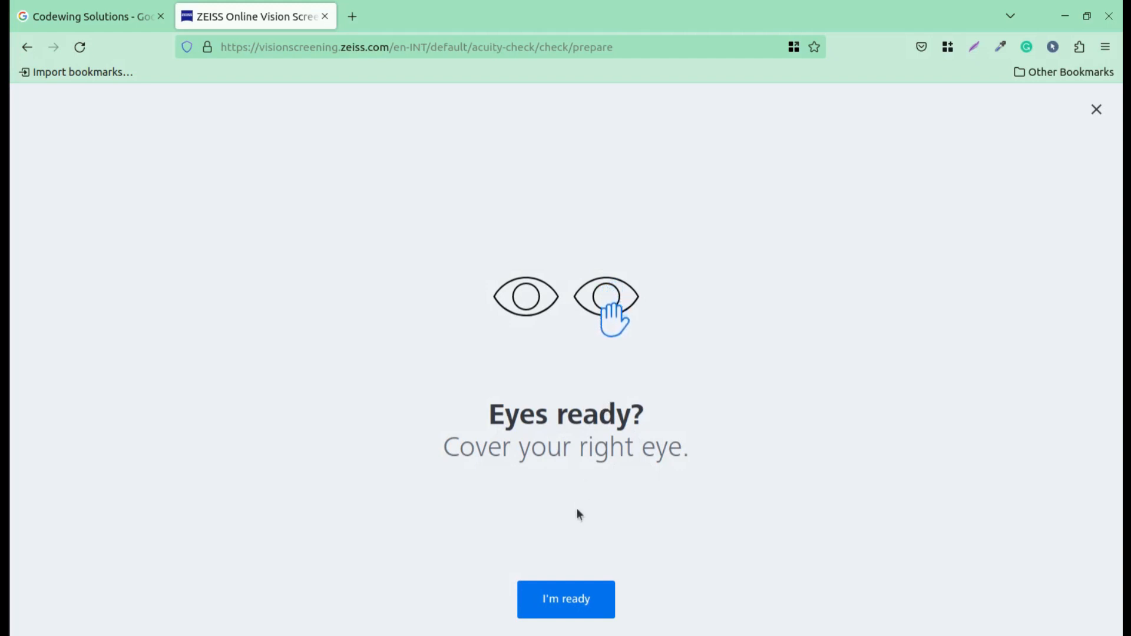
{"action": "left_click", "coordinate": [566, 599]}
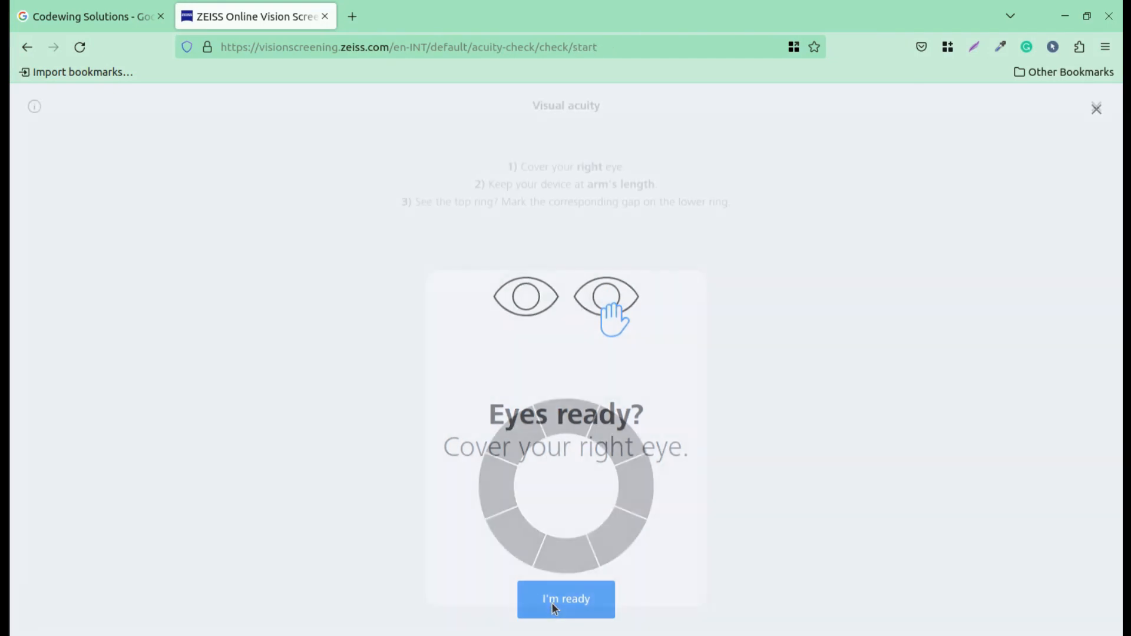
Answer the final five right-eye acuity rounds, marking lower-right, upper-left and upper-right gaps
{"action": "left_click", "coordinate": [566, 599]}
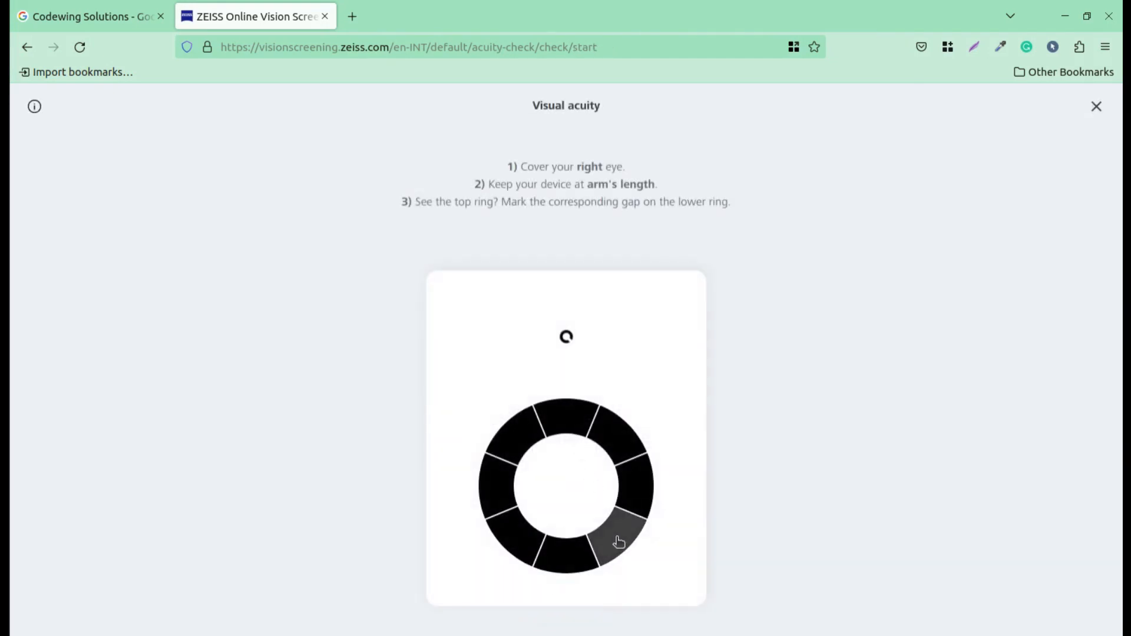
{"action": "left_click", "coordinate": [619, 539]}
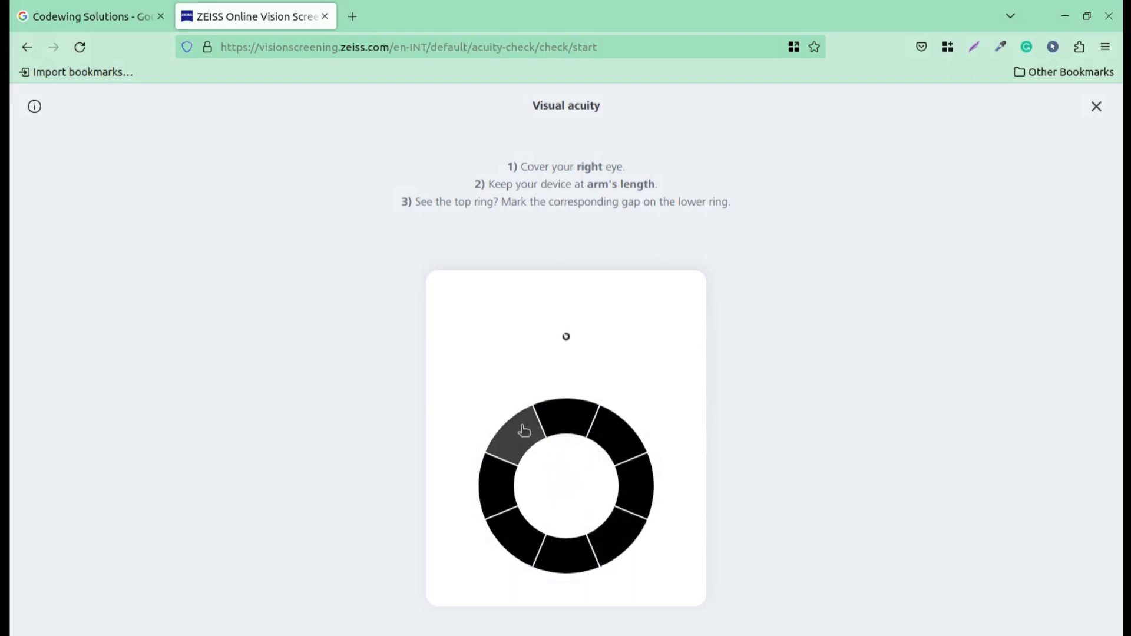
{"action": "left_click", "coordinate": [519, 440]}
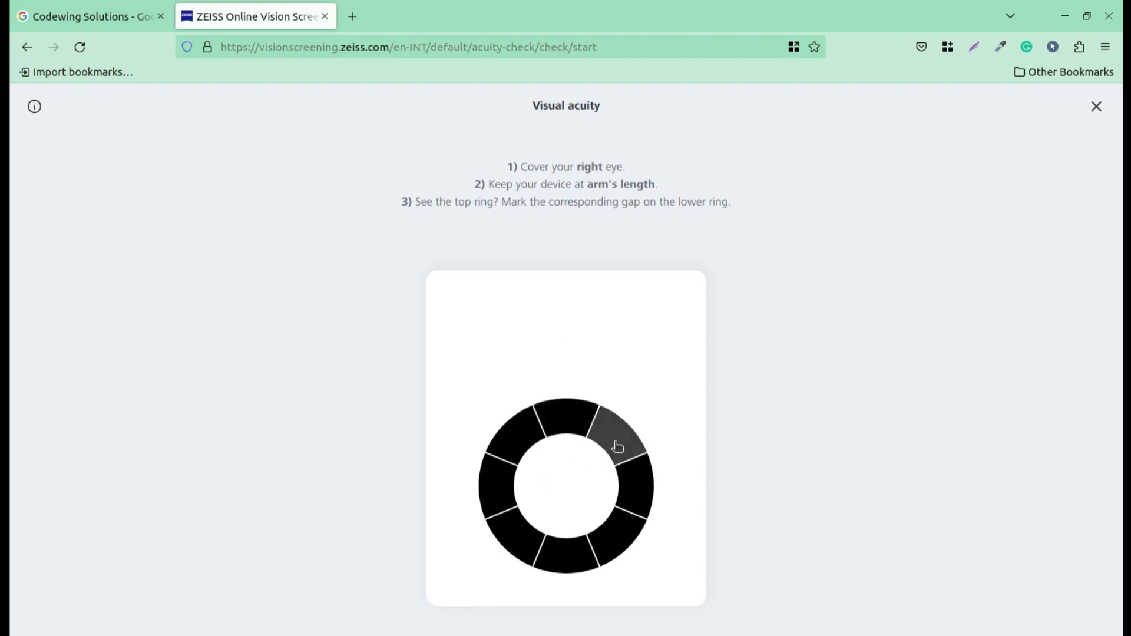
{"action": "left_click", "coordinate": [617, 447]}
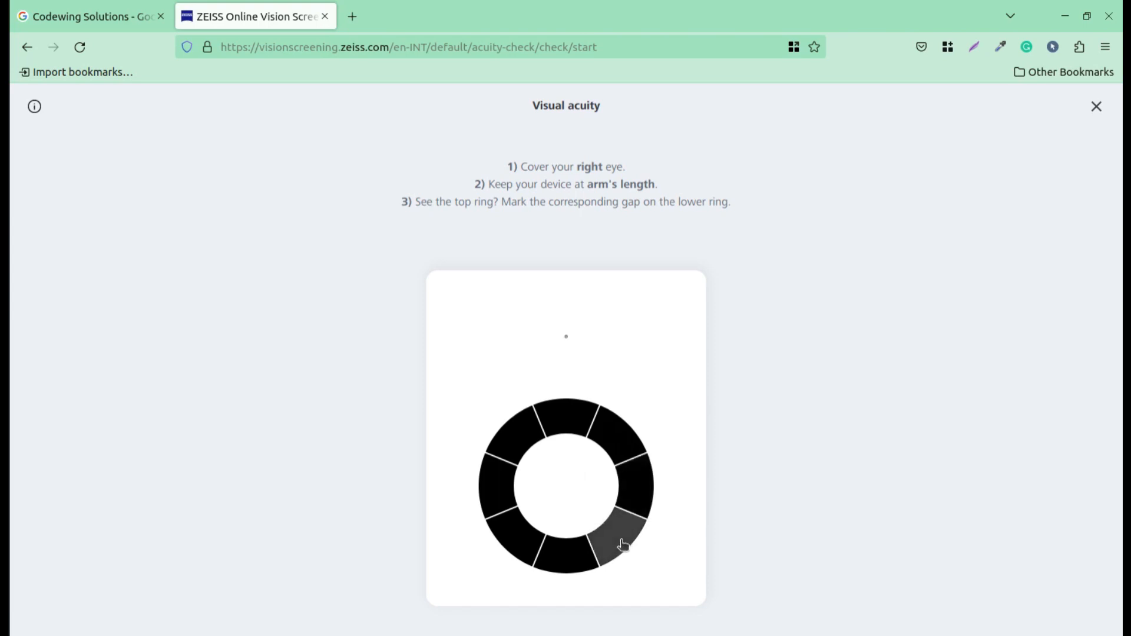
{"action": "left_click", "coordinate": [622, 541]}
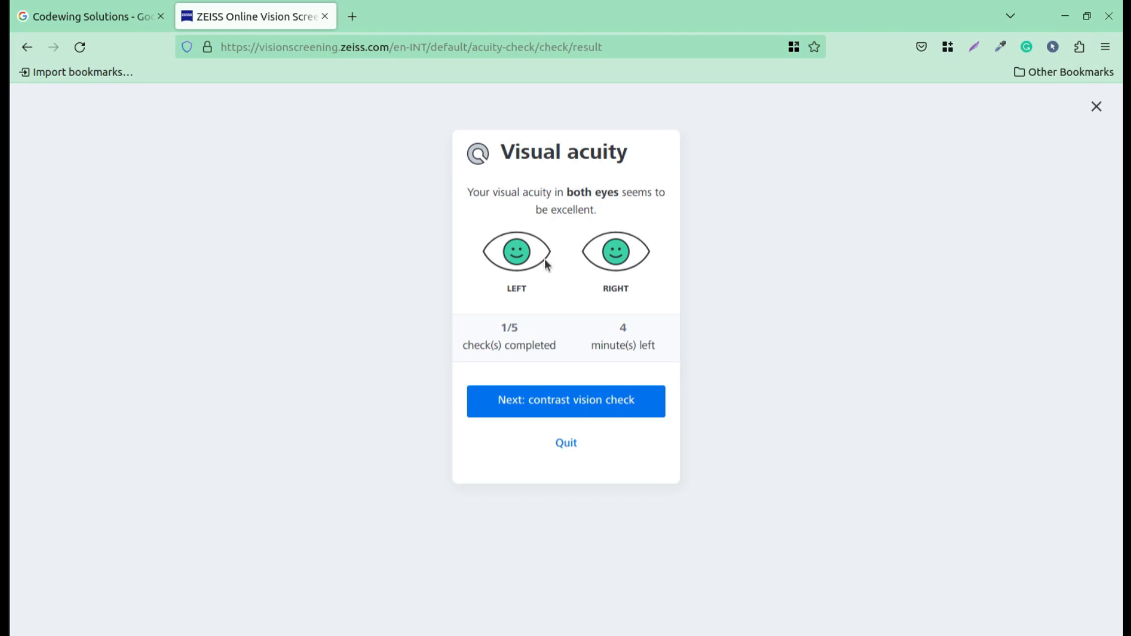
{"action": "mouse_move", "coordinate": [486, 230]}
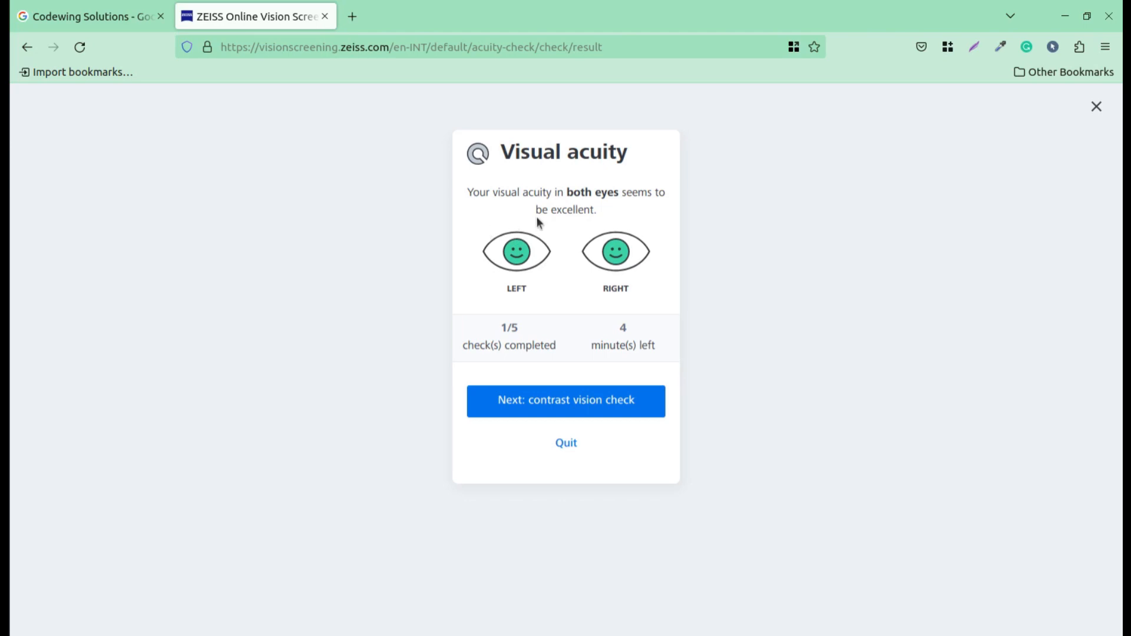
{"action": "mouse_move", "coordinate": [538, 281]}
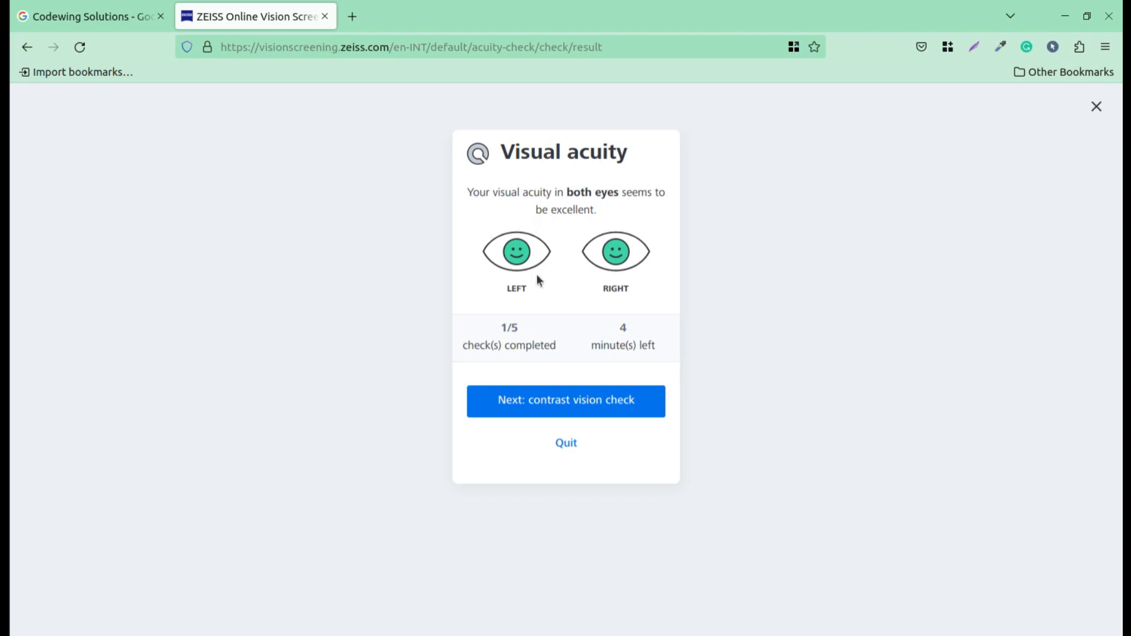
{"action": "mouse_move", "coordinate": [627, 339]}
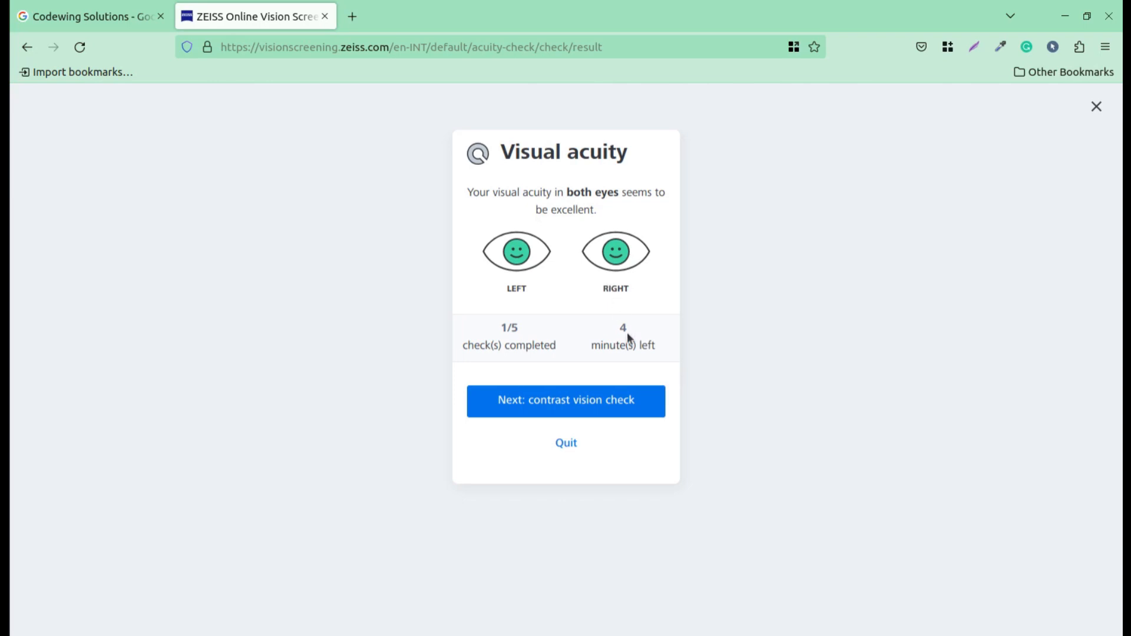
{"action": "mouse_move", "coordinate": [592, 360]}
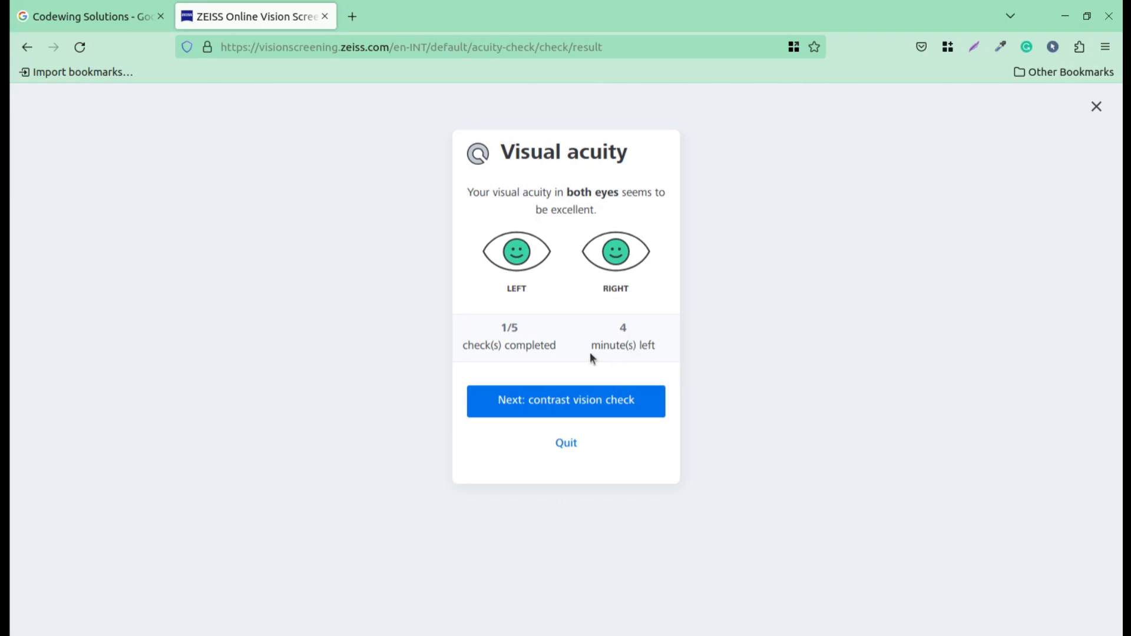
{"action": "mouse_move", "coordinate": [523, 357]}
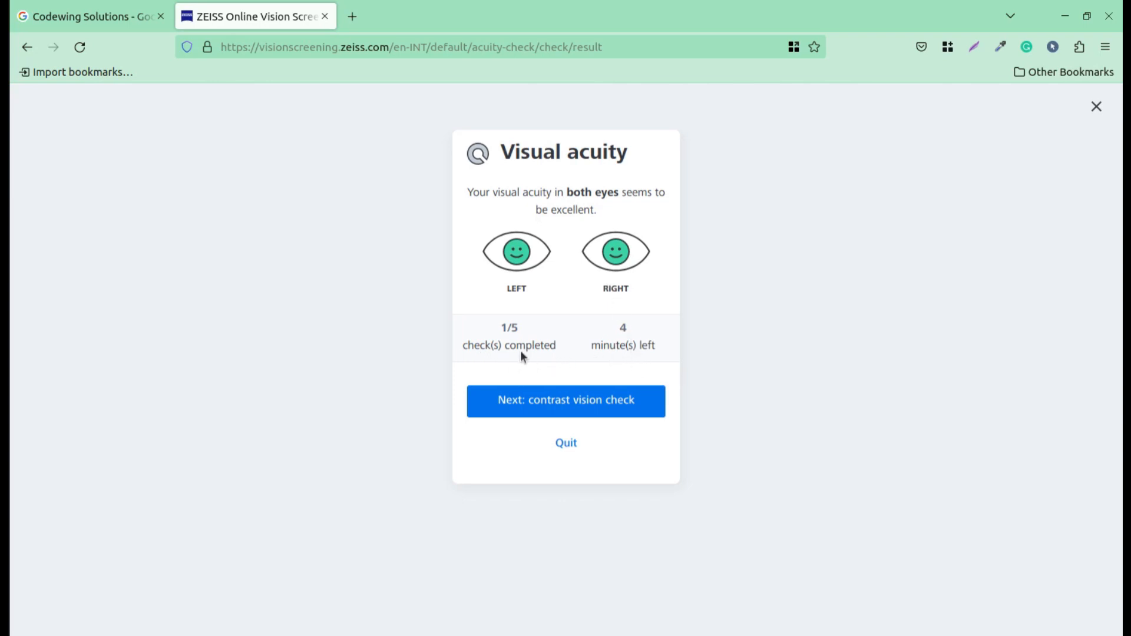
{"action": "mouse_move", "coordinate": [611, 341]}
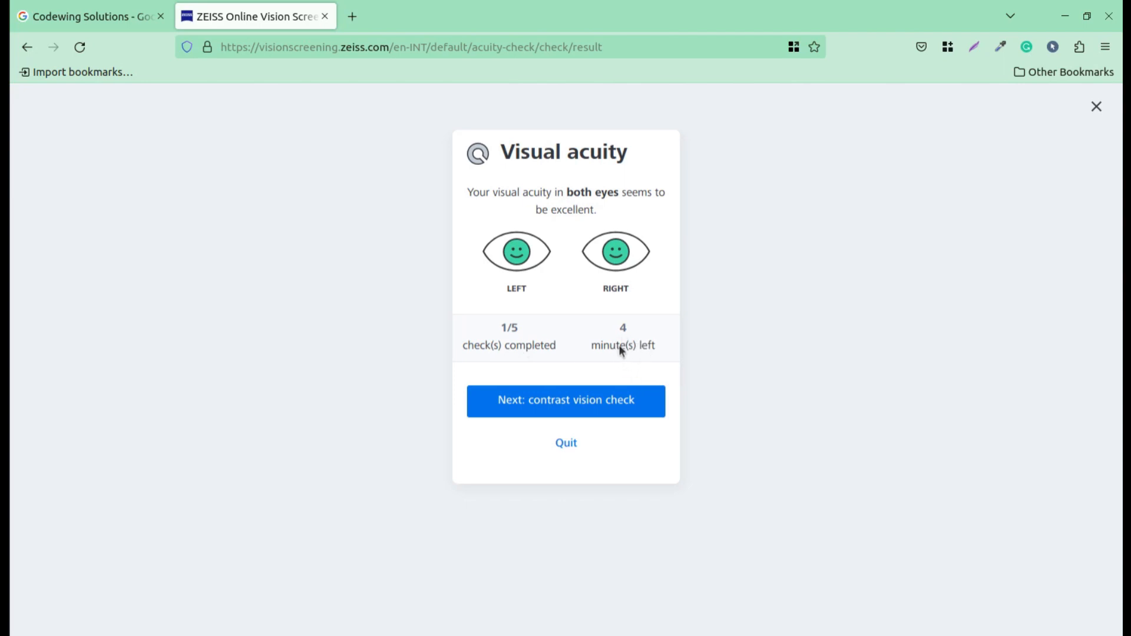
{"action": "mouse_move", "coordinate": [621, 353]}
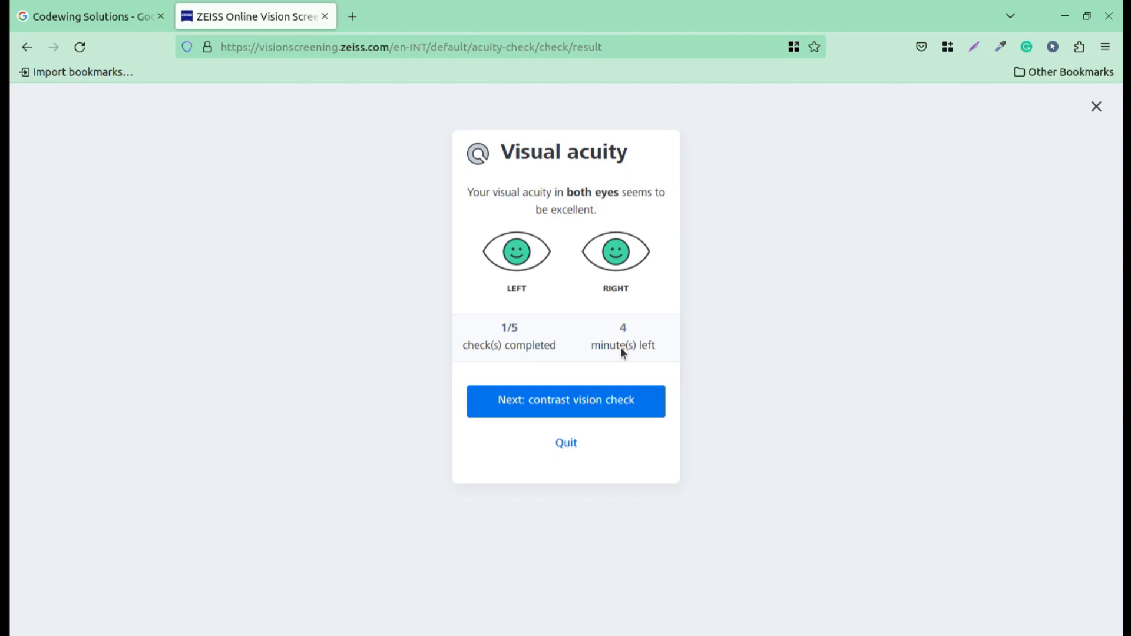
{"action": "mouse_move", "coordinate": [501, 276]}
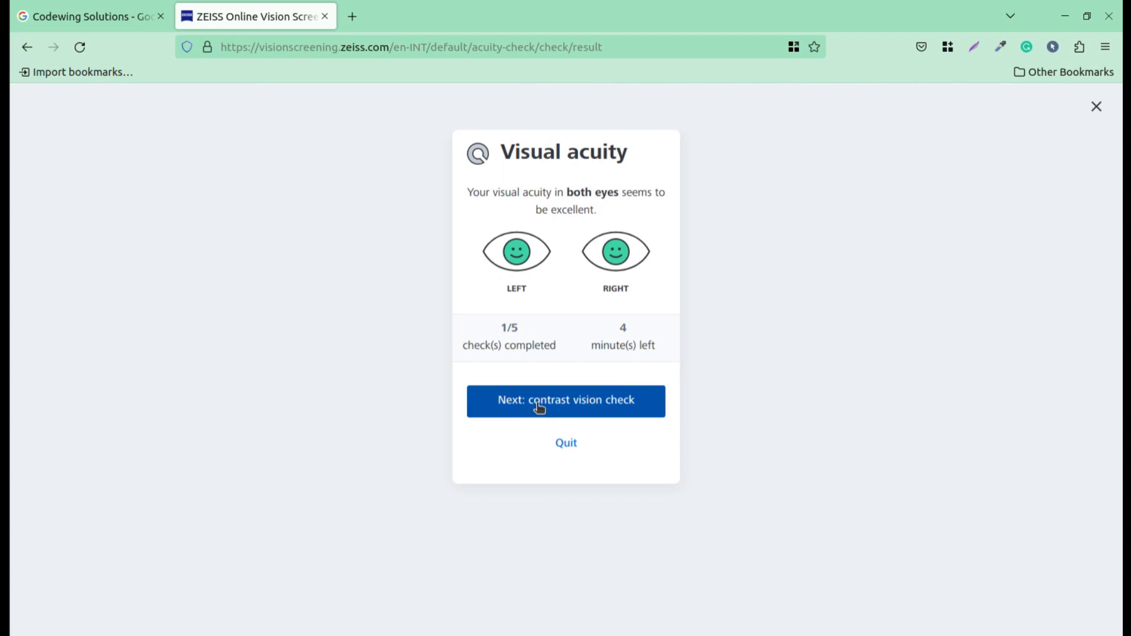
Enter the contrast check, pass the cover-left-eye and Mark the spot screens, and start testing
{"action": "left_click", "coordinate": [565, 402]}
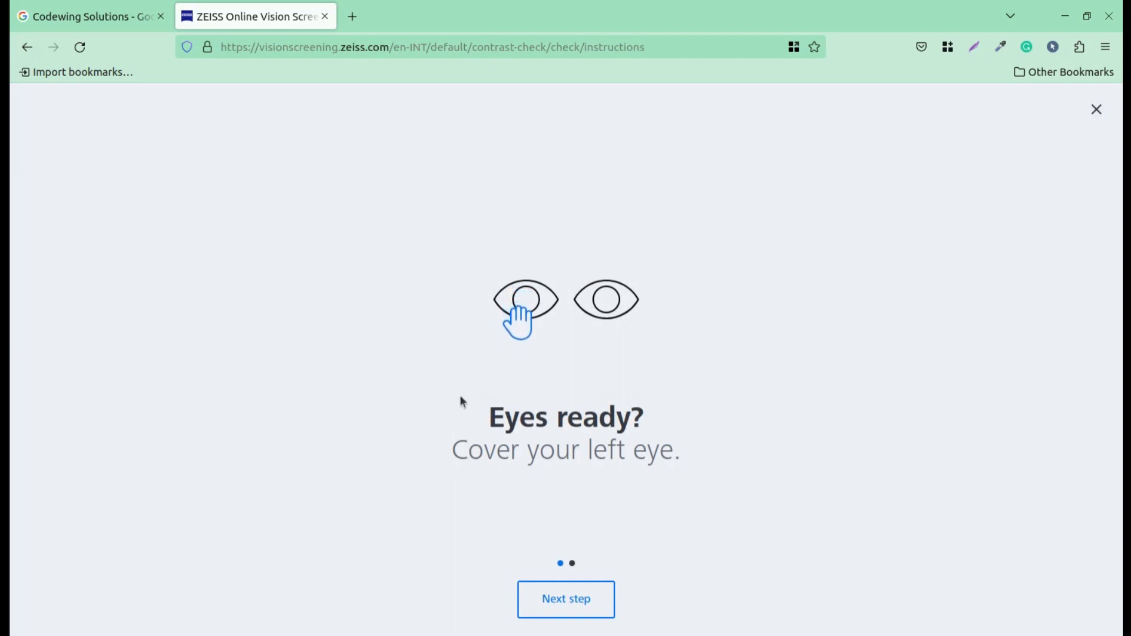
{"action": "left_click", "coordinate": [566, 600]}
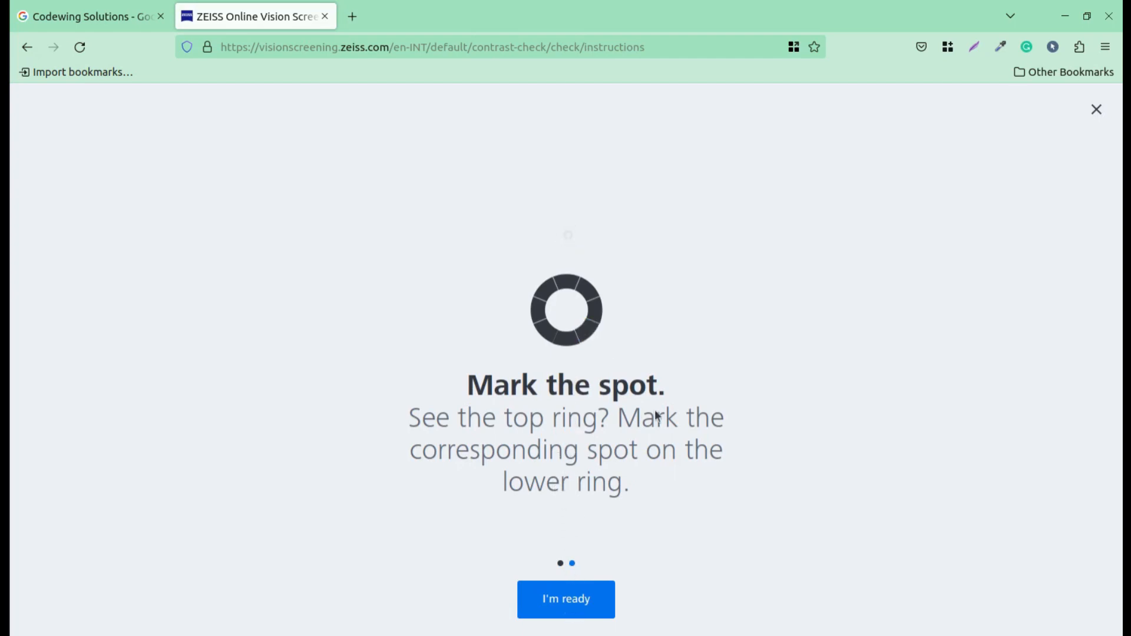
{"action": "left_click", "coordinate": [566, 341]}
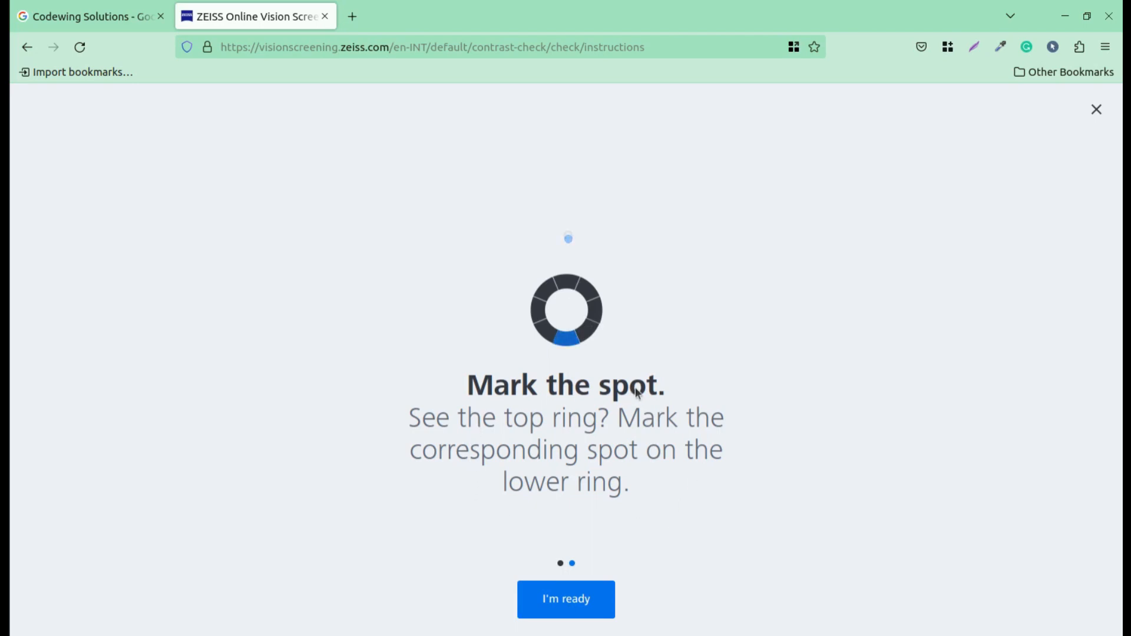
{"action": "left_click", "coordinate": [569, 345]}
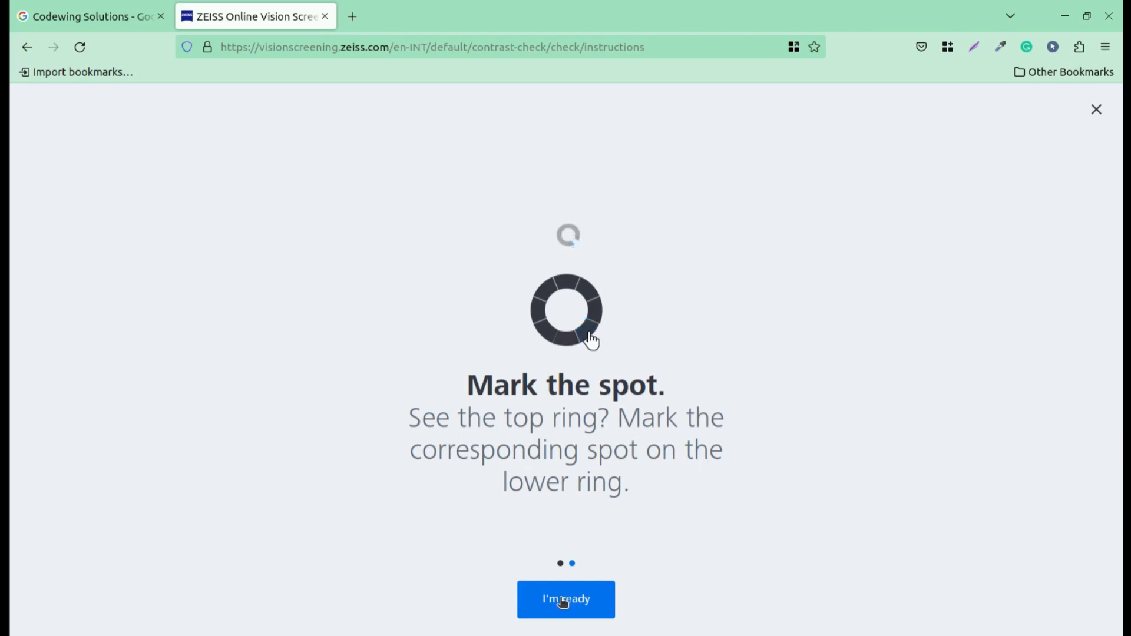
{"action": "left_click", "coordinate": [566, 599]}
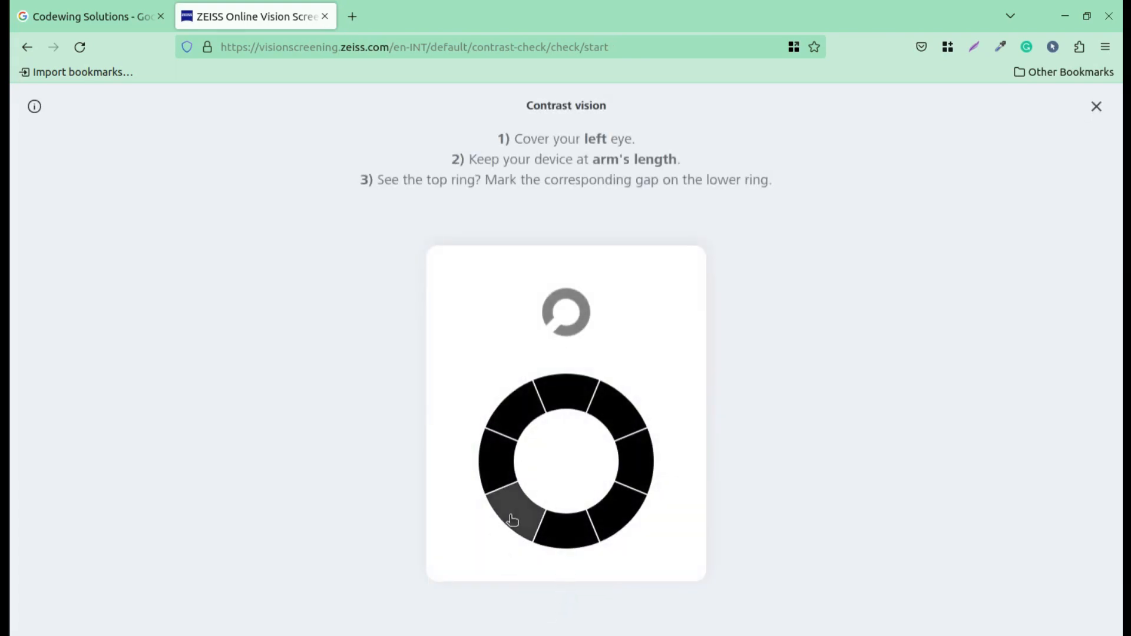
Answer the left-eye contrast rings, marking lower-left, bottom, right and left gaps
{"action": "left_click", "coordinate": [511, 505]}
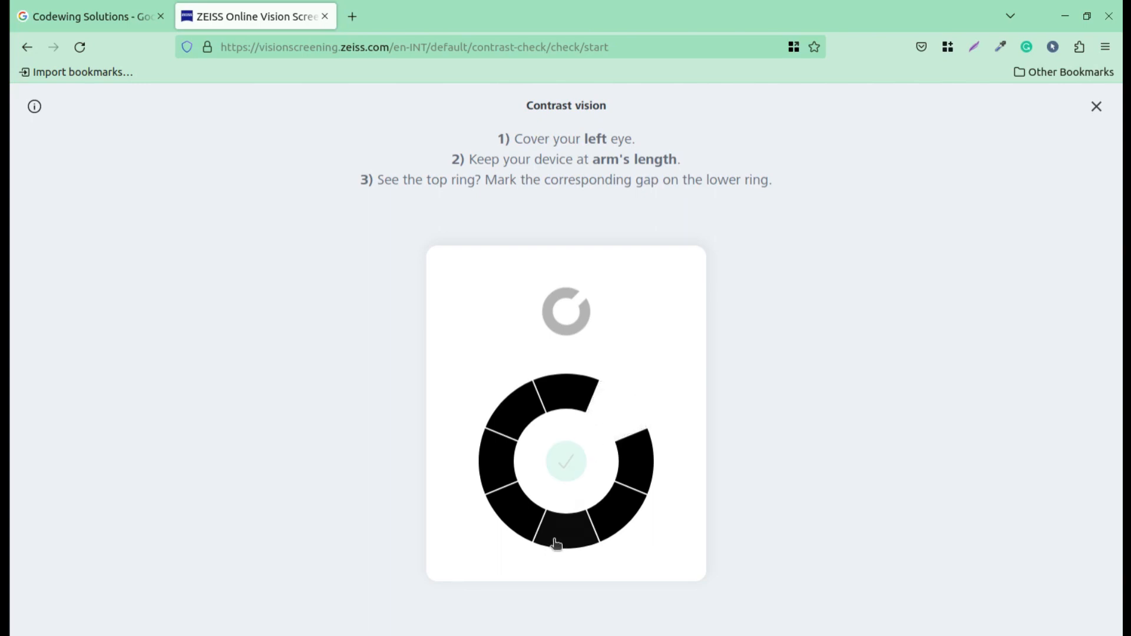
{"action": "left_click", "coordinate": [555, 541]}
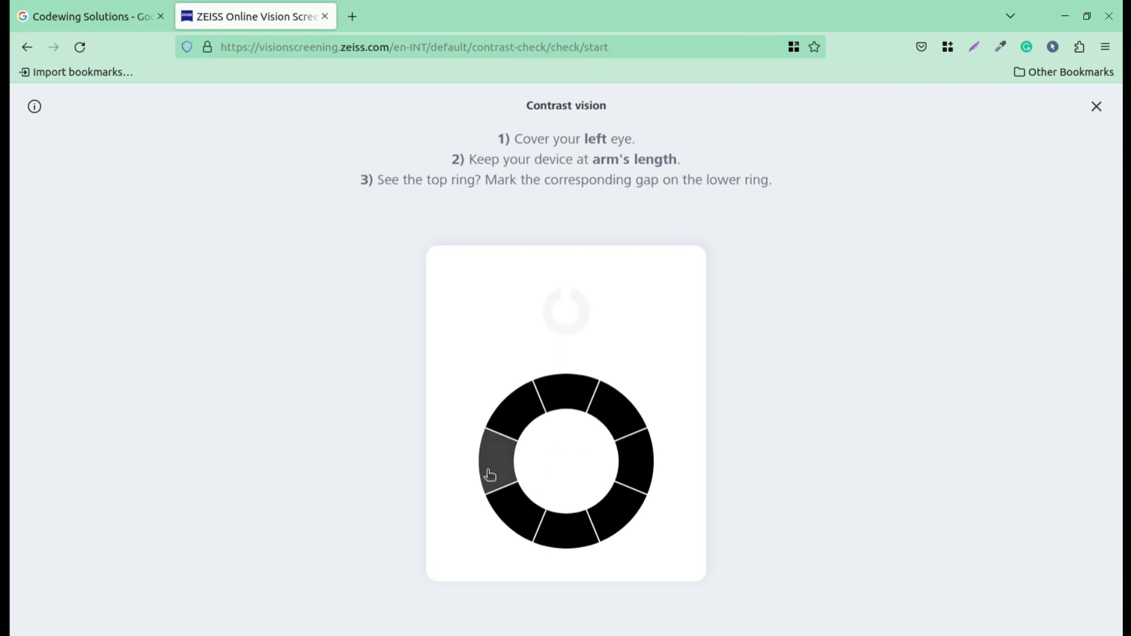
{"action": "mouse_move", "coordinate": [566, 374]}
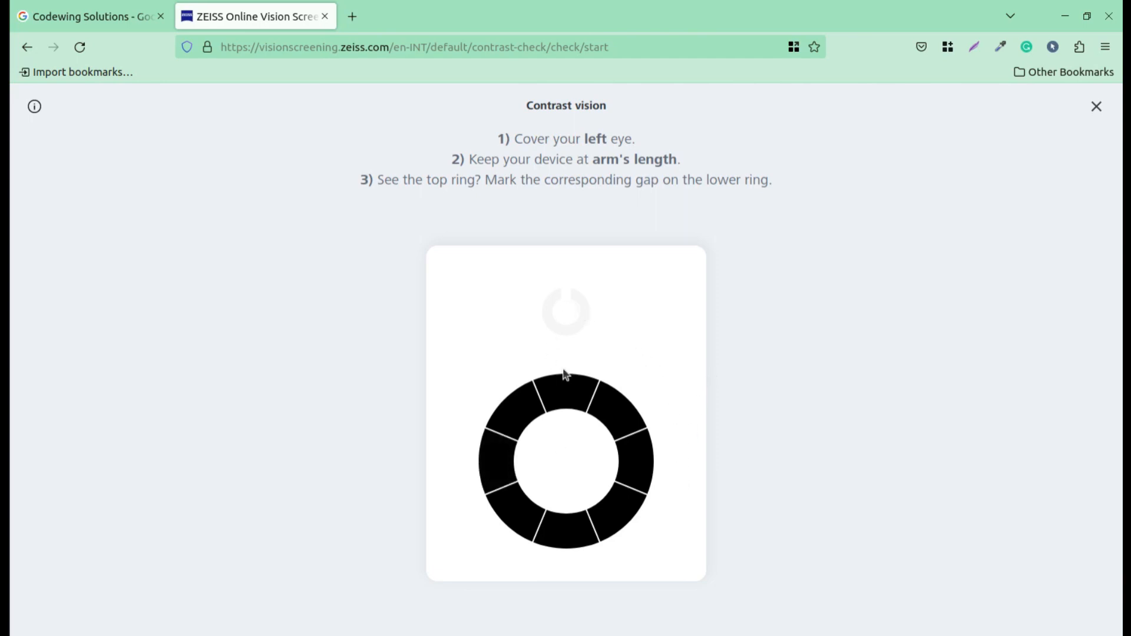
{"action": "mouse_move", "coordinate": [583, 338]}
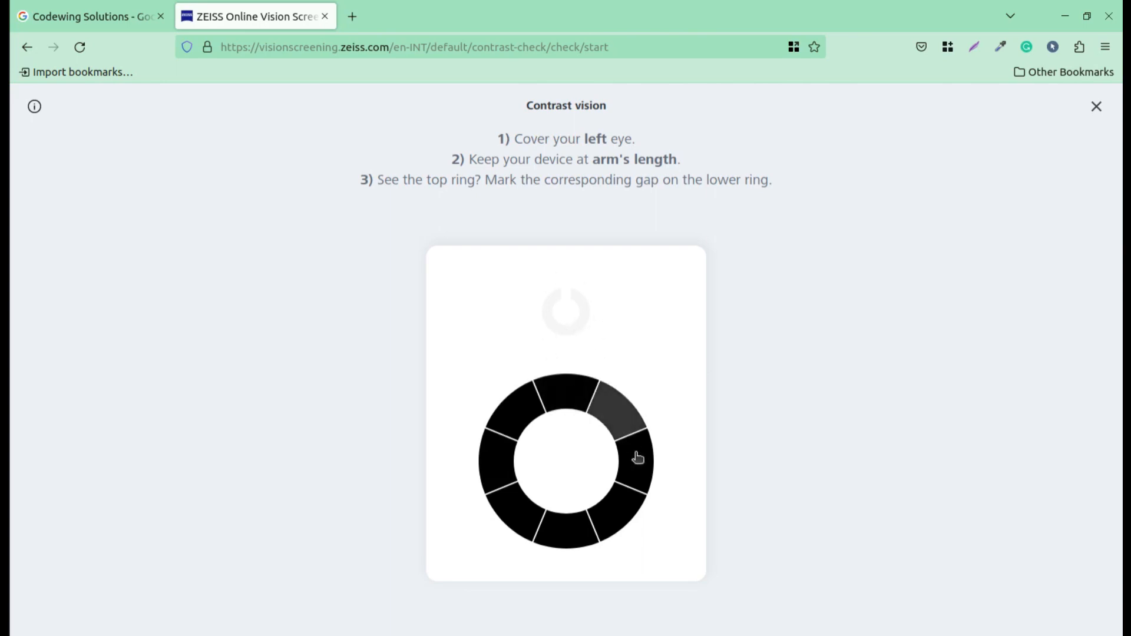
{"action": "left_click", "coordinate": [637, 462]}
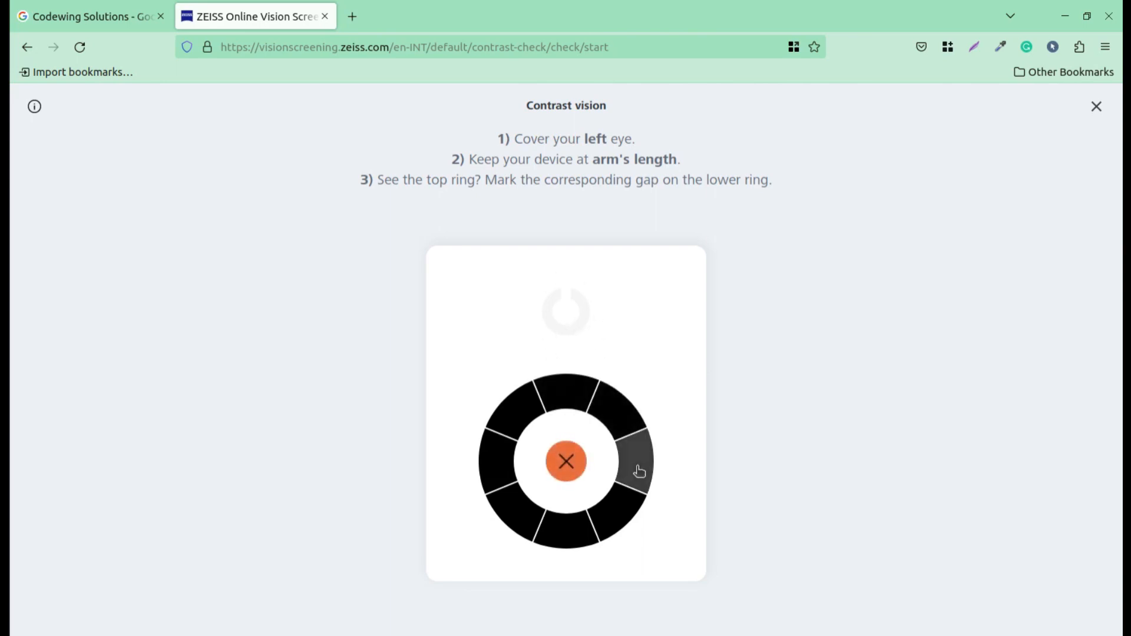
{"action": "left_click", "coordinate": [639, 469]}
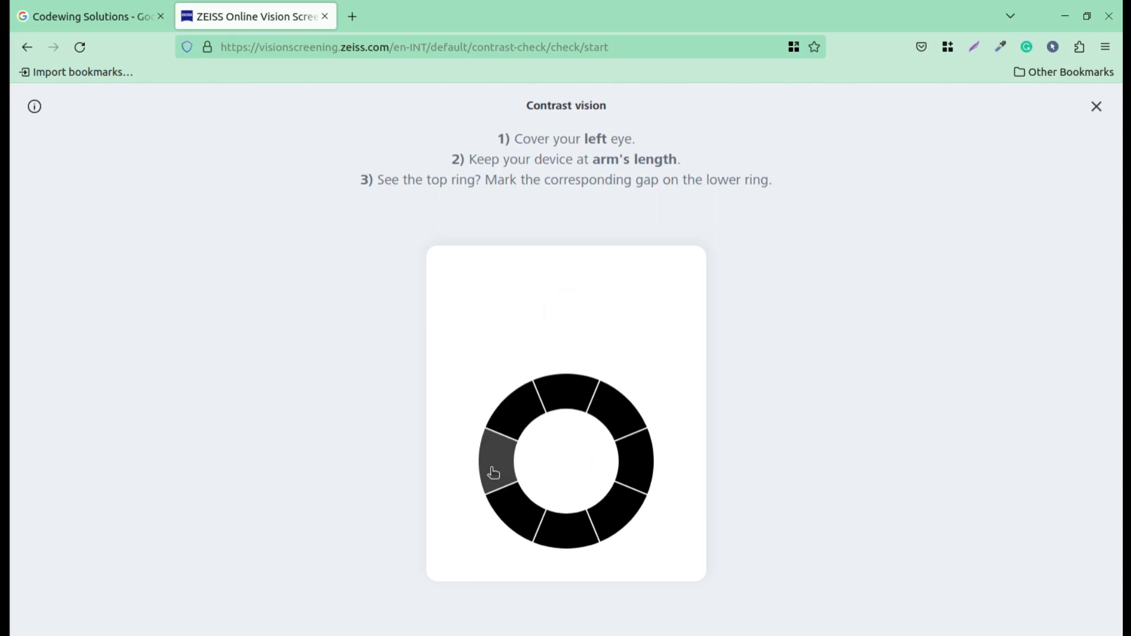
{"action": "left_click", "coordinate": [493, 462]}
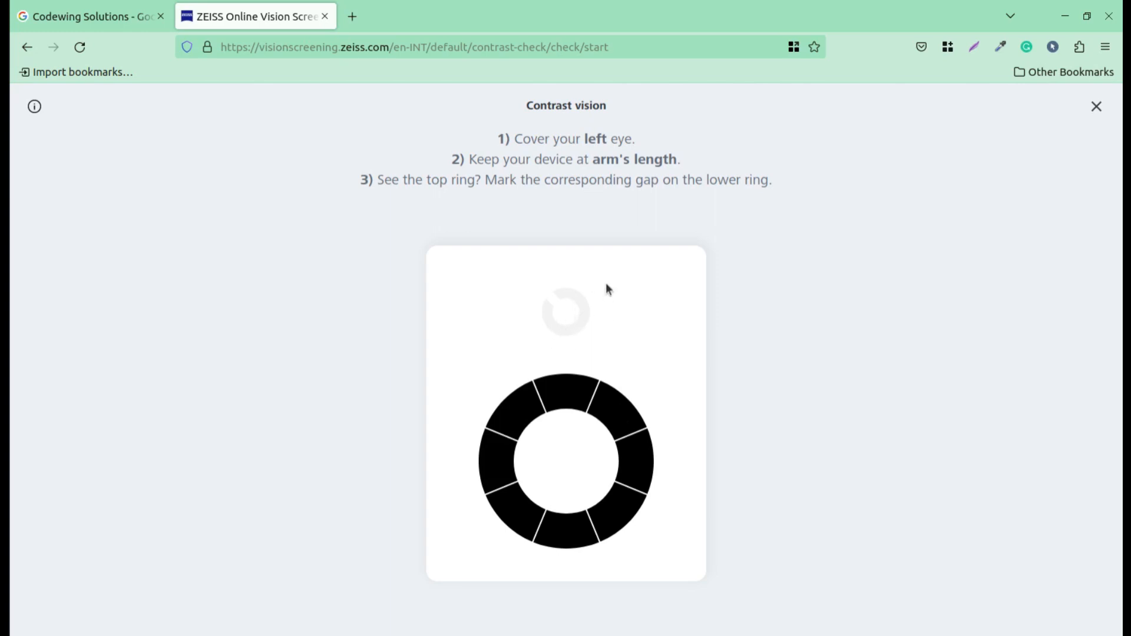
{"action": "mouse_move", "coordinate": [581, 312]}
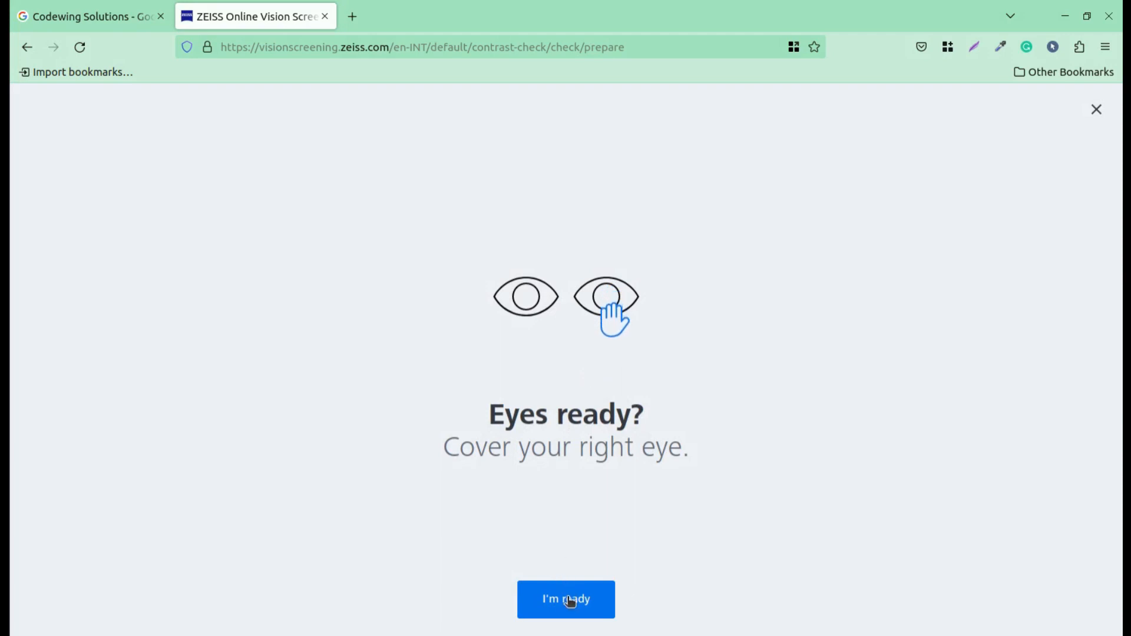
Start the right-eye contrast test and mark upper-right, lower-right, lower-left, bottom and left gaps
{"action": "left_click", "coordinate": [565, 599]}
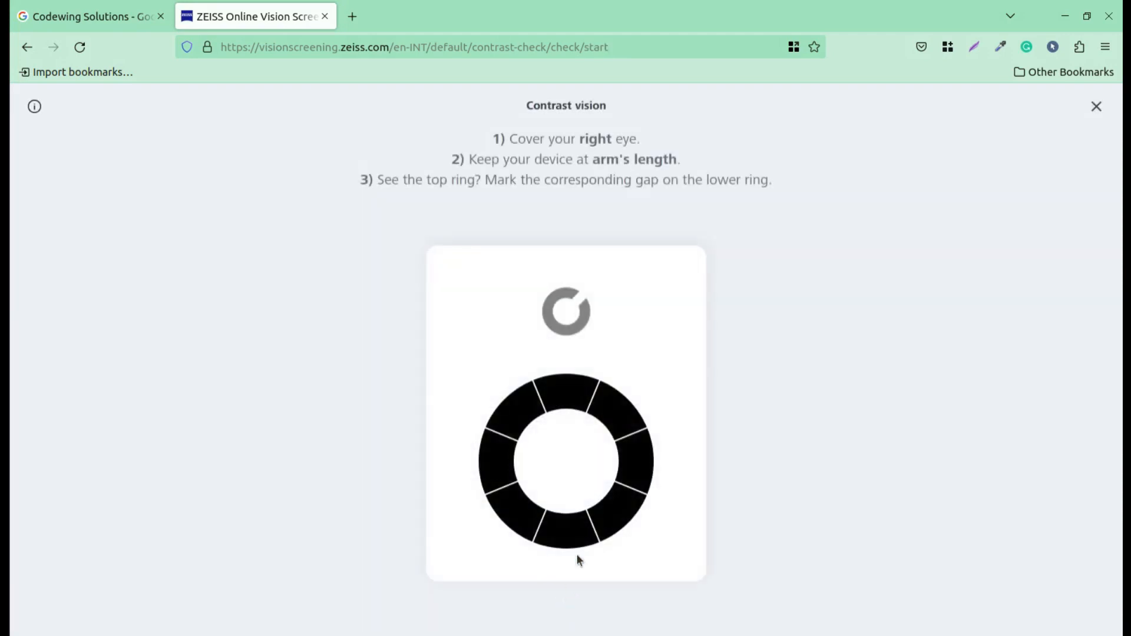
{"action": "left_click", "coordinate": [619, 417]}
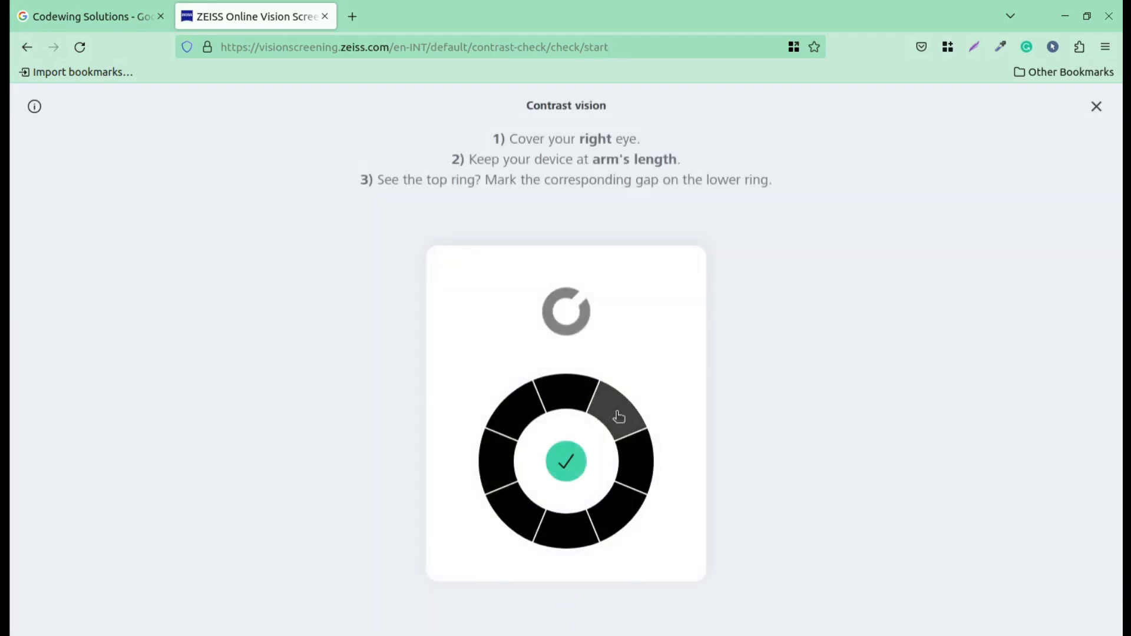
{"action": "left_click", "coordinate": [618, 417]}
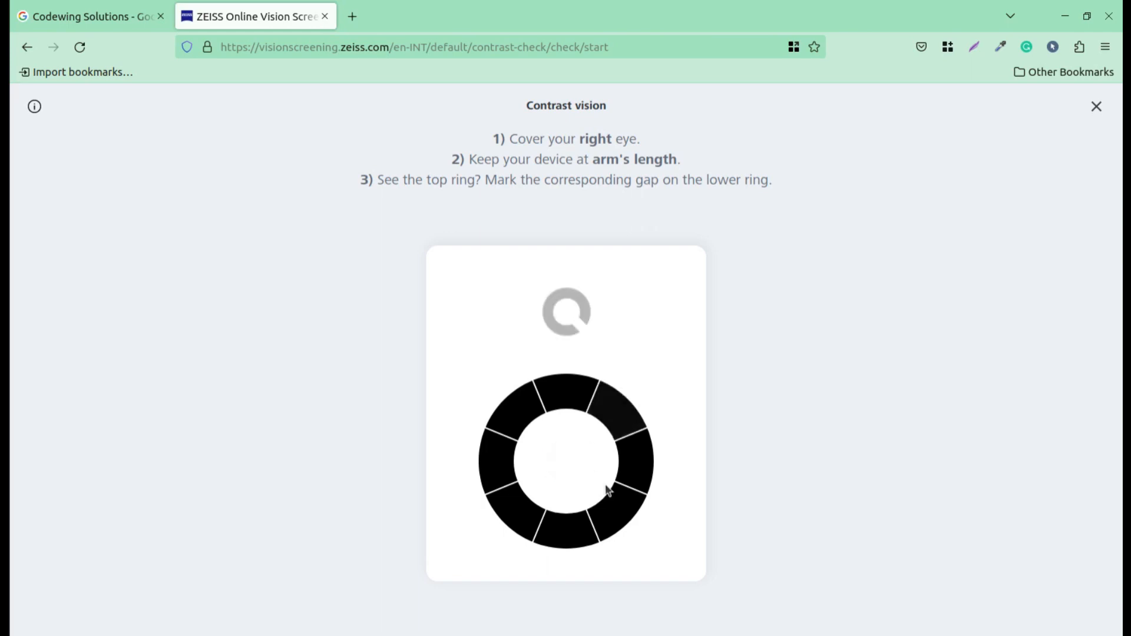
{"action": "left_click", "coordinate": [617, 498]}
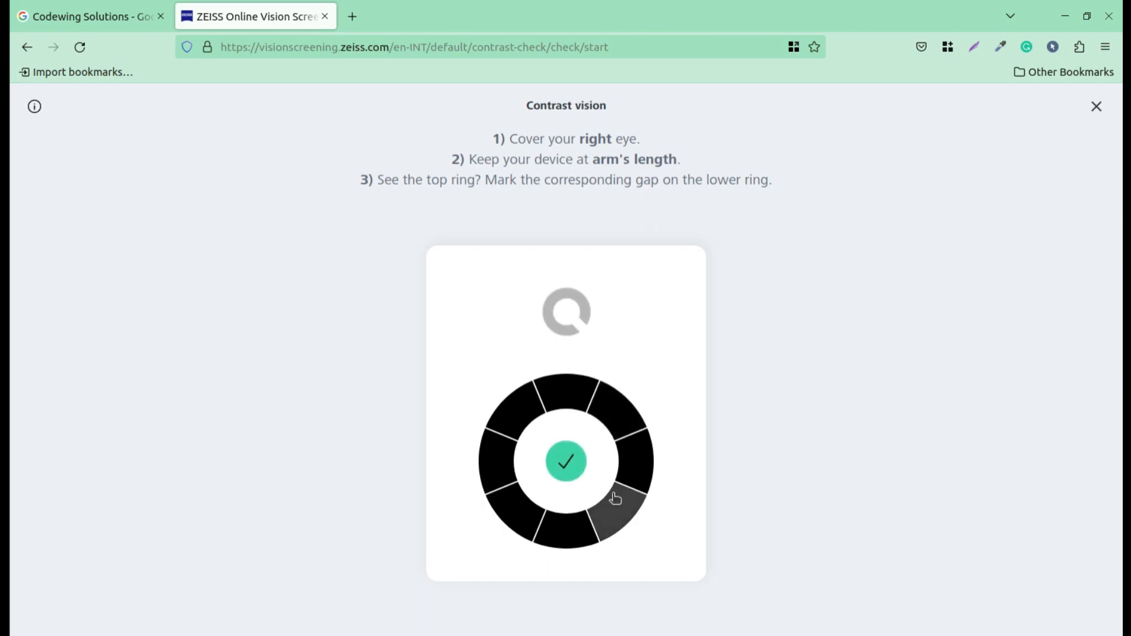
{"action": "left_click", "coordinate": [613, 498]}
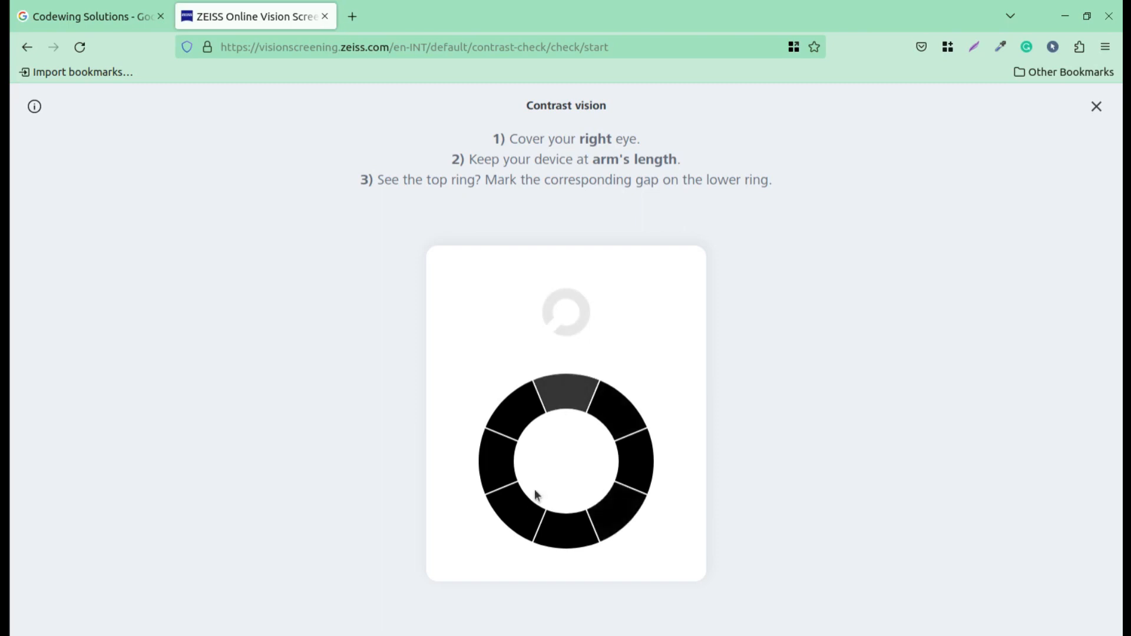
{"action": "left_click", "coordinate": [519, 508]}
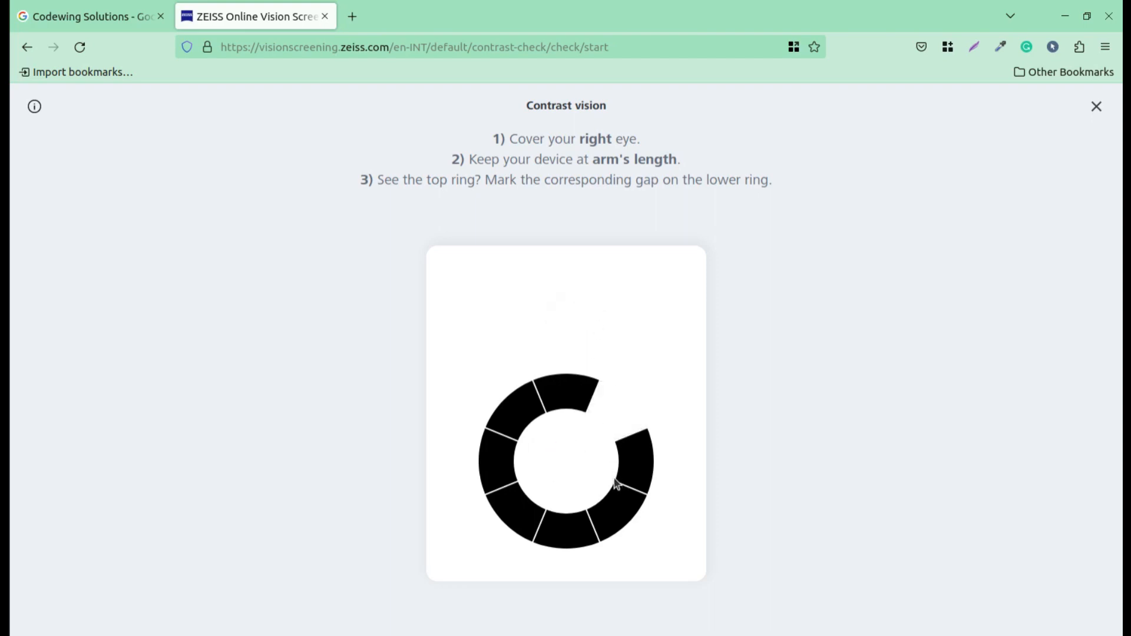
{"action": "left_click", "coordinate": [572, 536]}
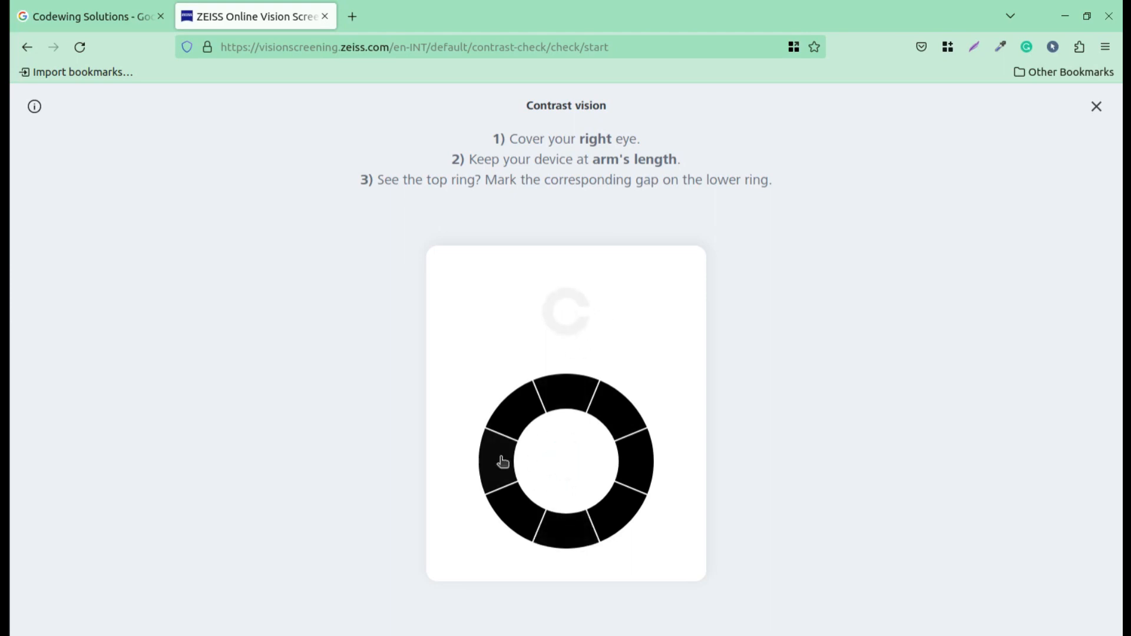
{"action": "left_click", "coordinate": [503, 462]}
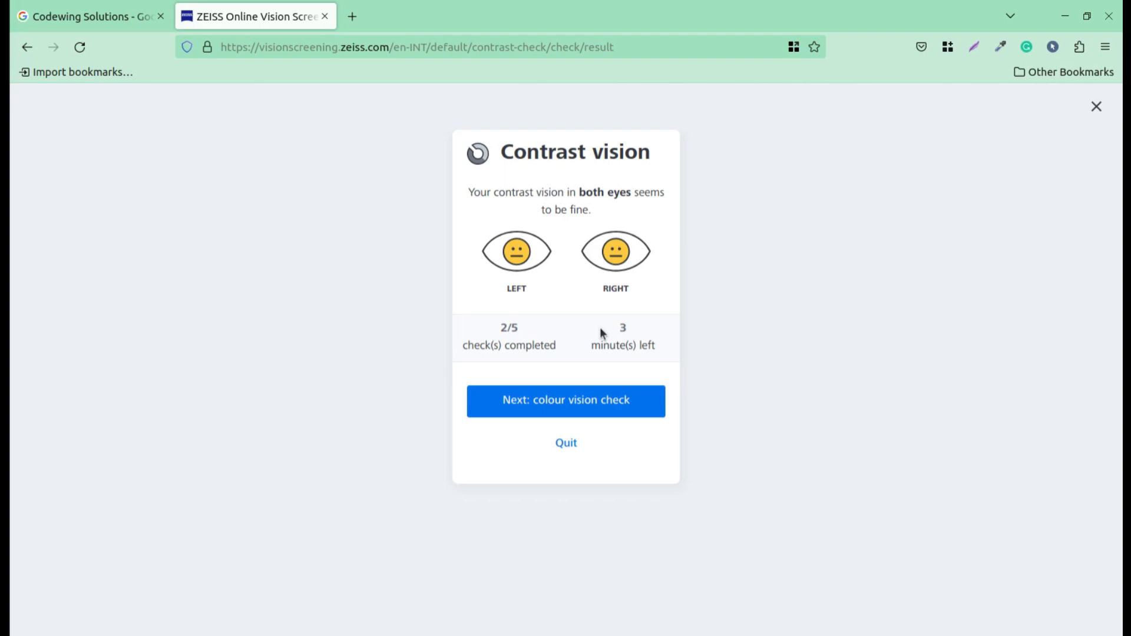
Continue from the contrast result card to the colour vision check
{"action": "left_click", "coordinate": [566, 402]}
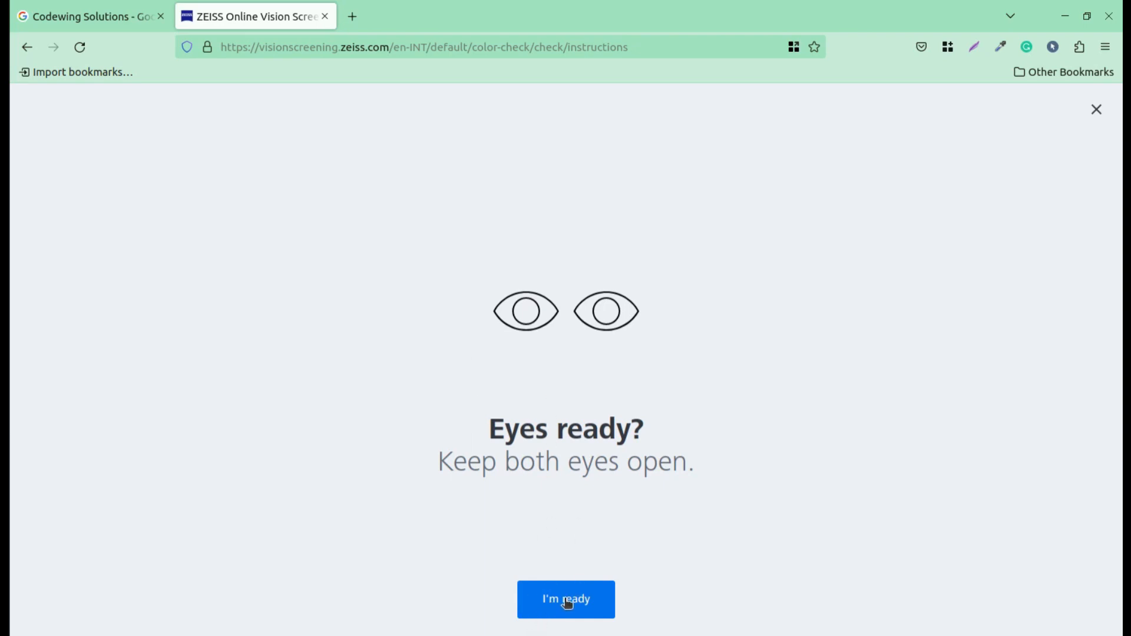
Begin the colour plates, answering Nothing for the first plate and 8 for the next
{"action": "left_click", "coordinate": [566, 599]}
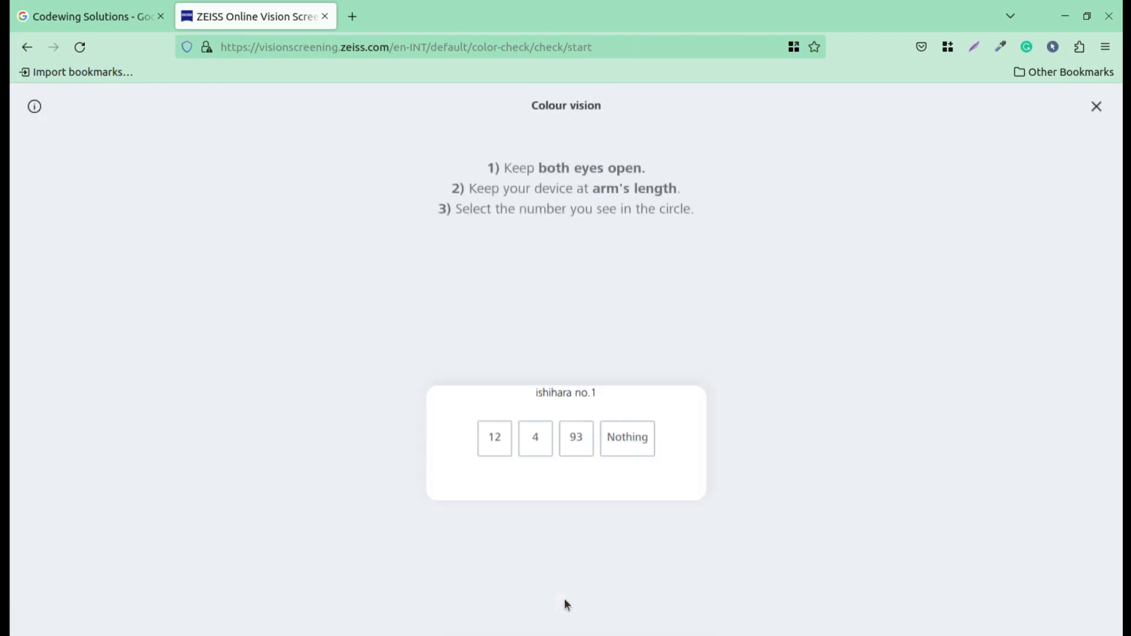
{"action": "mouse_move", "coordinate": [488, 323]}
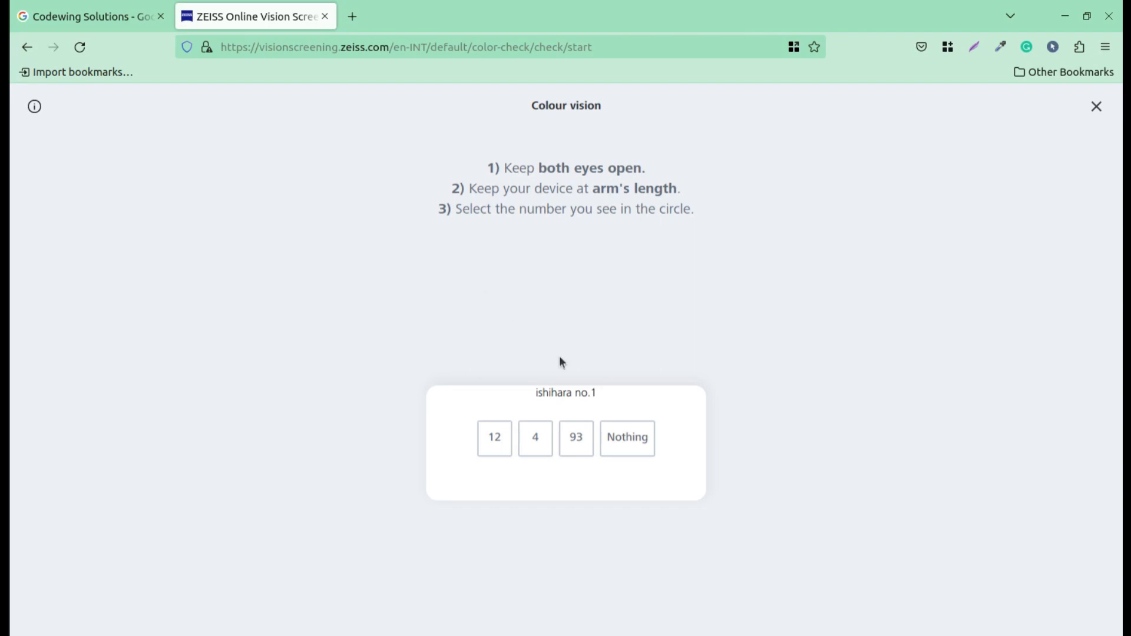
{"action": "mouse_move", "coordinate": [682, 346]}
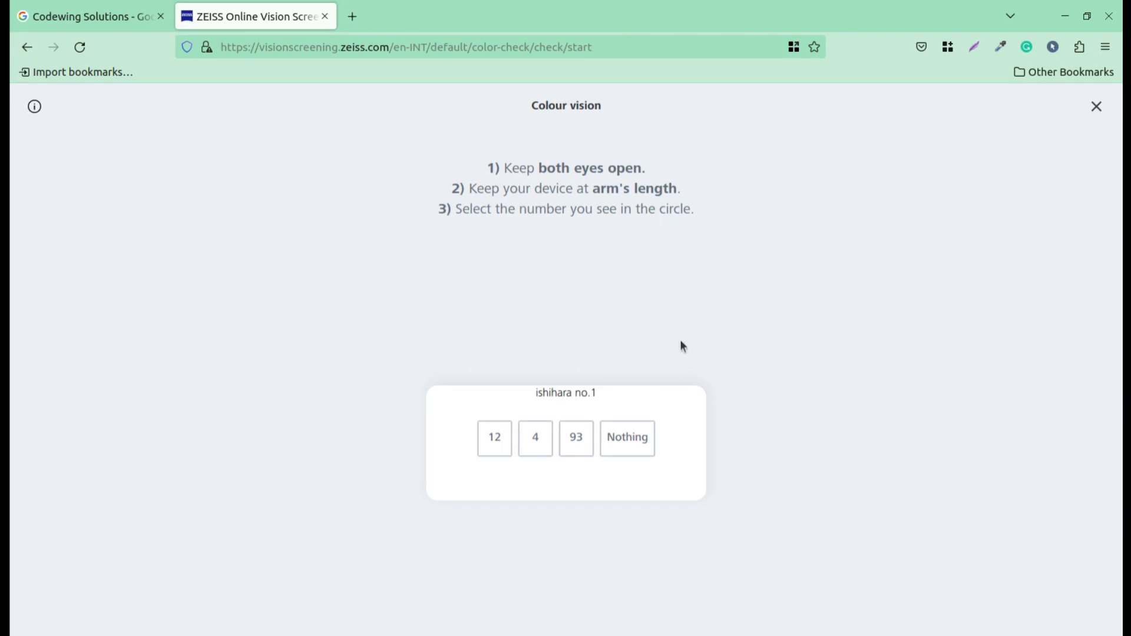
{"action": "mouse_move", "coordinate": [564, 426]}
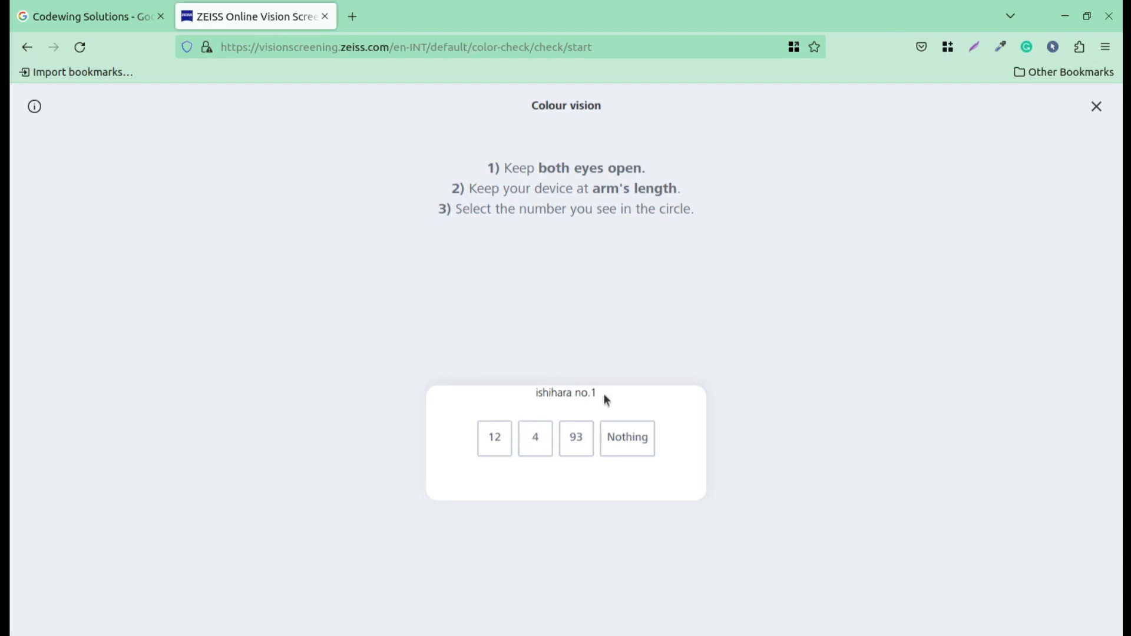
{"action": "mouse_move", "coordinate": [526, 299]}
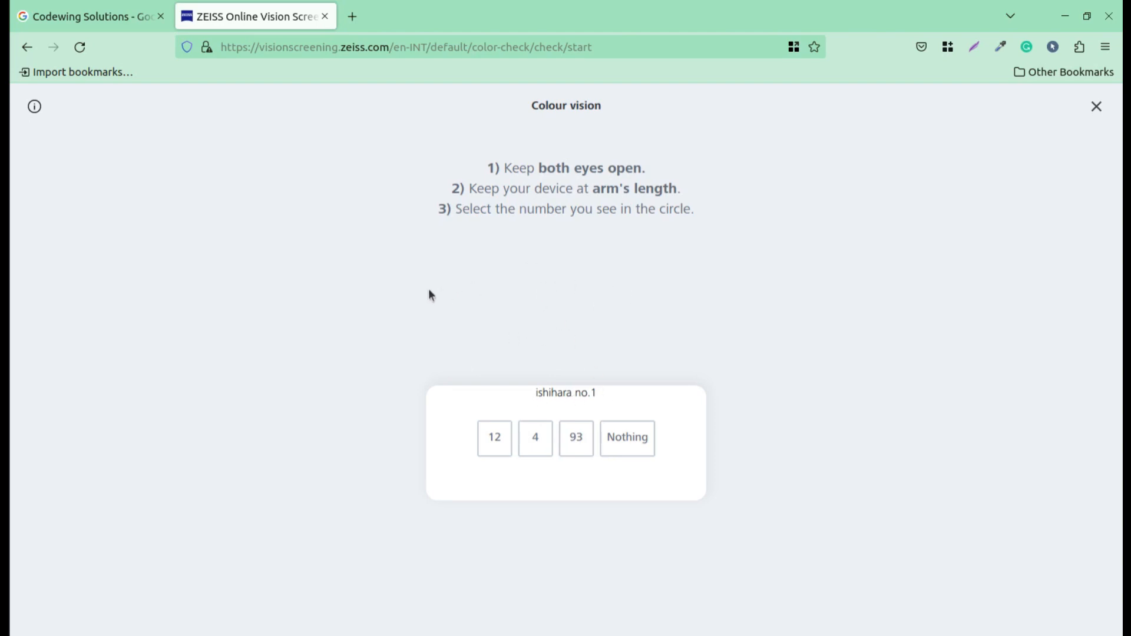
{"action": "left_click", "coordinate": [626, 437]}
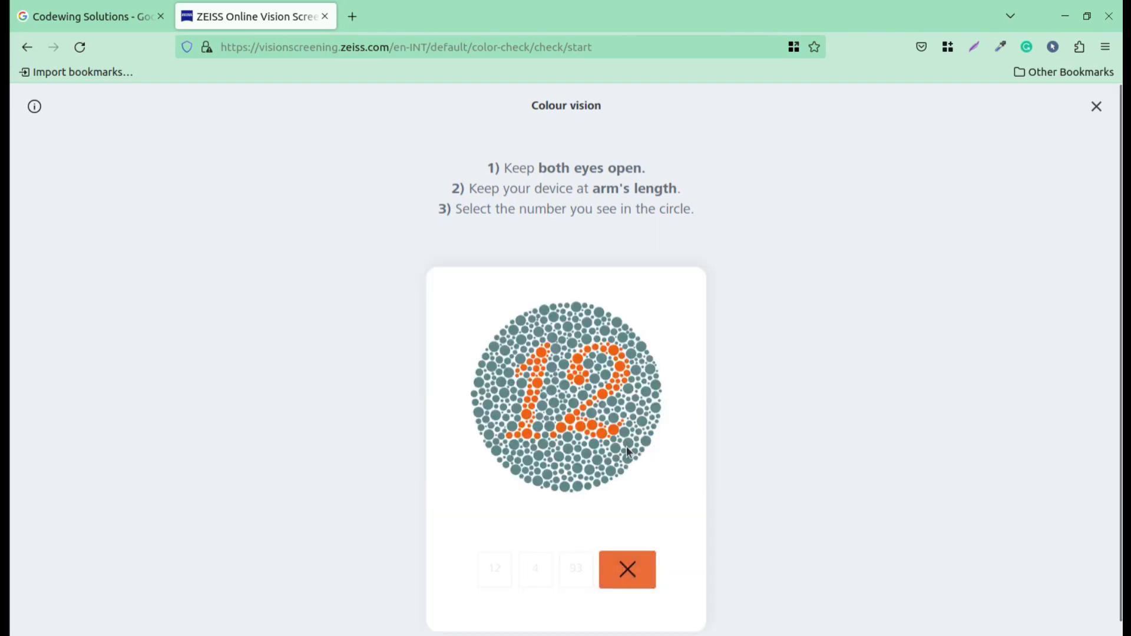
{"action": "left_click", "coordinate": [627, 569]}
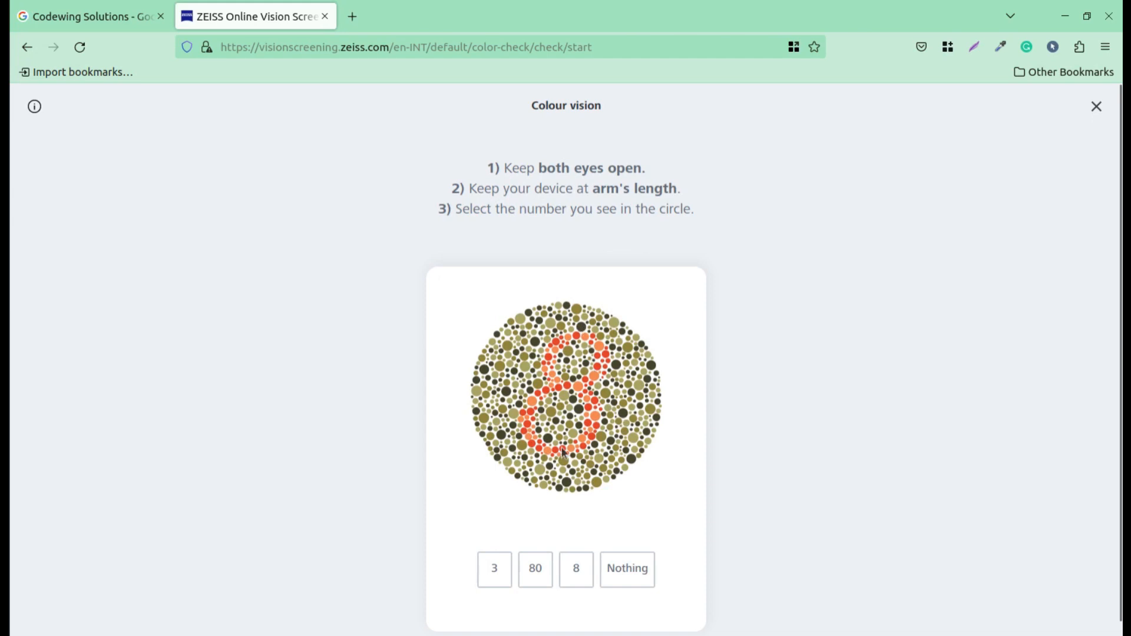
{"action": "left_click", "coordinate": [575, 570]}
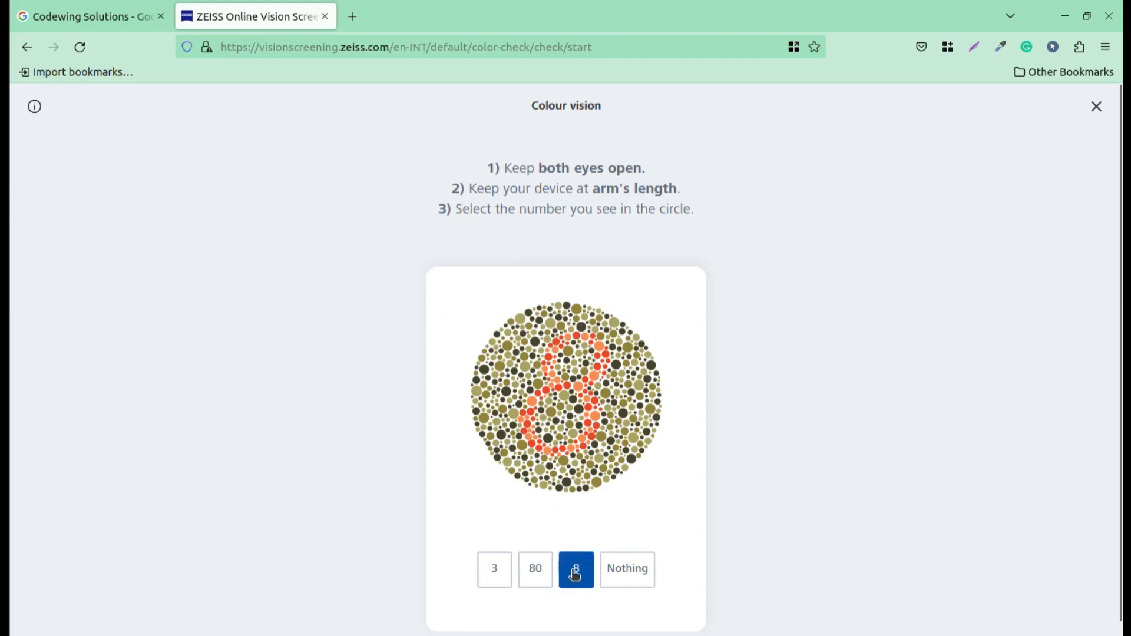
{"action": "left_click", "coordinate": [576, 570]}
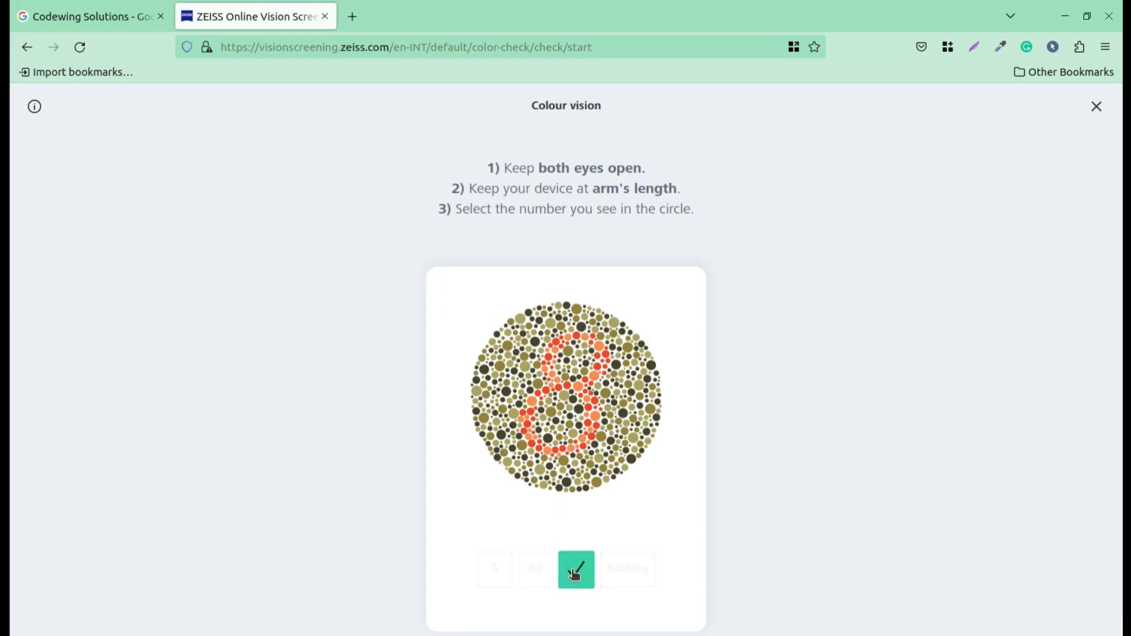
{"action": "left_click", "coordinate": [575, 569]}
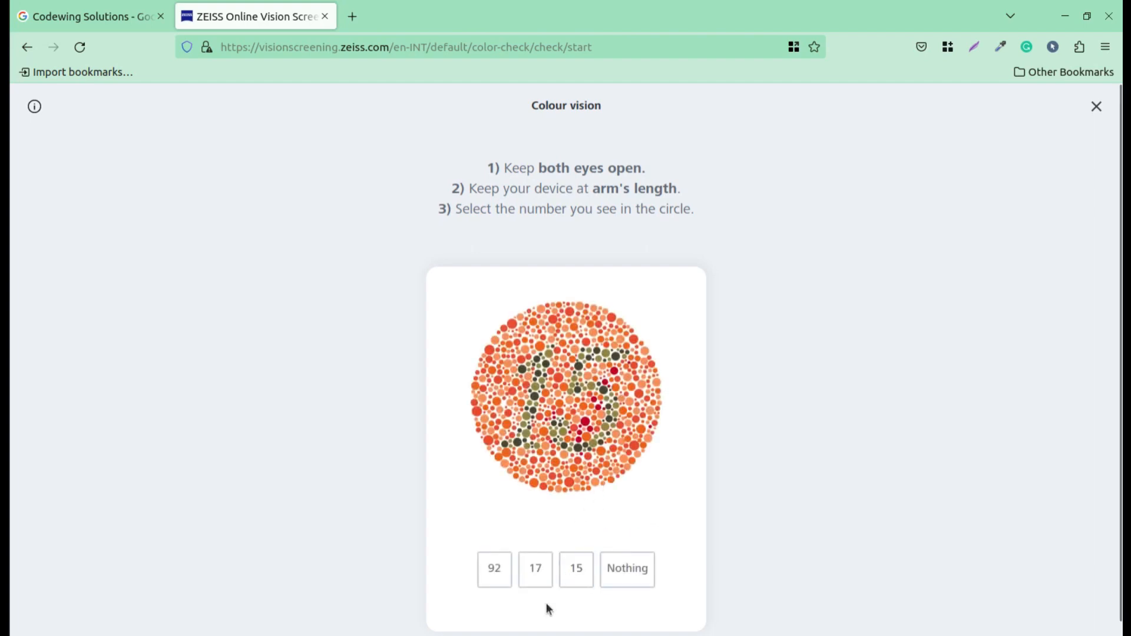
Answer 15, 45 and 5 on the following plates, then Nothing on the last
{"action": "left_click", "coordinate": [576, 570]}
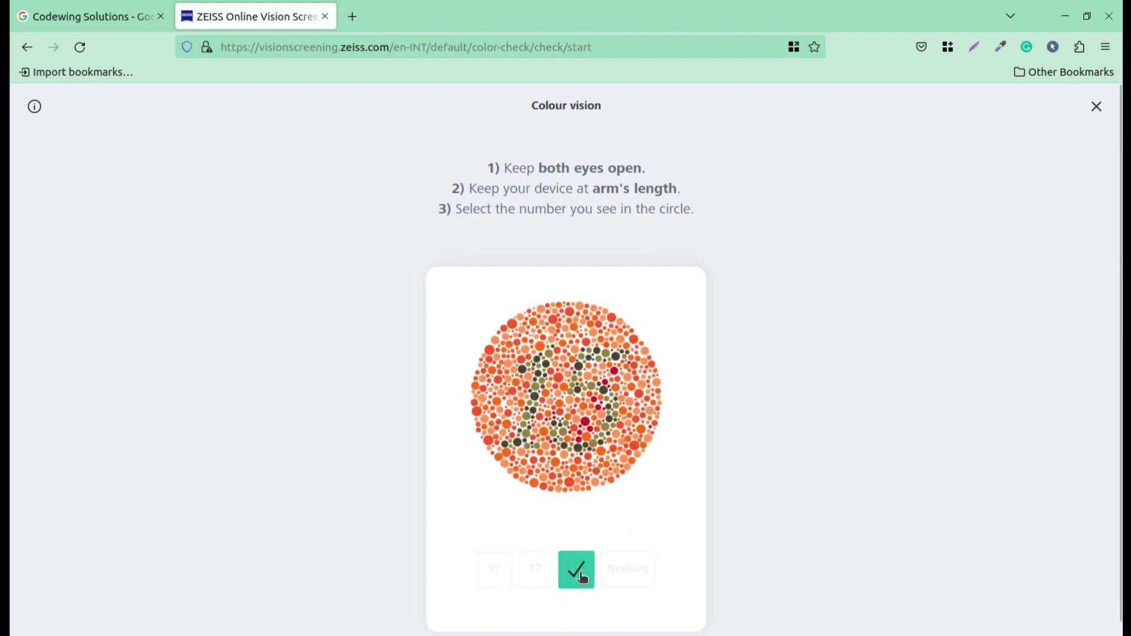
{"action": "left_click", "coordinate": [576, 569]}
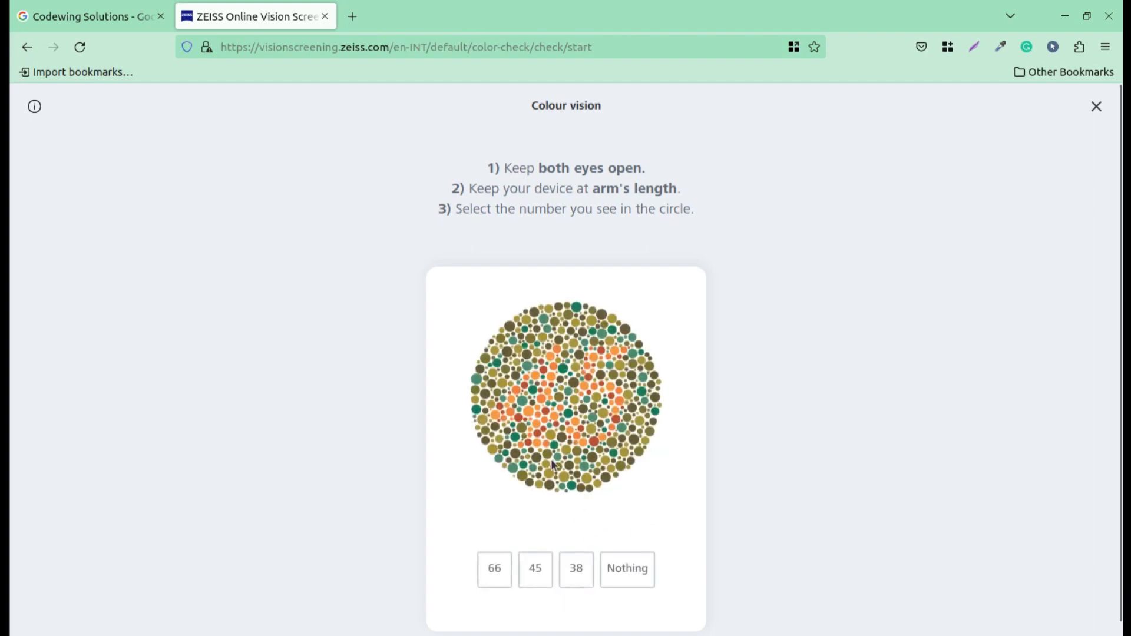
{"action": "left_click", "coordinate": [535, 570]}
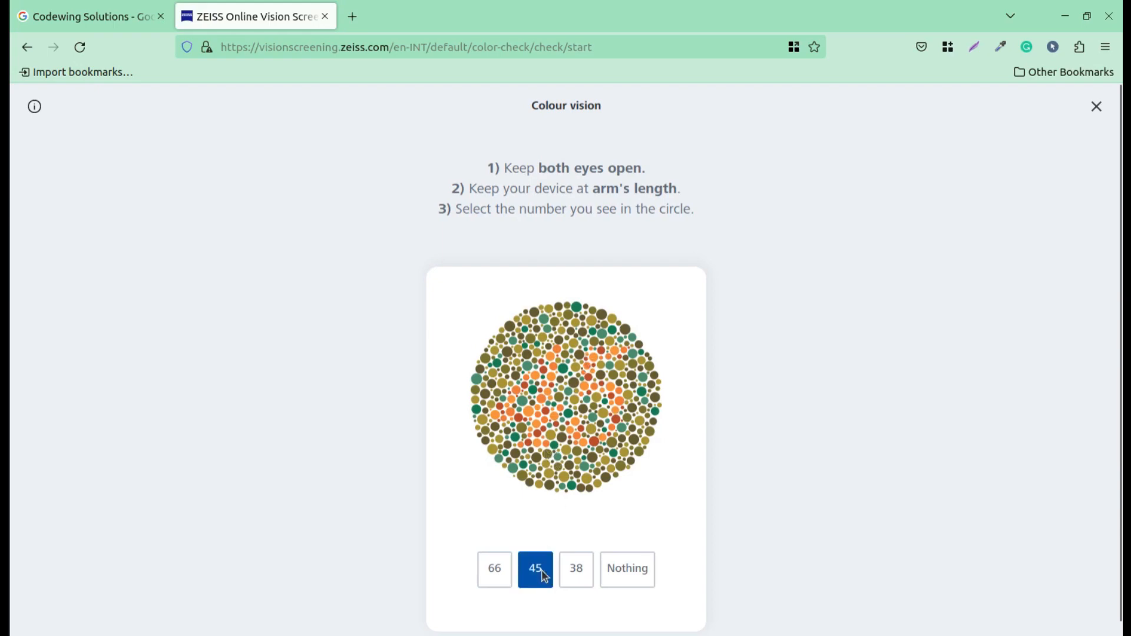
{"action": "left_click", "coordinate": [535, 569]}
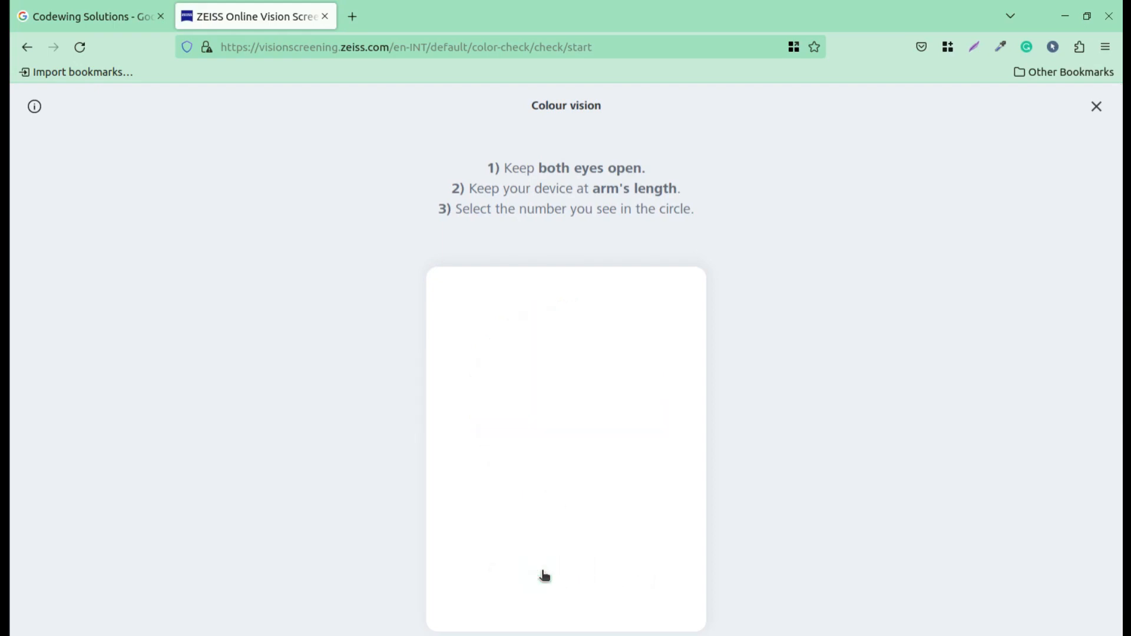
{"action": "left_click", "coordinate": [576, 569]}
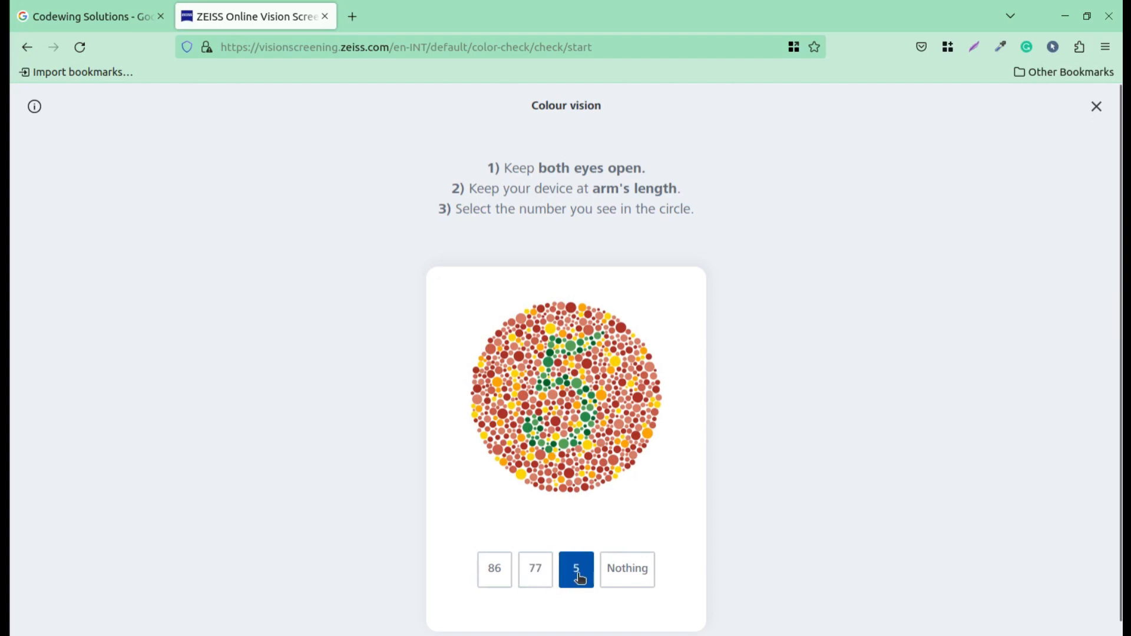
{"action": "left_click", "coordinate": [577, 569]}
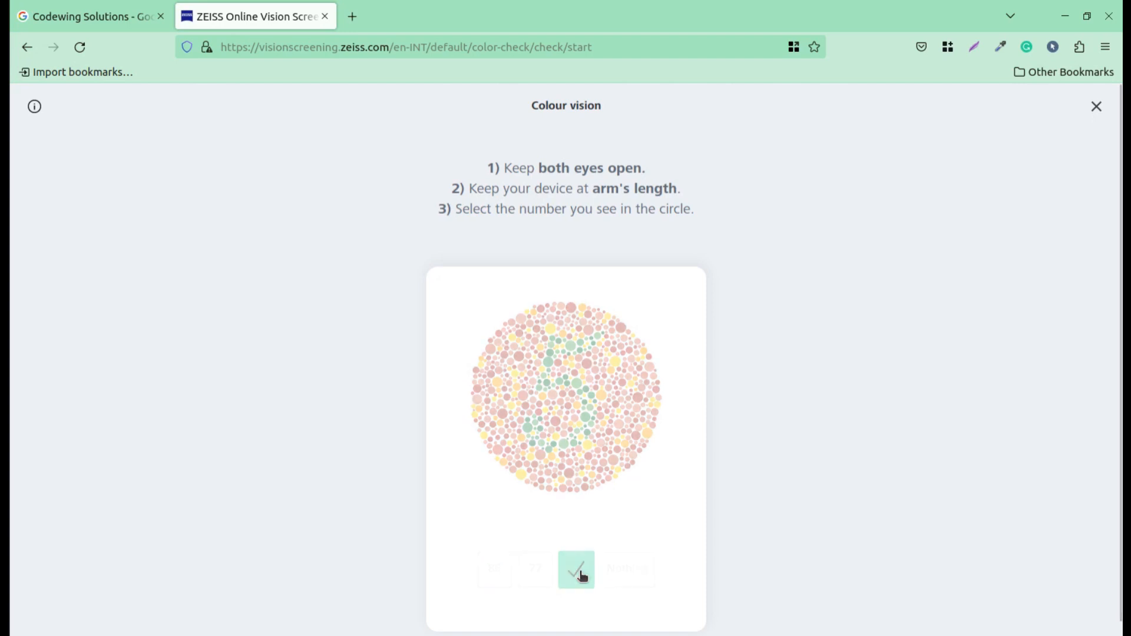
{"action": "left_click", "coordinate": [575, 569]}
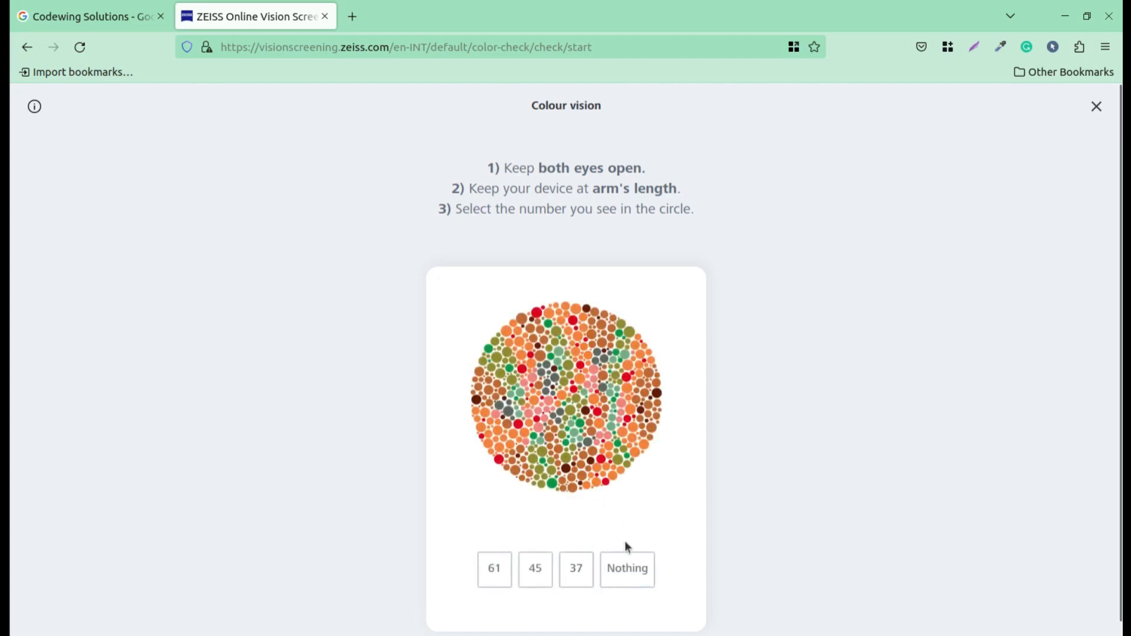
{"action": "left_click", "coordinate": [626, 569]}
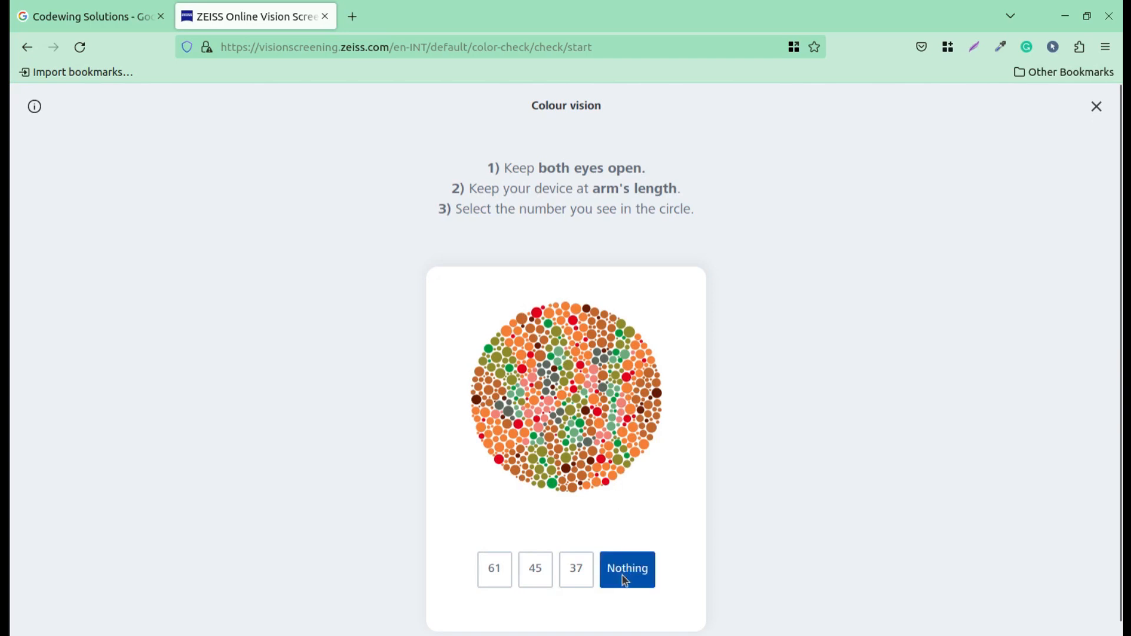
{"action": "left_click", "coordinate": [625, 570]}
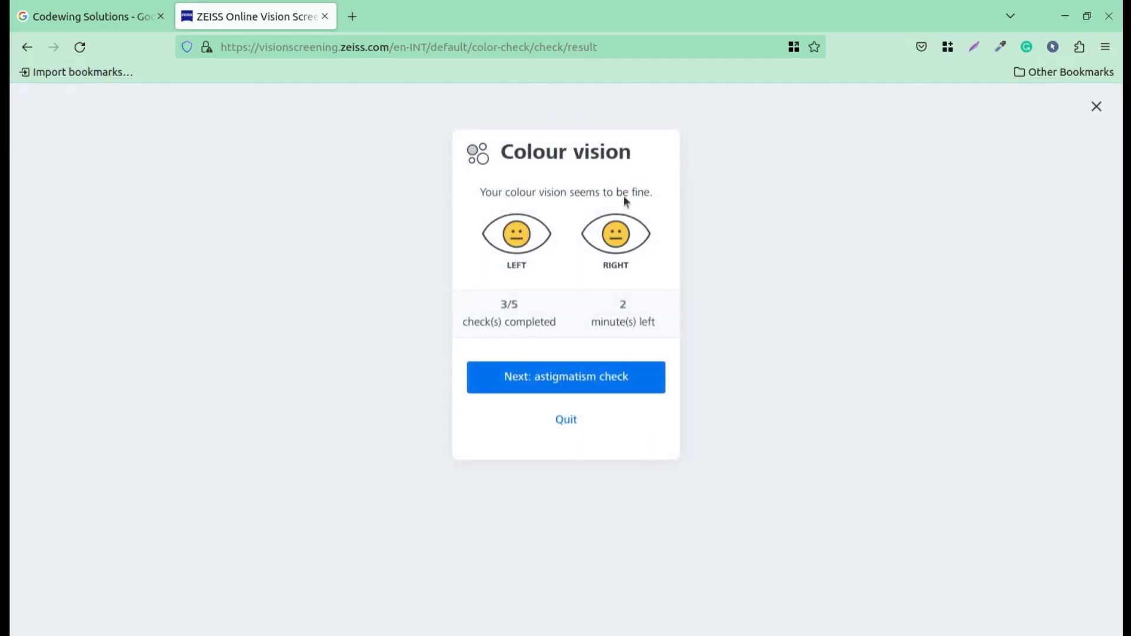
{"action": "mouse_move", "coordinate": [567, 231]}
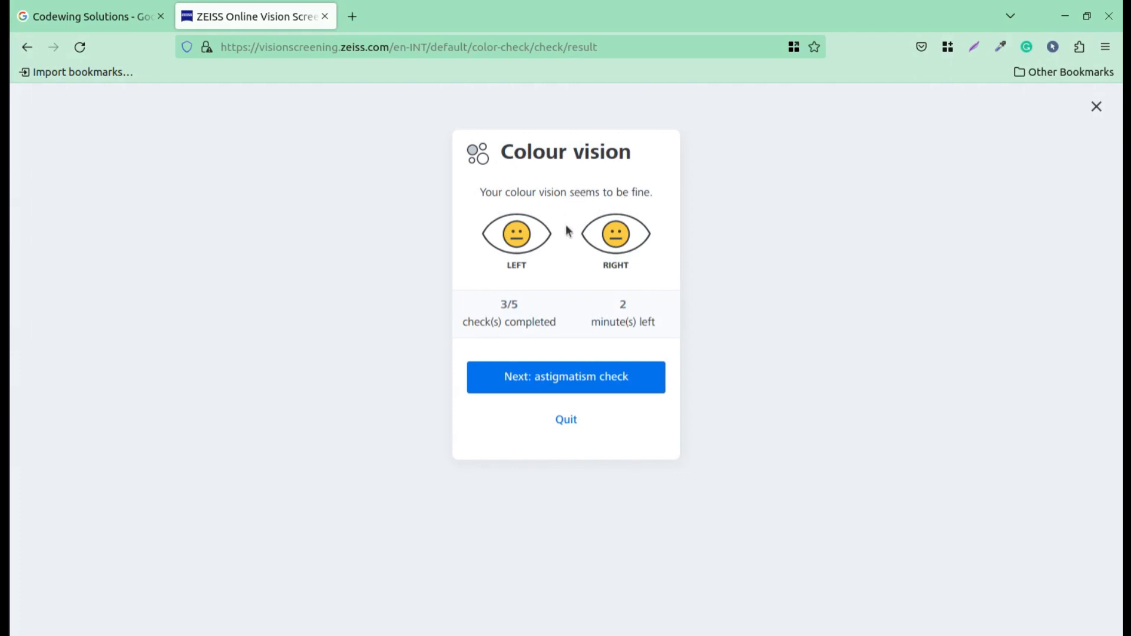
{"action": "mouse_move", "coordinate": [489, 191]}
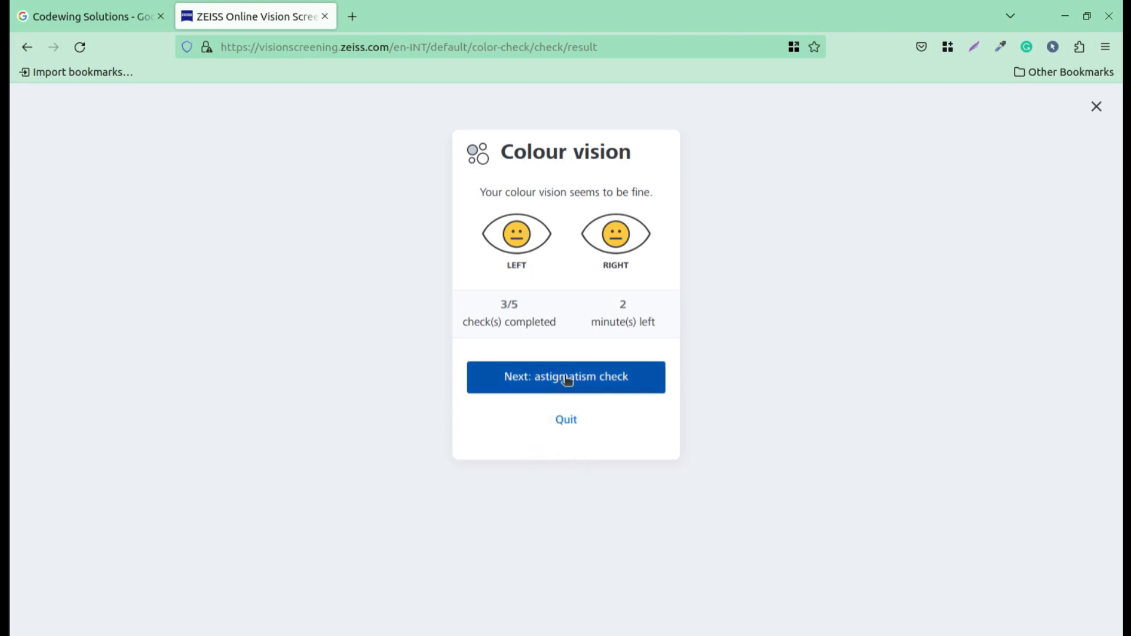
{"action": "mouse_move", "coordinate": [586, 361]}
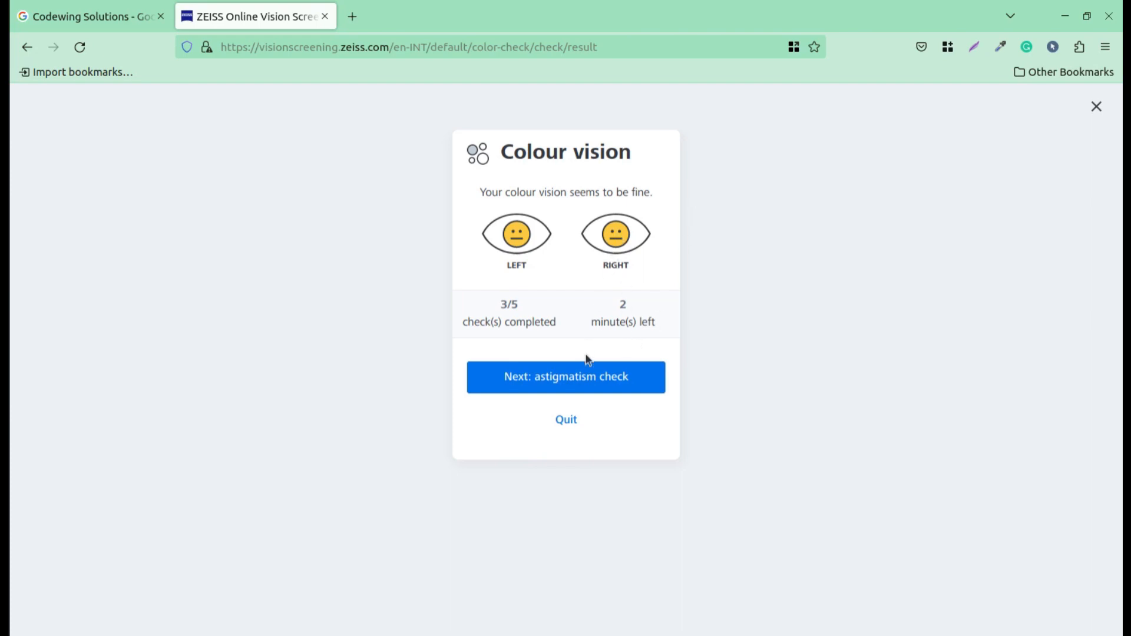
{"action": "mouse_move", "coordinate": [590, 387]}
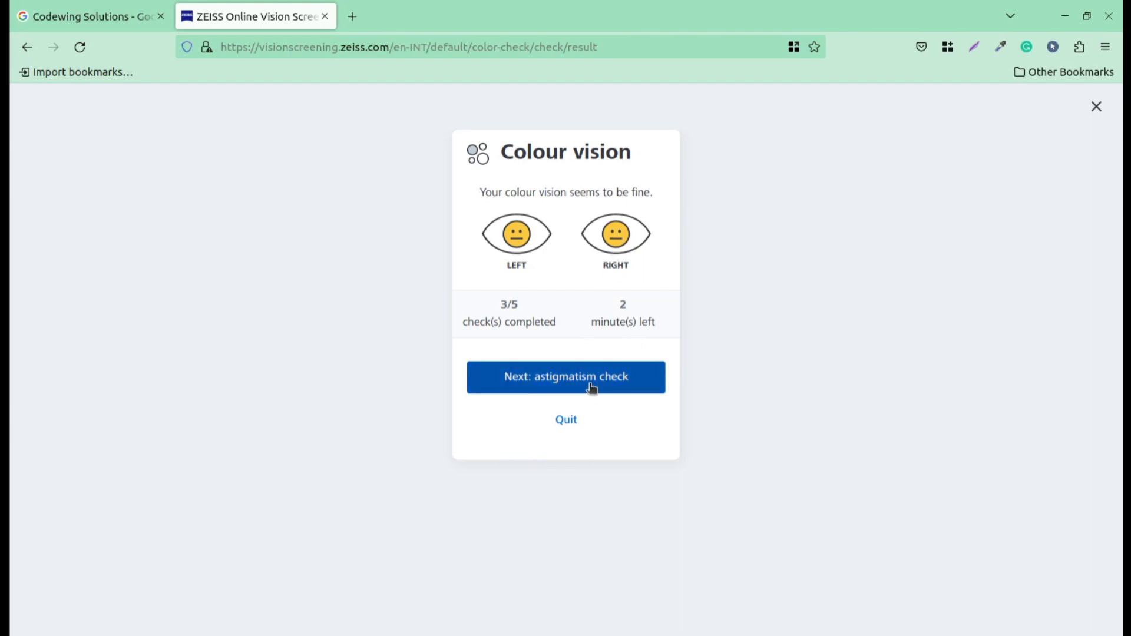
Continue from the colour vision result card to the astigmatism check
{"action": "left_click", "coordinate": [566, 377]}
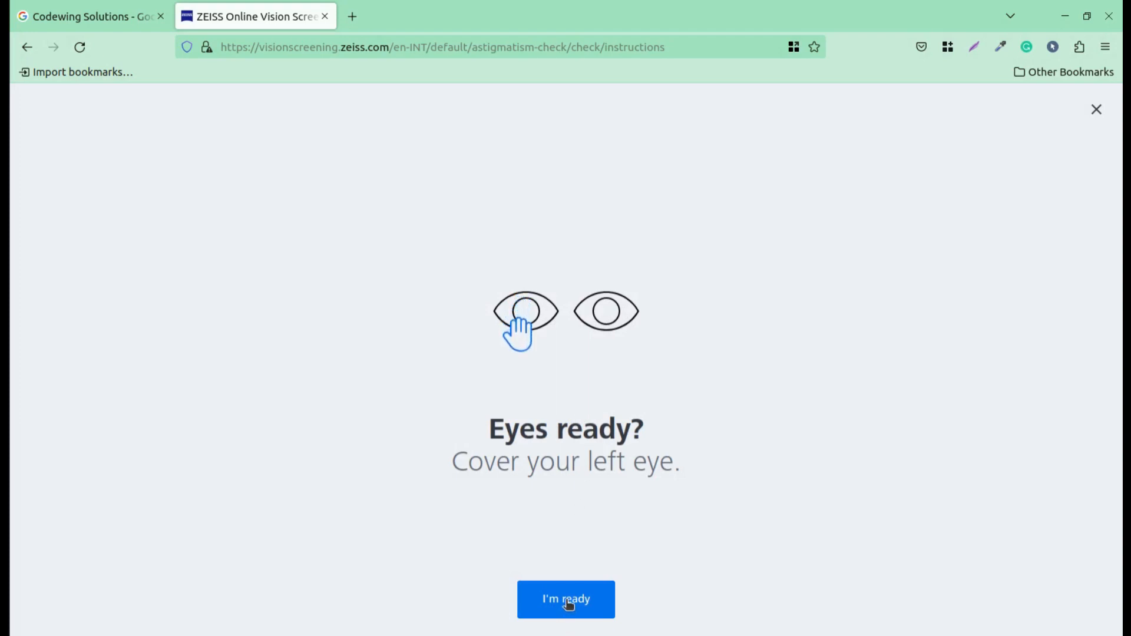
Start the right-eye astigmatism test and answer Yes, all lines look equally black
{"action": "left_click", "coordinate": [566, 599]}
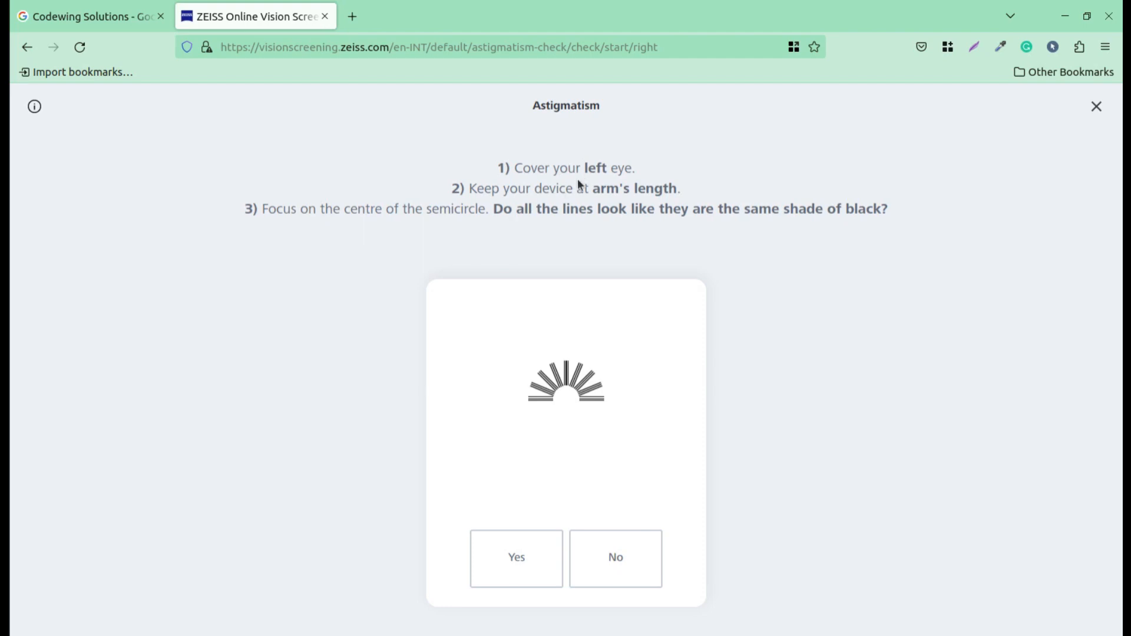
{"action": "mouse_move", "coordinate": [631, 199]}
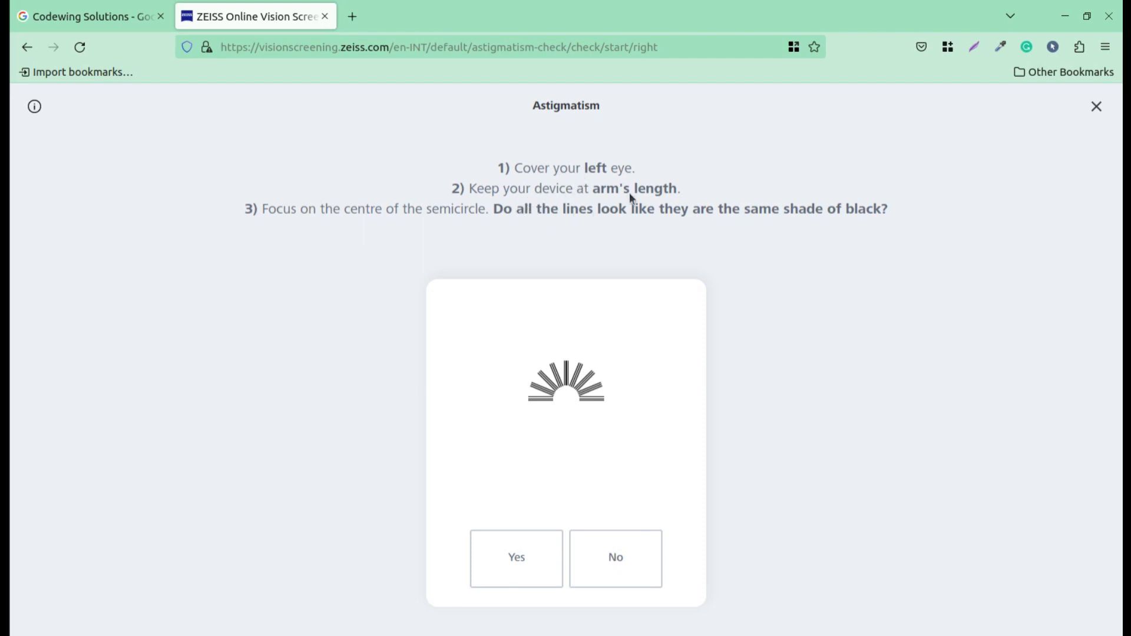
{"action": "mouse_move", "coordinate": [568, 463]}
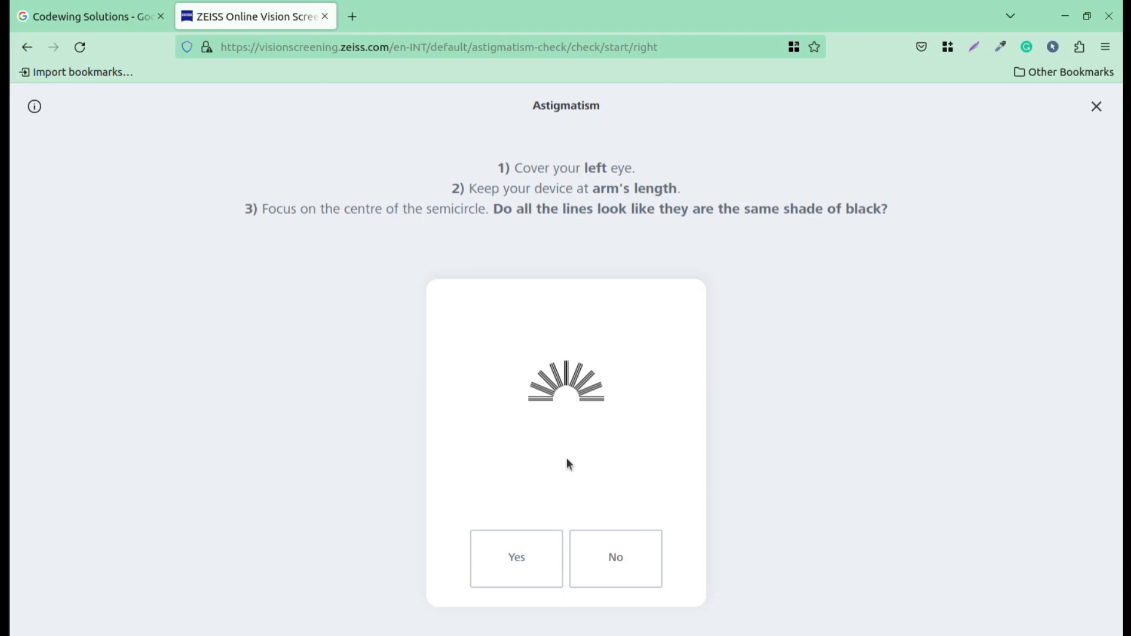
{"action": "mouse_move", "coordinate": [526, 251]}
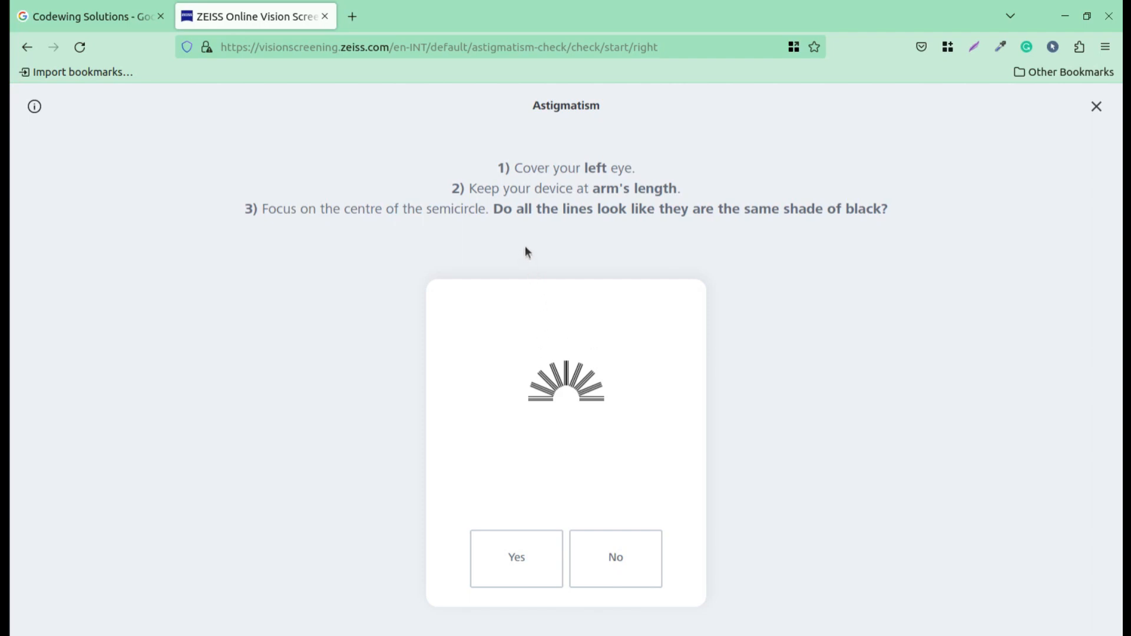
{"action": "mouse_move", "coordinate": [676, 246]}
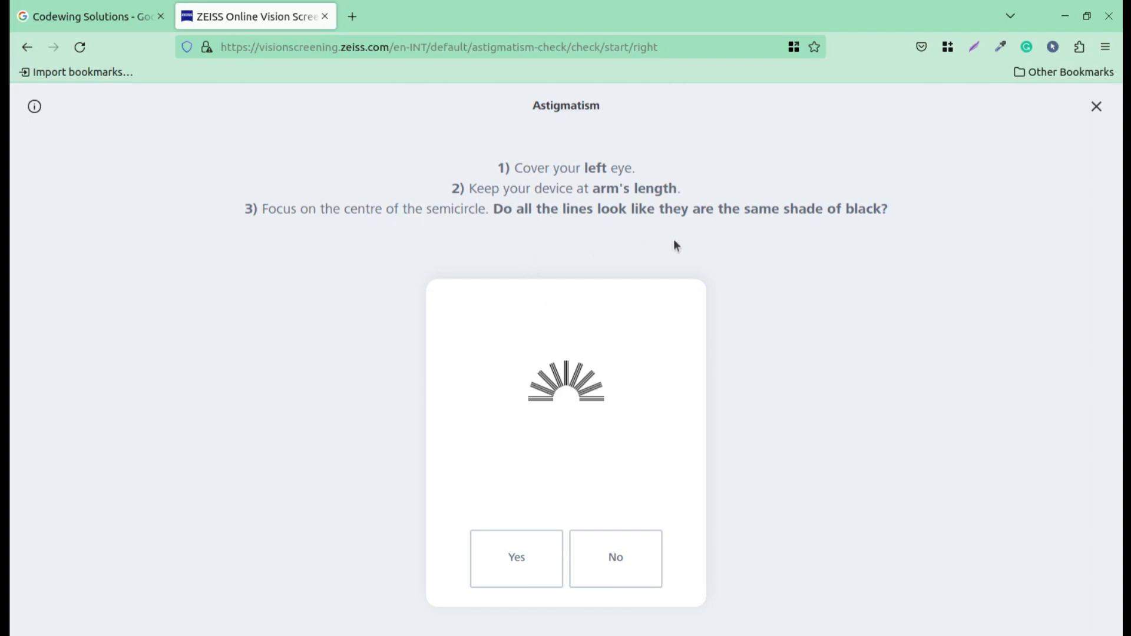
{"action": "mouse_move", "coordinate": [853, 228]}
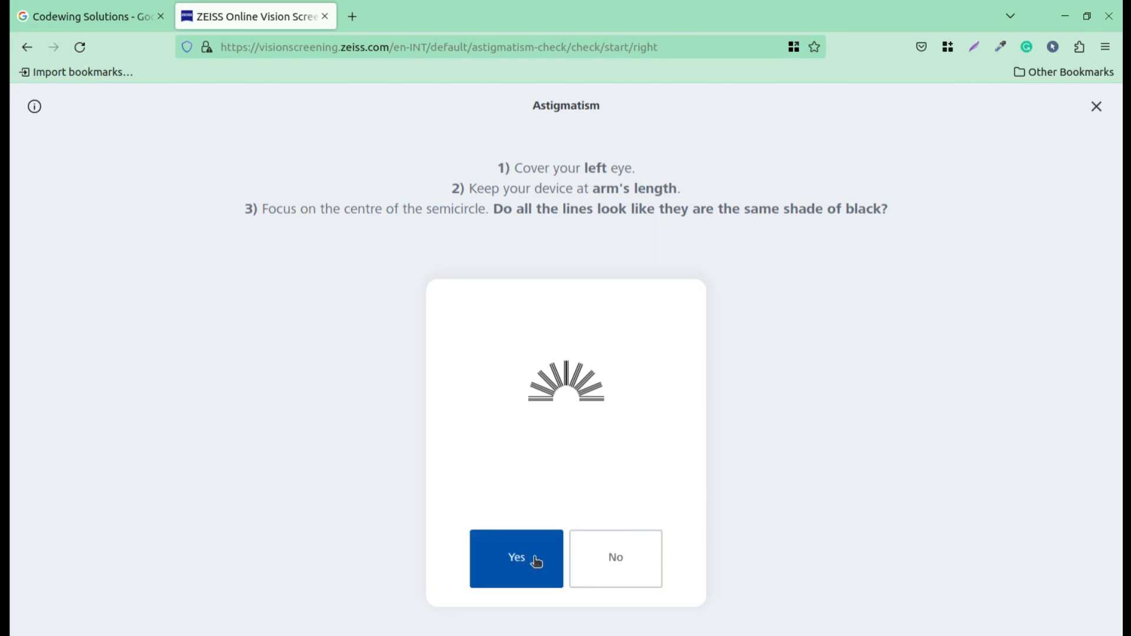
{"action": "left_click", "coordinate": [516, 559]}
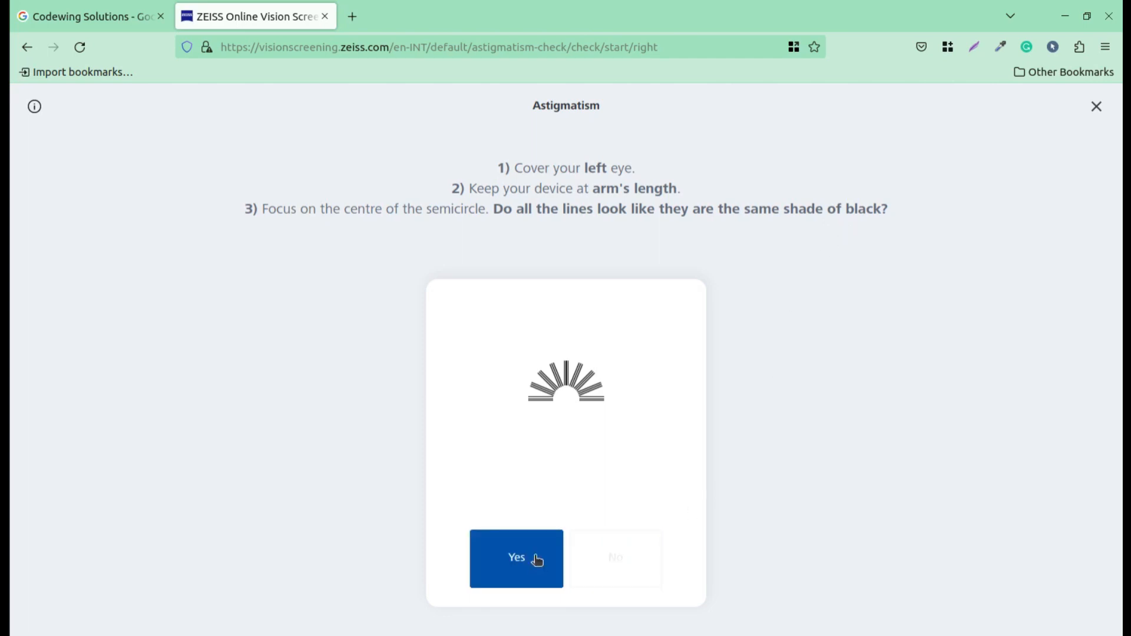
{"action": "left_click", "coordinate": [516, 559]}
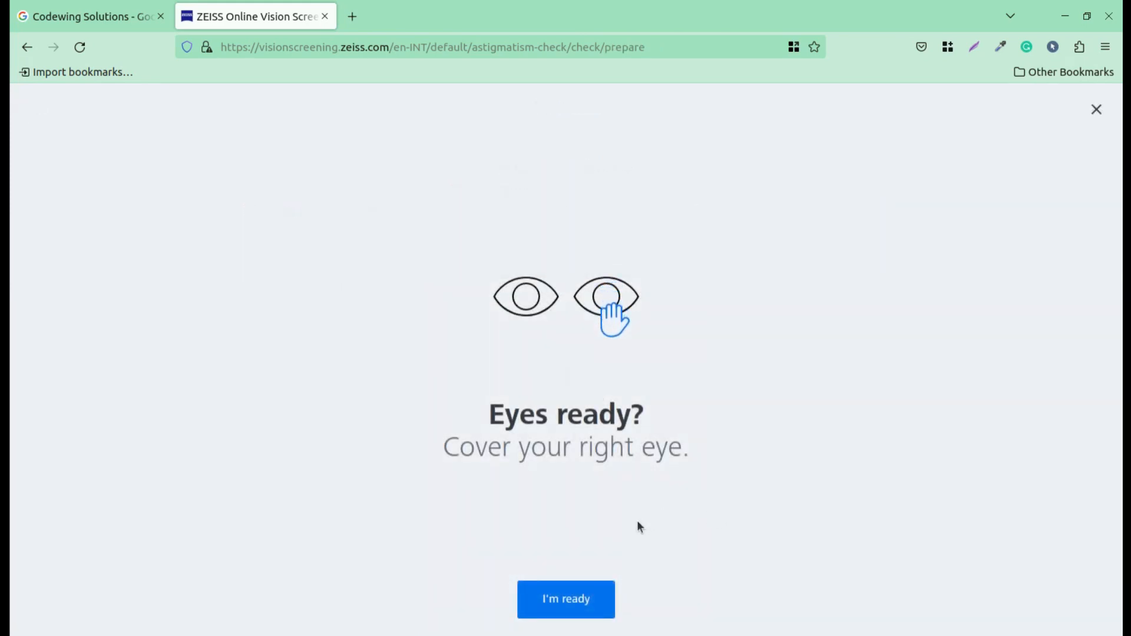
Start the left-eye astigmatism test and answer Yes, all lines look equally black
{"action": "left_click", "coordinate": [566, 599]}
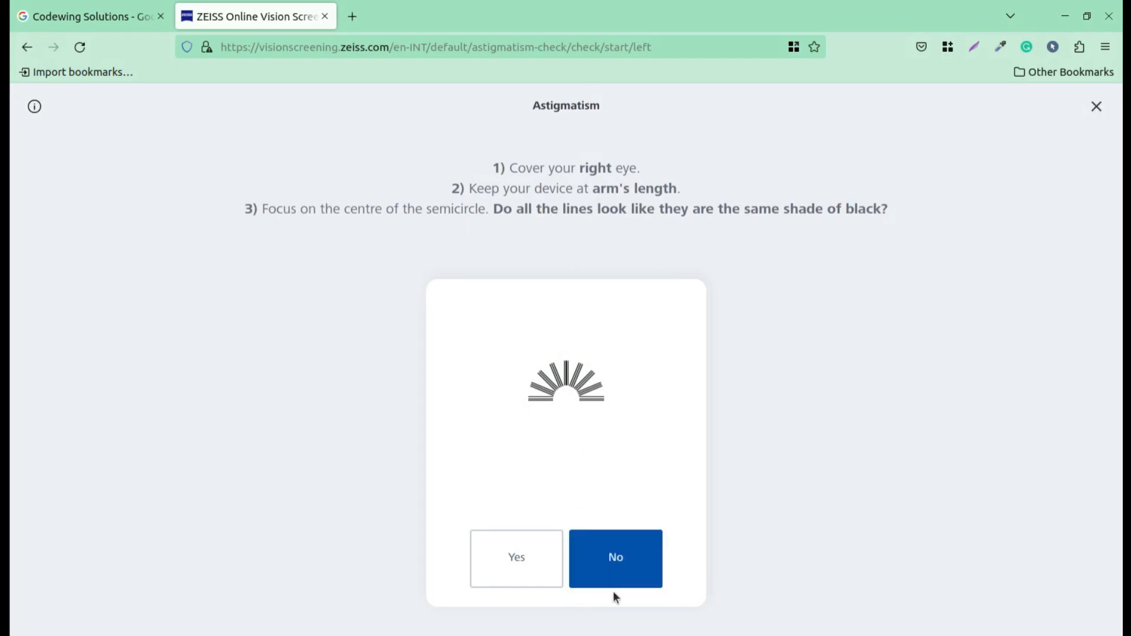
{"action": "left_click", "coordinate": [516, 559]}
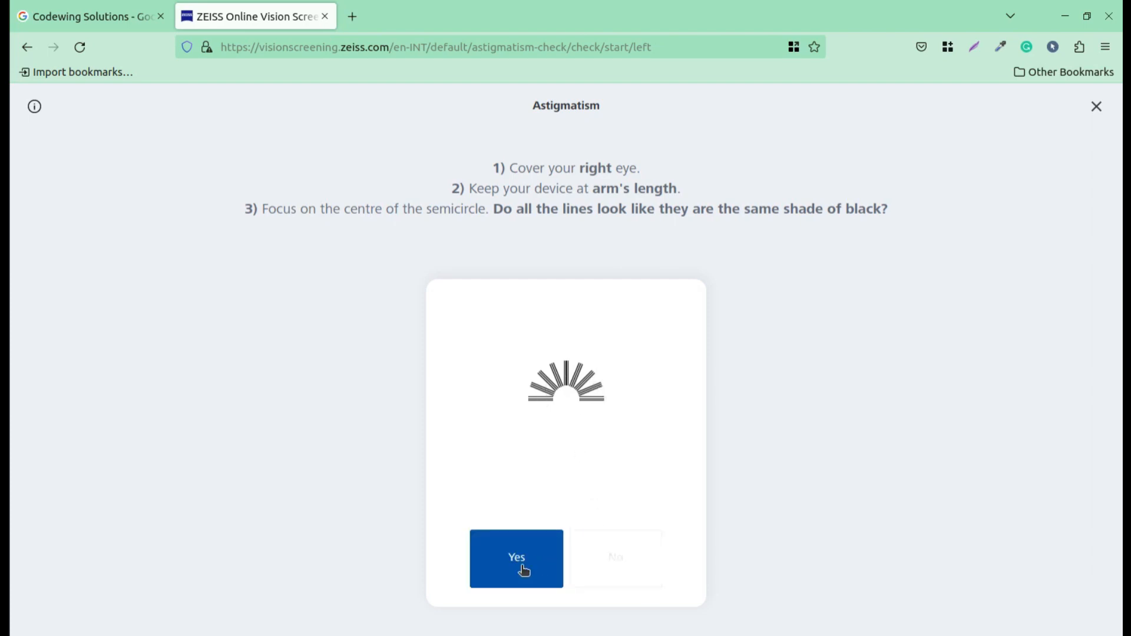
{"action": "left_click", "coordinate": [516, 559]}
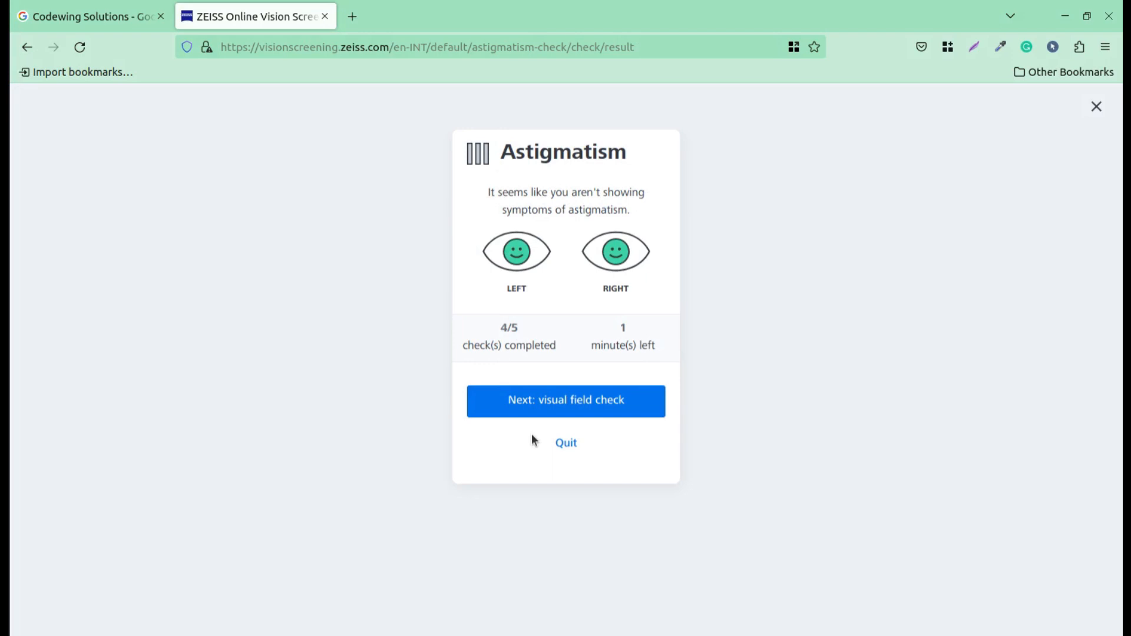
{"action": "mouse_move", "coordinate": [543, 189]}
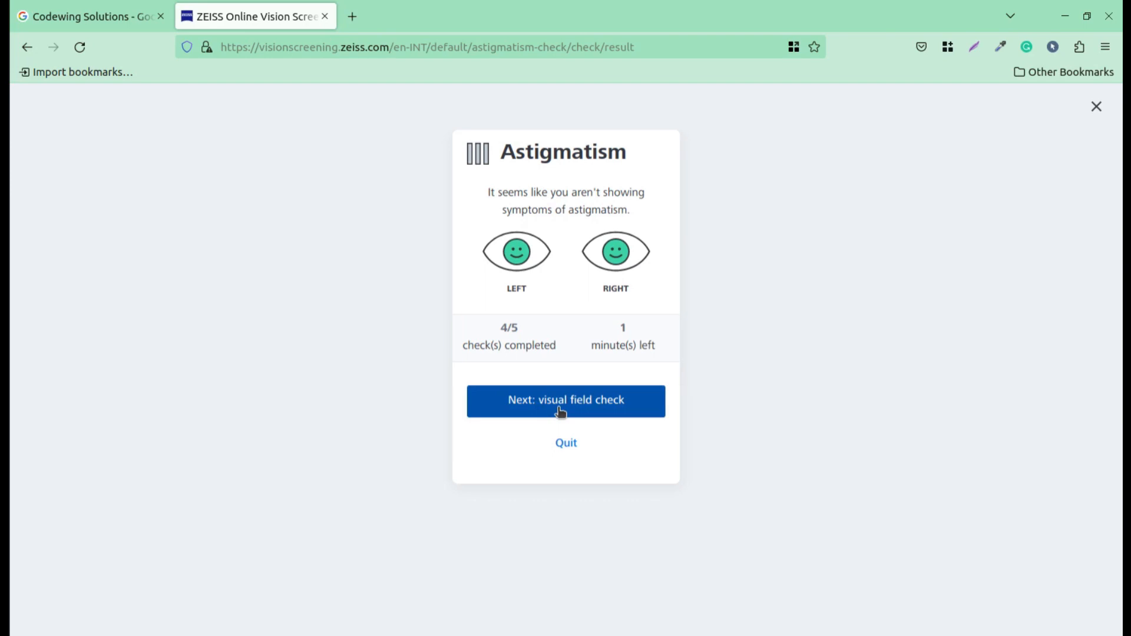
Continue from the astigmatism result card to the visual field check
{"action": "left_click", "coordinate": [565, 401]}
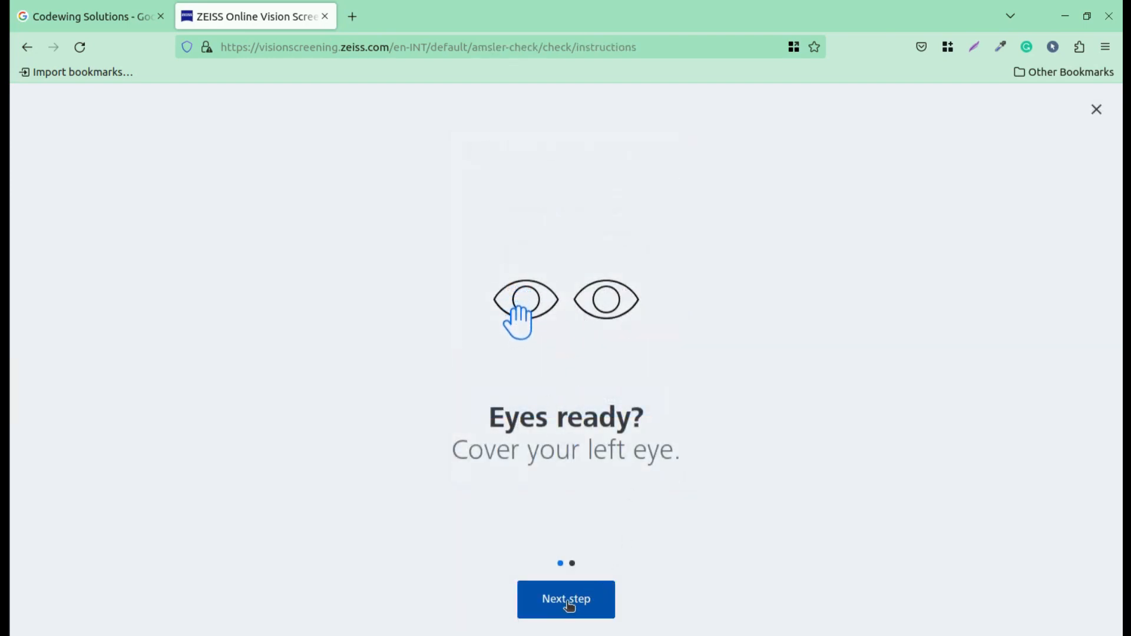
Advance through the visual field instructions and confirm readiness for the right-eye grid test
{"action": "left_click", "coordinate": [565, 599]}
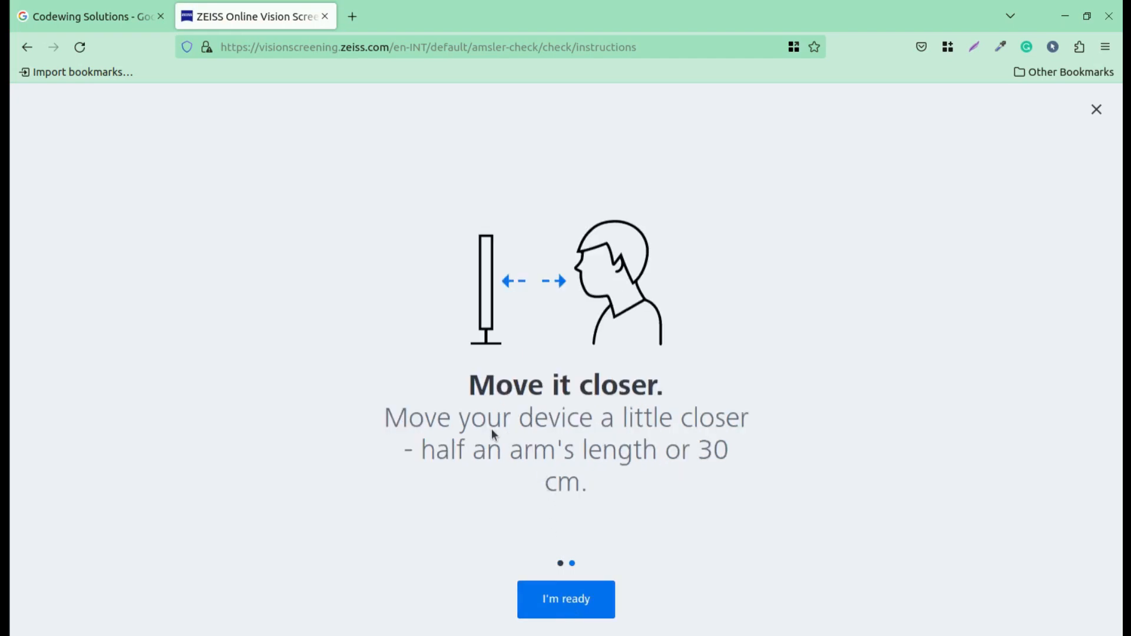
{"action": "mouse_move", "coordinate": [655, 451]}
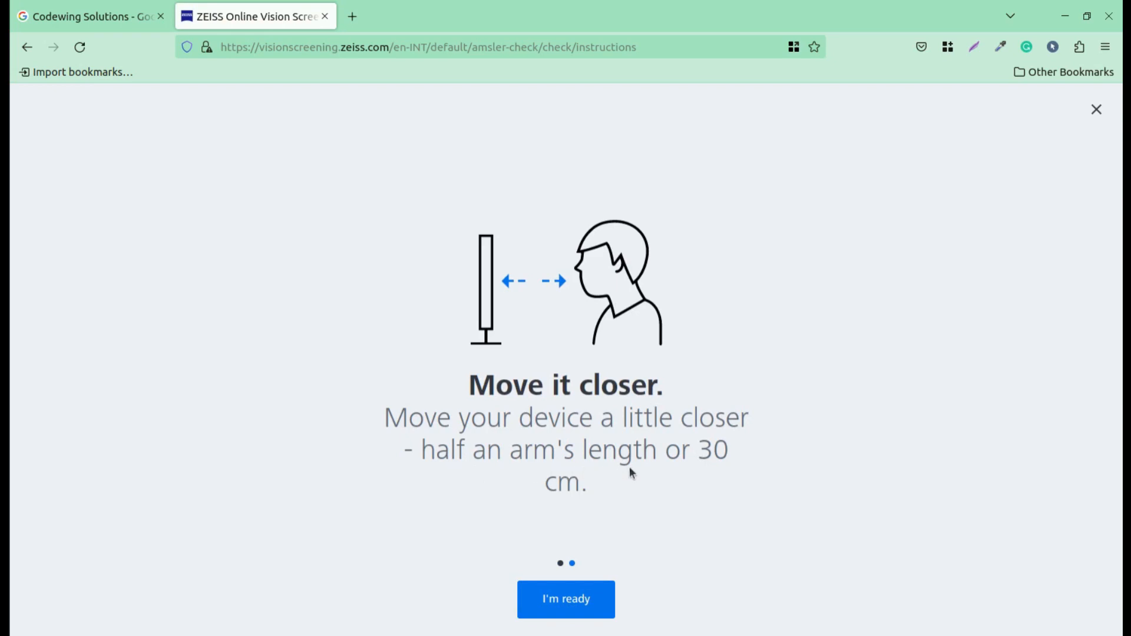
{"action": "mouse_move", "coordinate": [597, 310]}
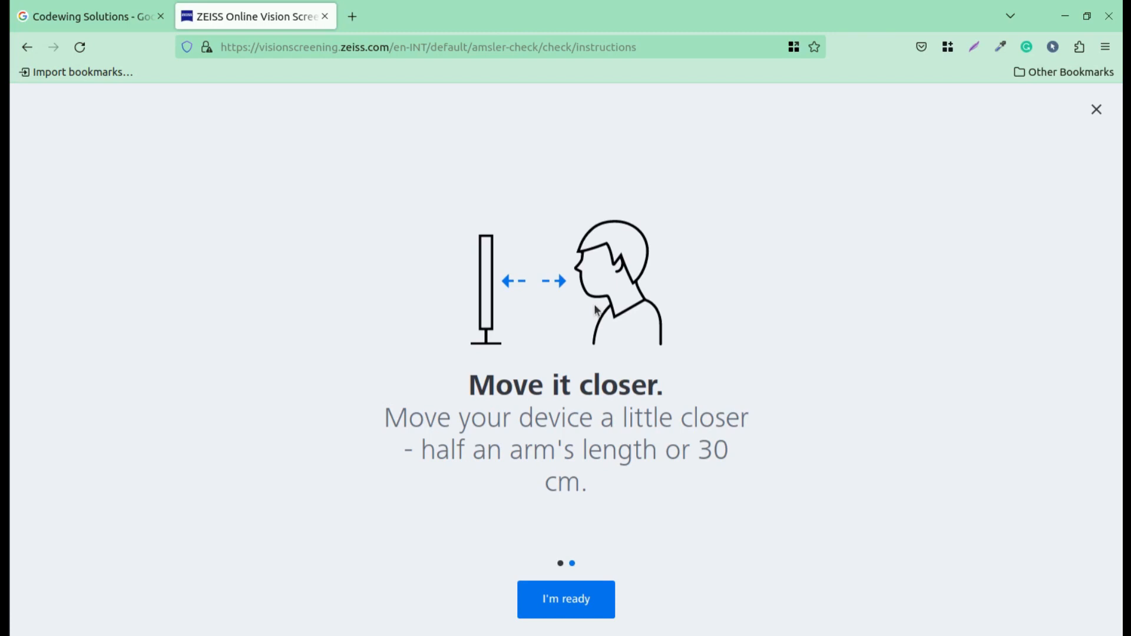
{"action": "left_click", "coordinate": [566, 599]}
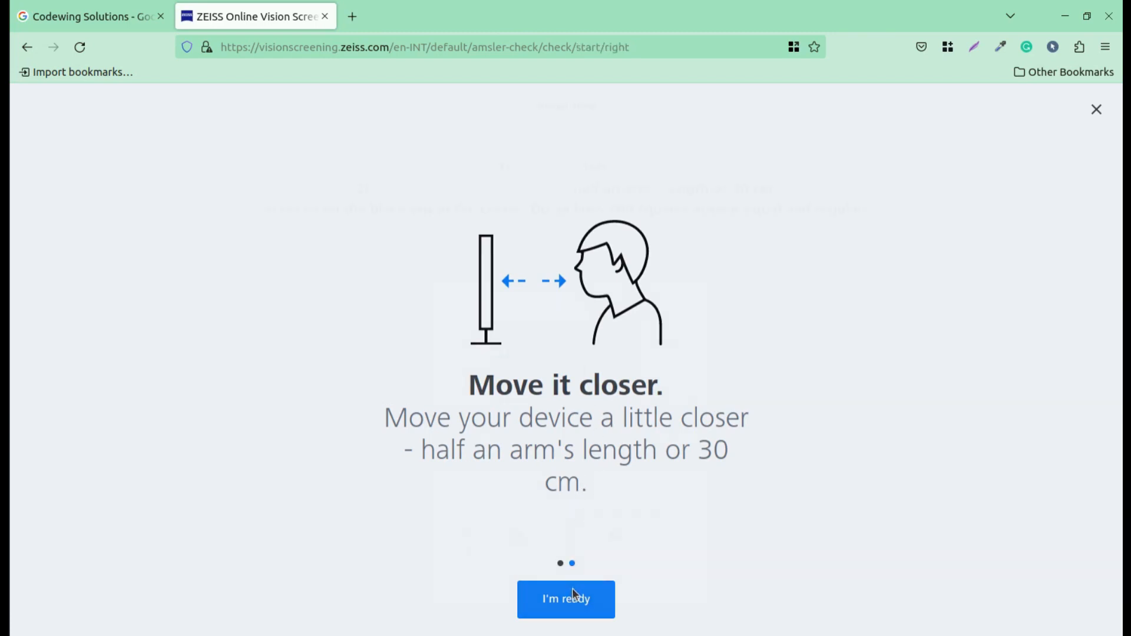
{"action": "left_click", "coordinate": [566, 598]}
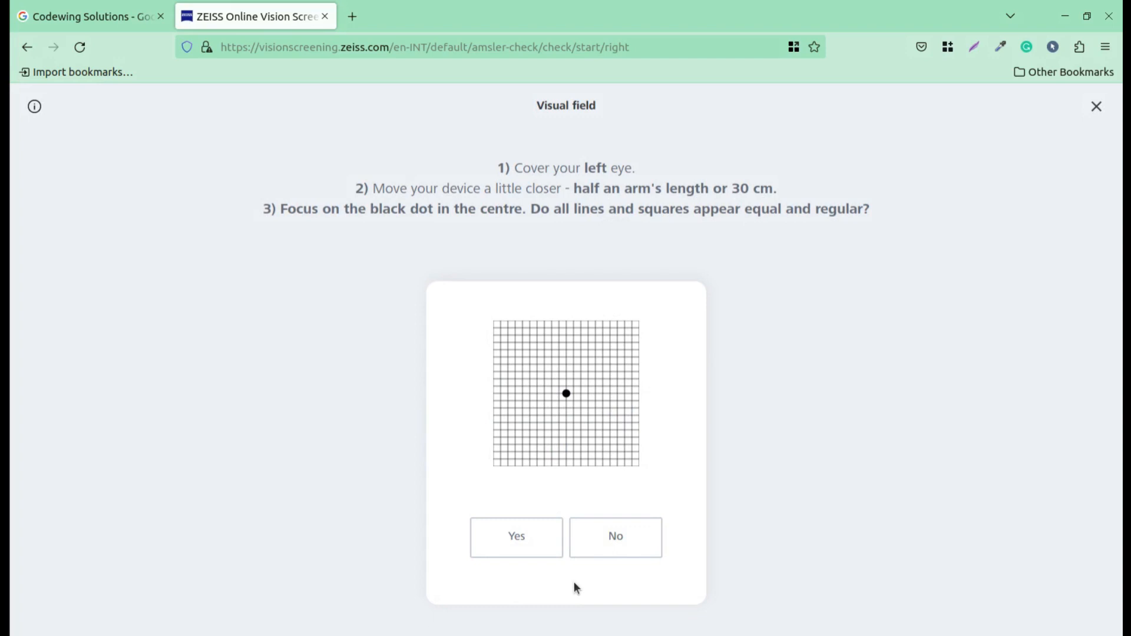
{"action": "mouse_move", "coordinate": [536, 267]}
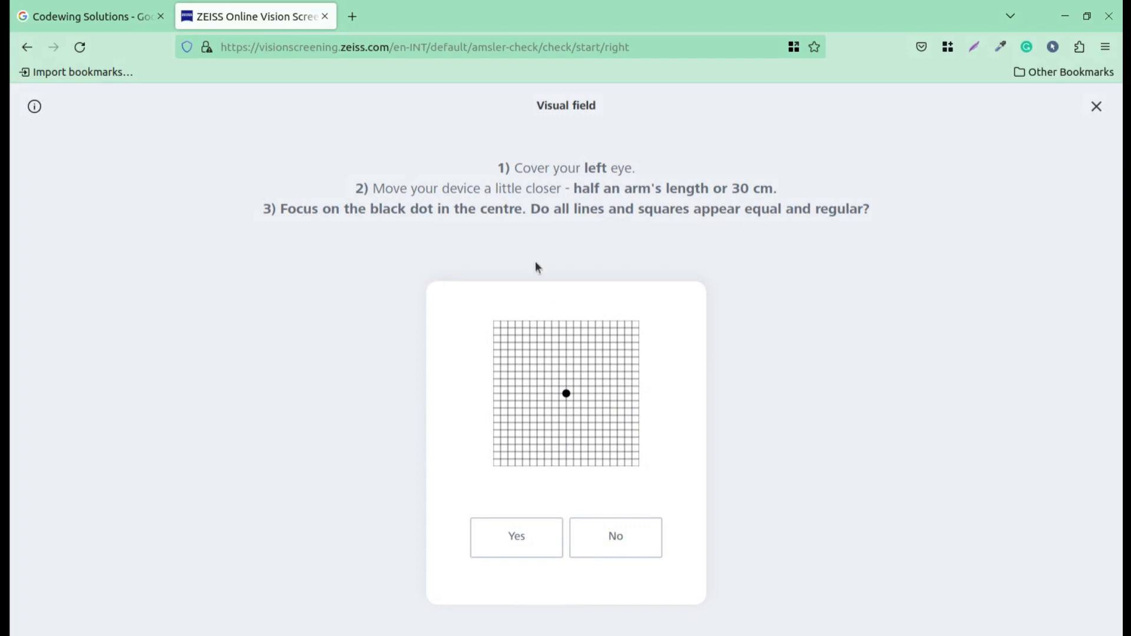
{"action": "mouse_move", "coordinate": [726, 300]}
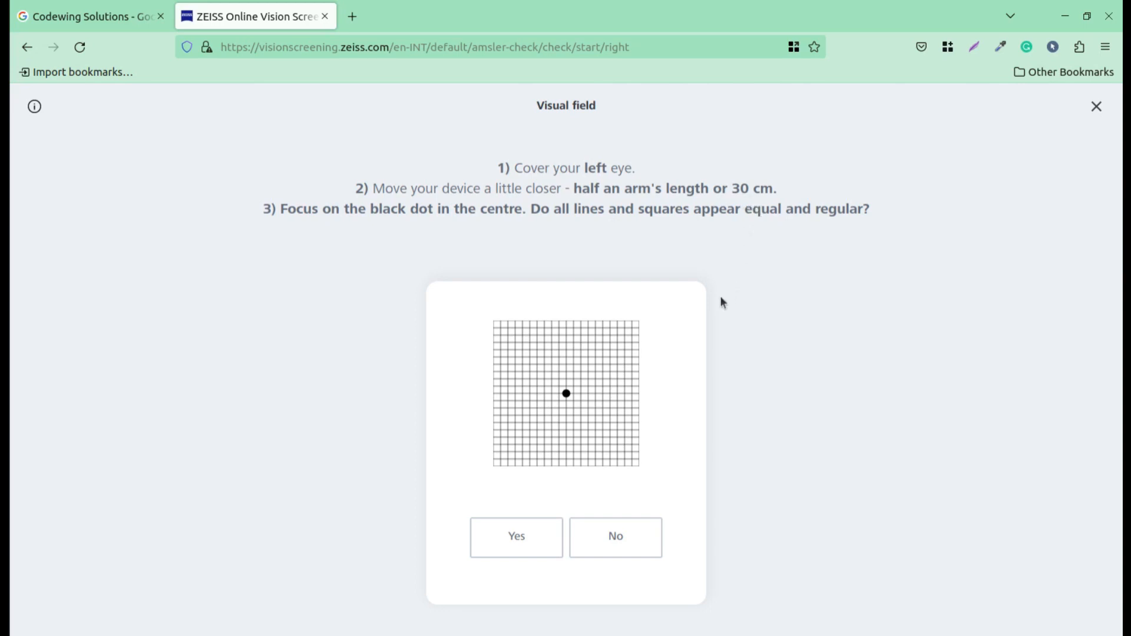
{"action": "mouse_move", "coordinate": [571, 402]}
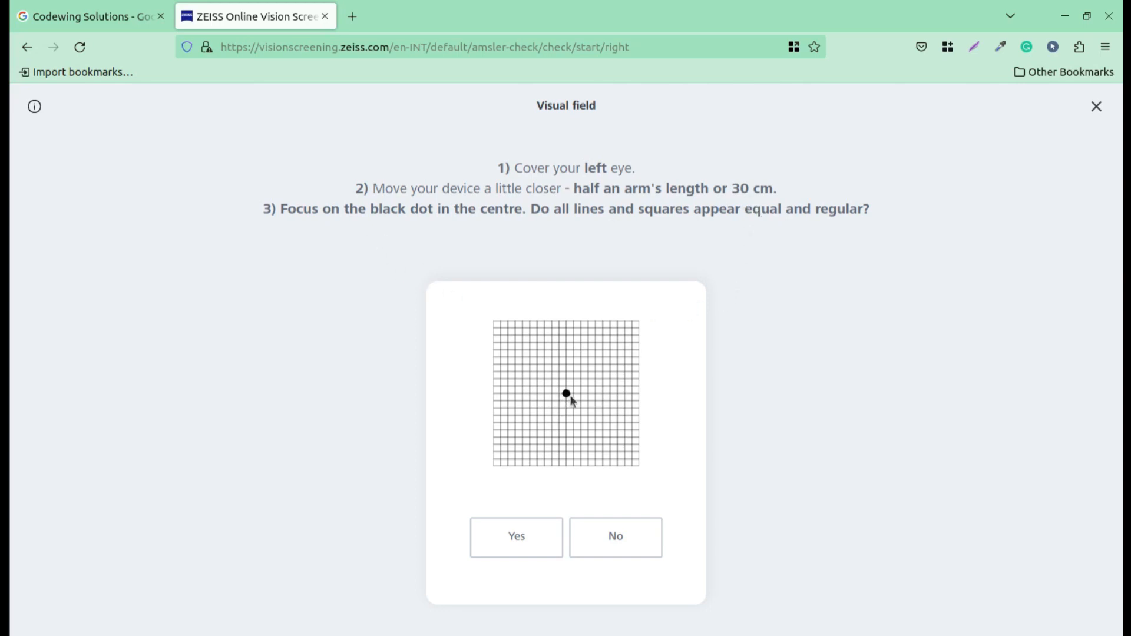
{"action": "mouse_move", "coordinate": [568, 412]}
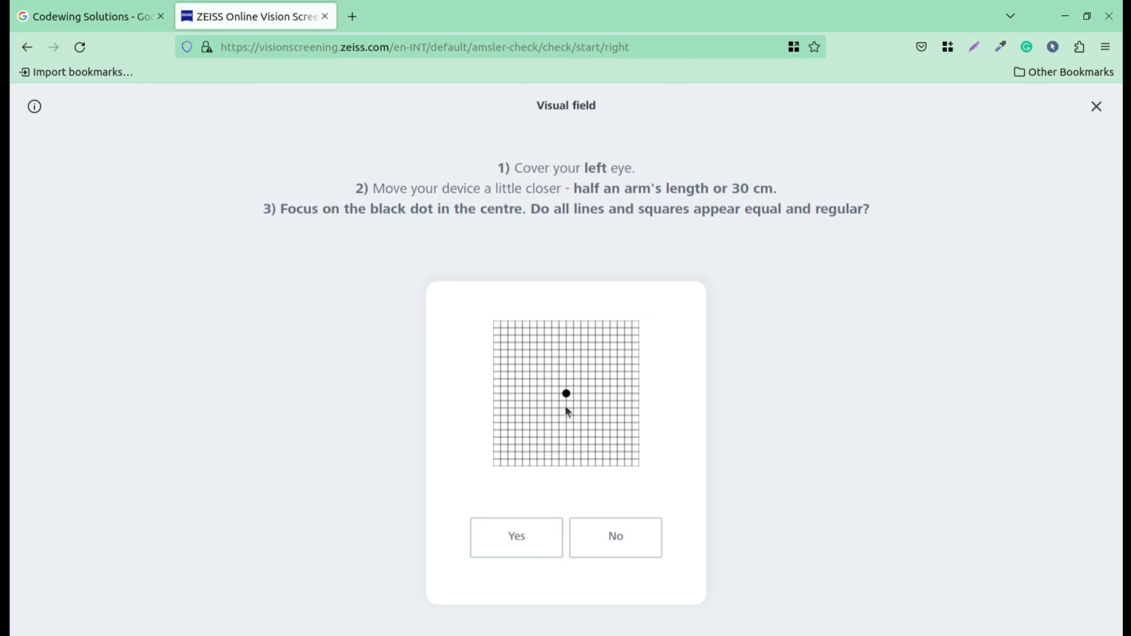
Answer the right-eye Amsler grid questions, reporting Yes to missing or distorted areas
{"action": "left_click", "coordinate": [516, 537]}
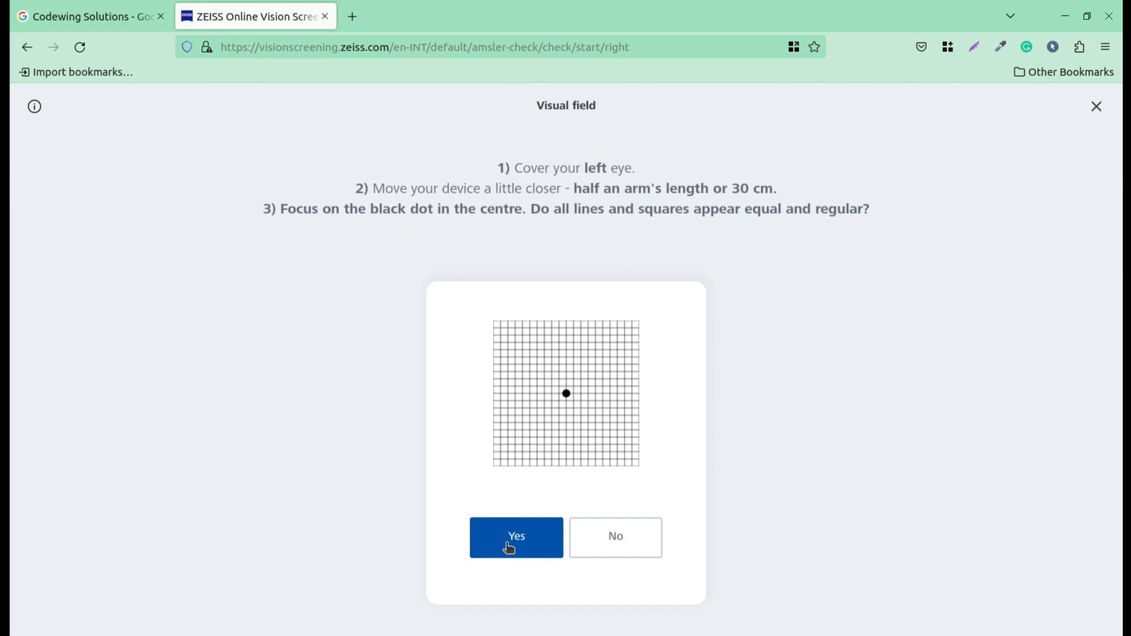
{"action": "left_click", "coordinate": [515, 537]}
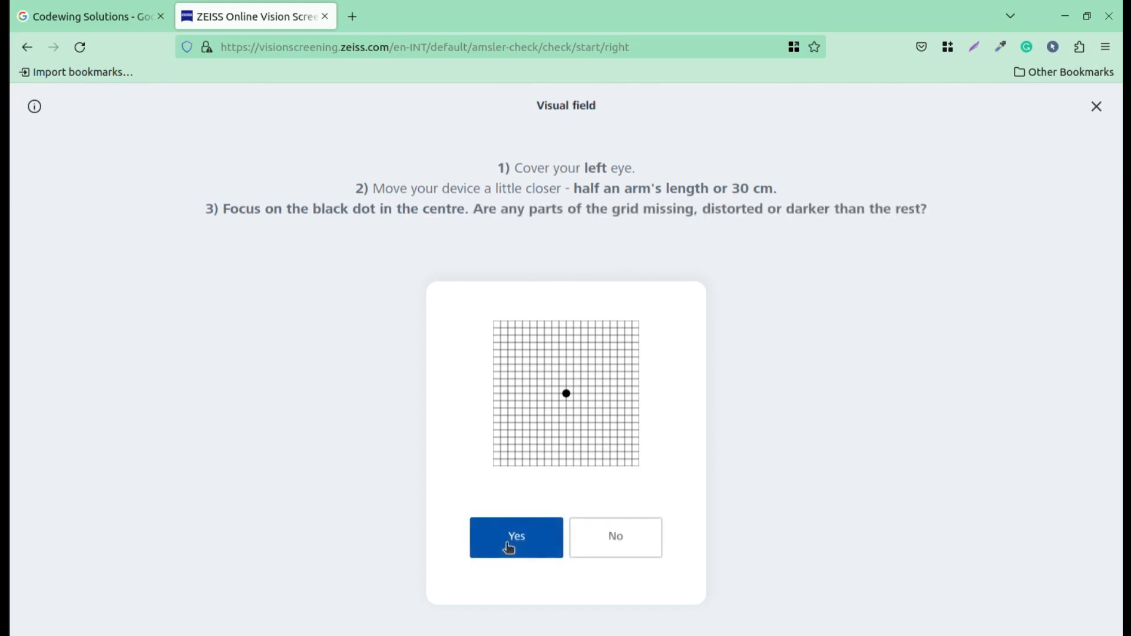
{"action": "left_click", "coordinate": [515, 537]}
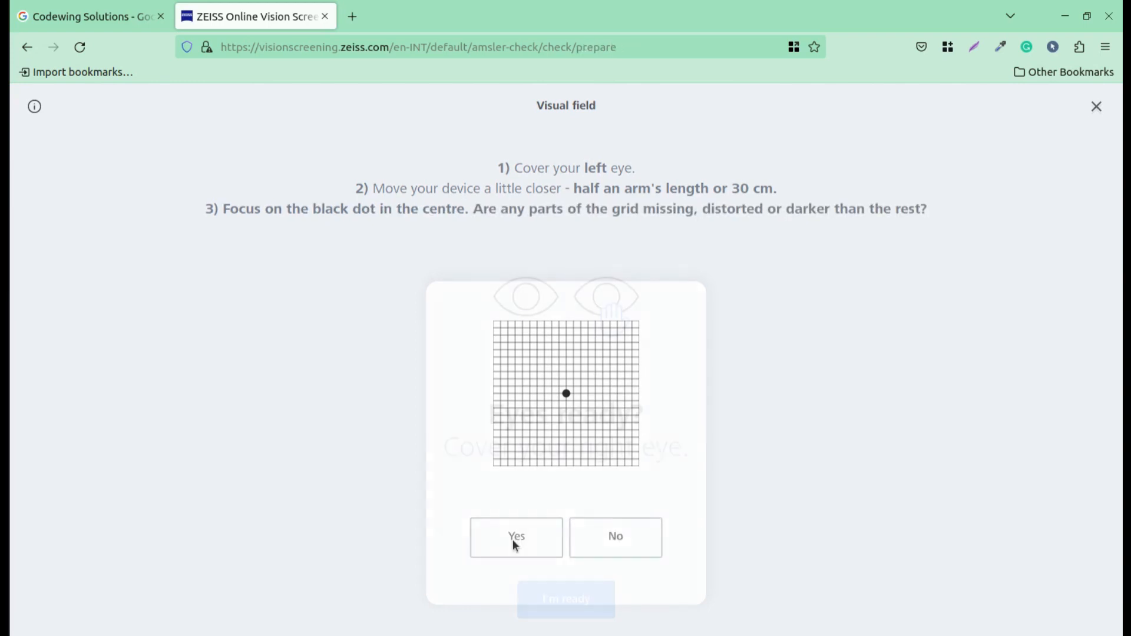
{"action": "left_click", "coordinate": [515, 537]}
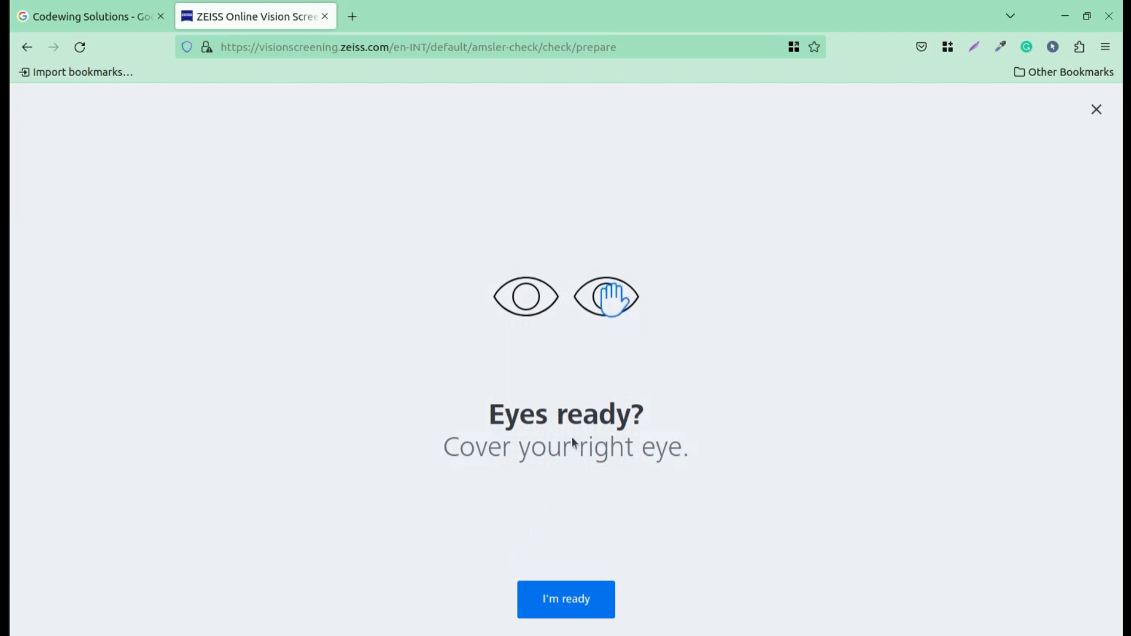
Start the left-eye grid check, answer Yes to regular lines and No to distorted areas
{"action": "left_click", "coordinate": [566, 599]}
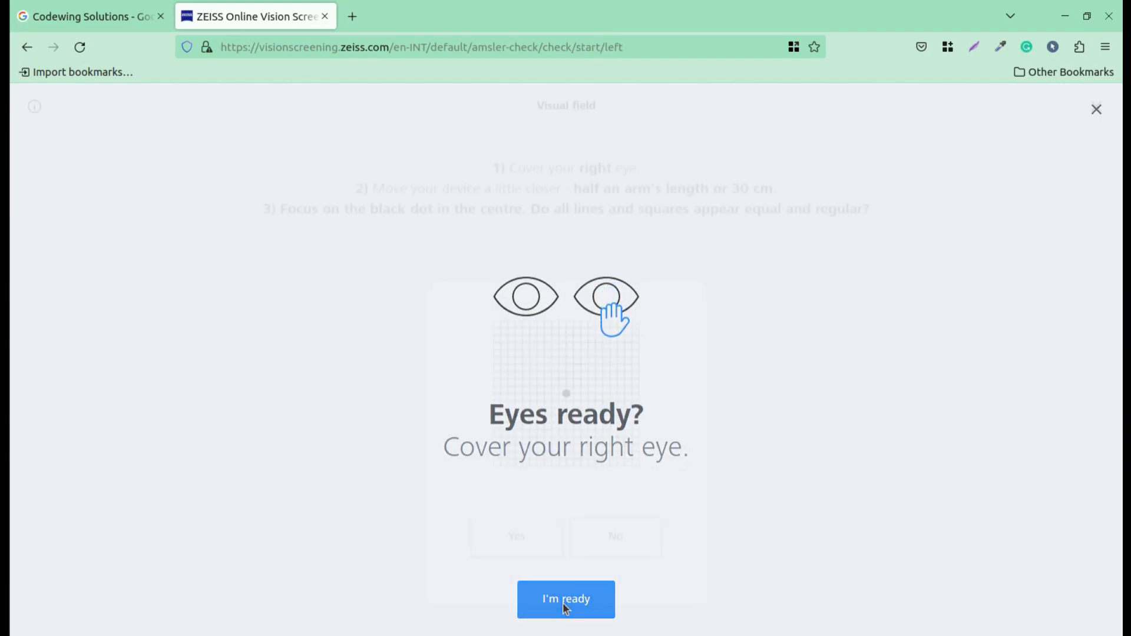
{"action": "left_click", "coordinate": [566, 598]}
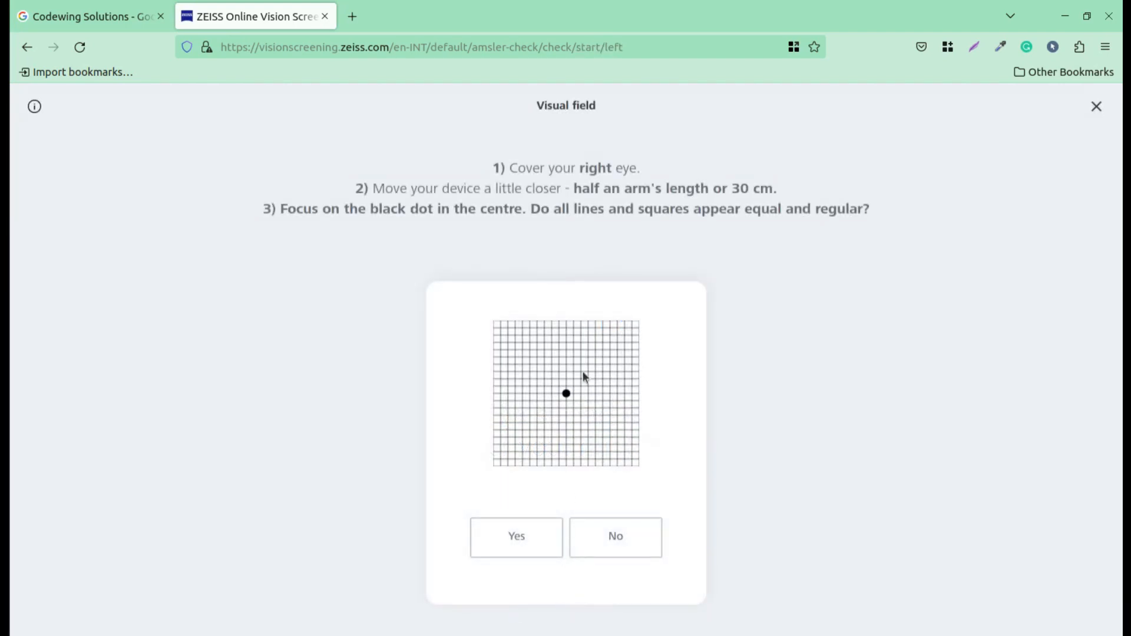
{"action": "left_click", "coordinate": [515, 536]}
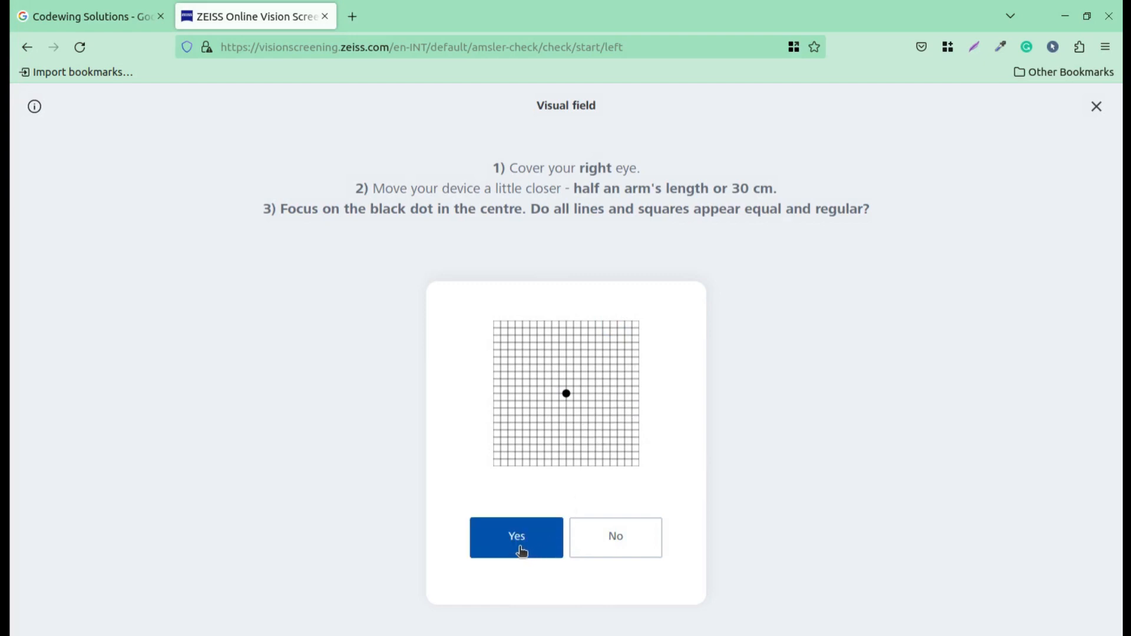
{"action": "left_click", "coordinate": [516, 536]}
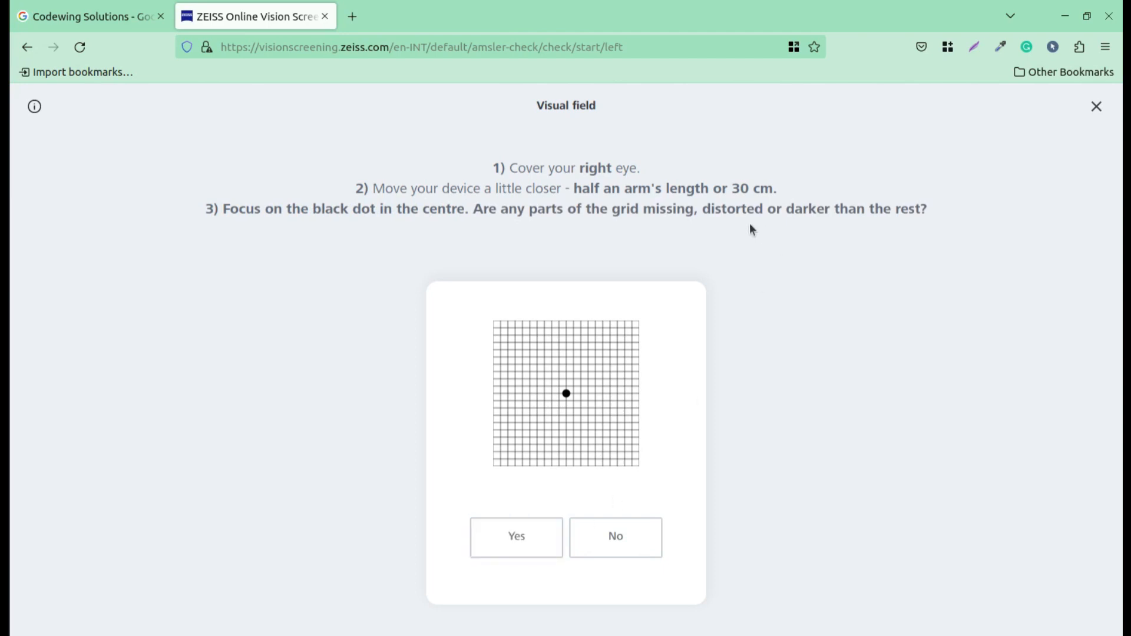
{"action": "mouse_move", "coordinate": [483, 234]}
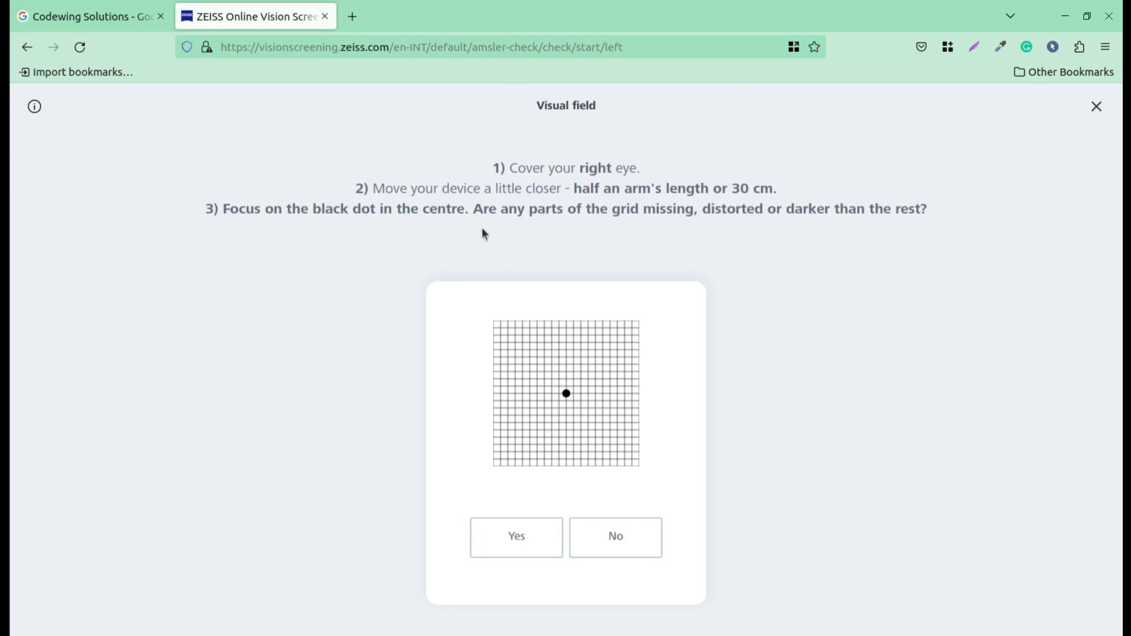
{"action": "mouse_move", "coordinate": [678, 229]}
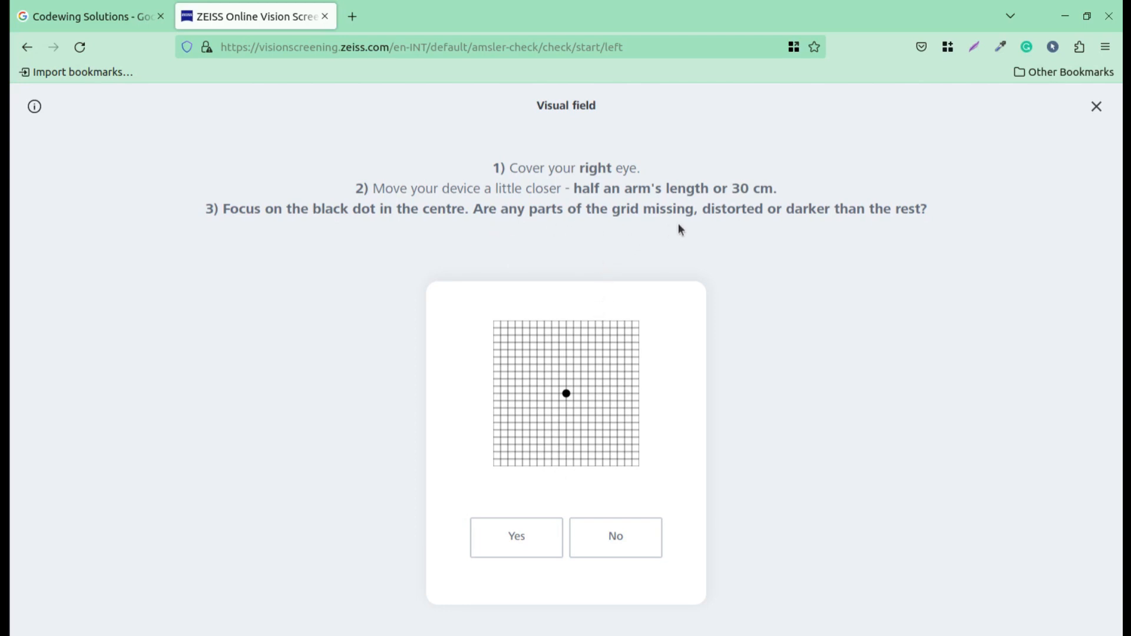
{"action": "mouse_move", "coordinate": [927, 226]}
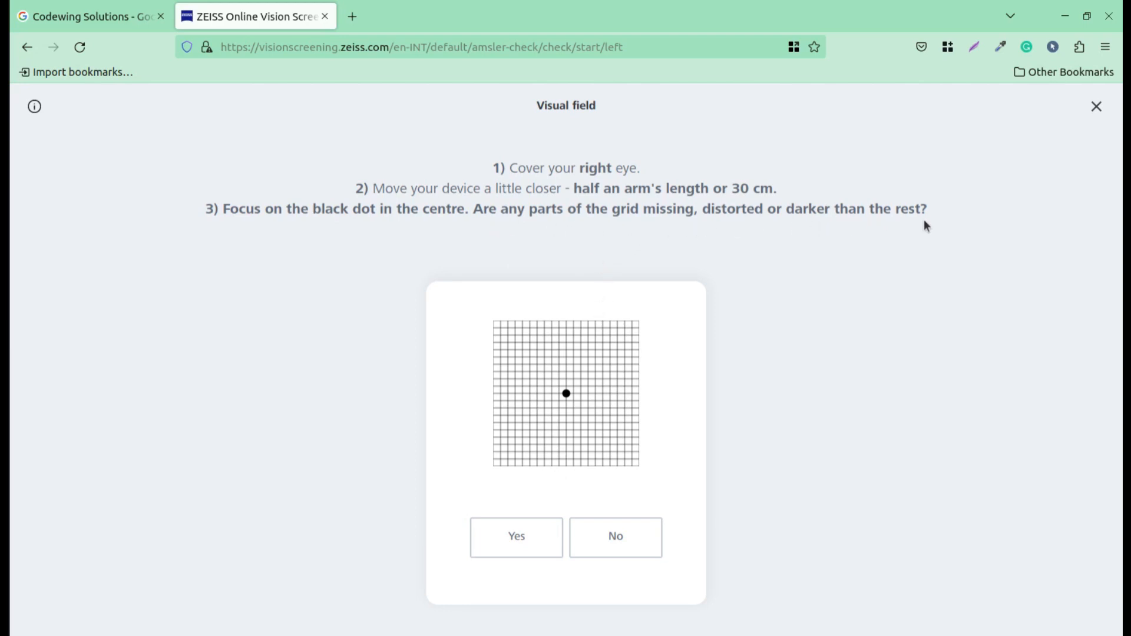
{"action": "mouse_move", "coordinate": [544, 326]}
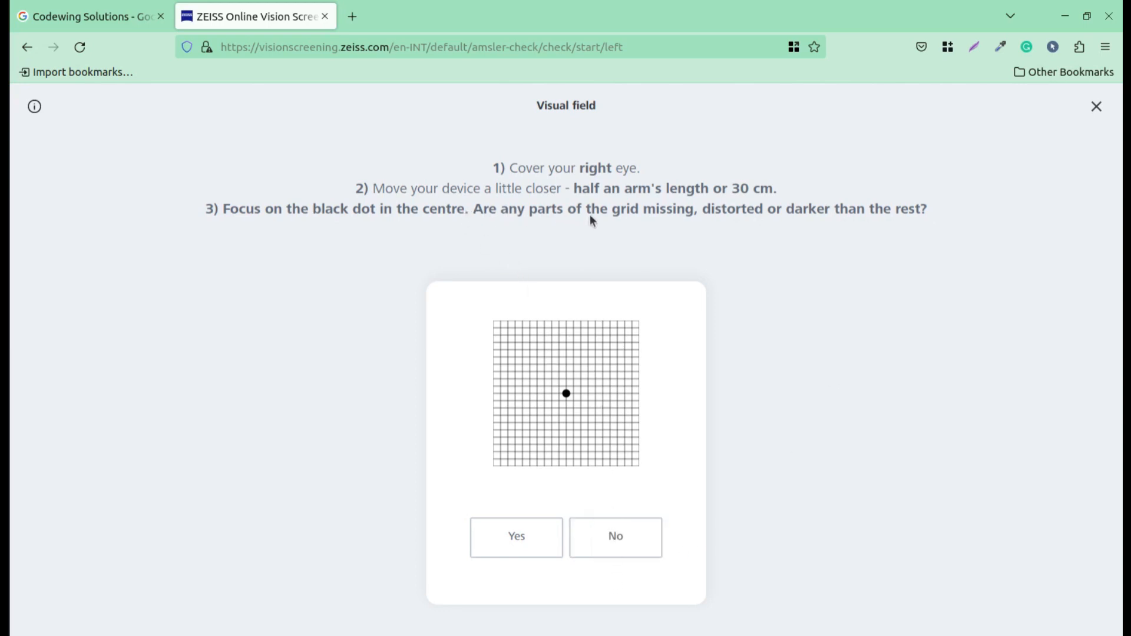
{"action": "mouse_move", "coordinate": [621, 222]}
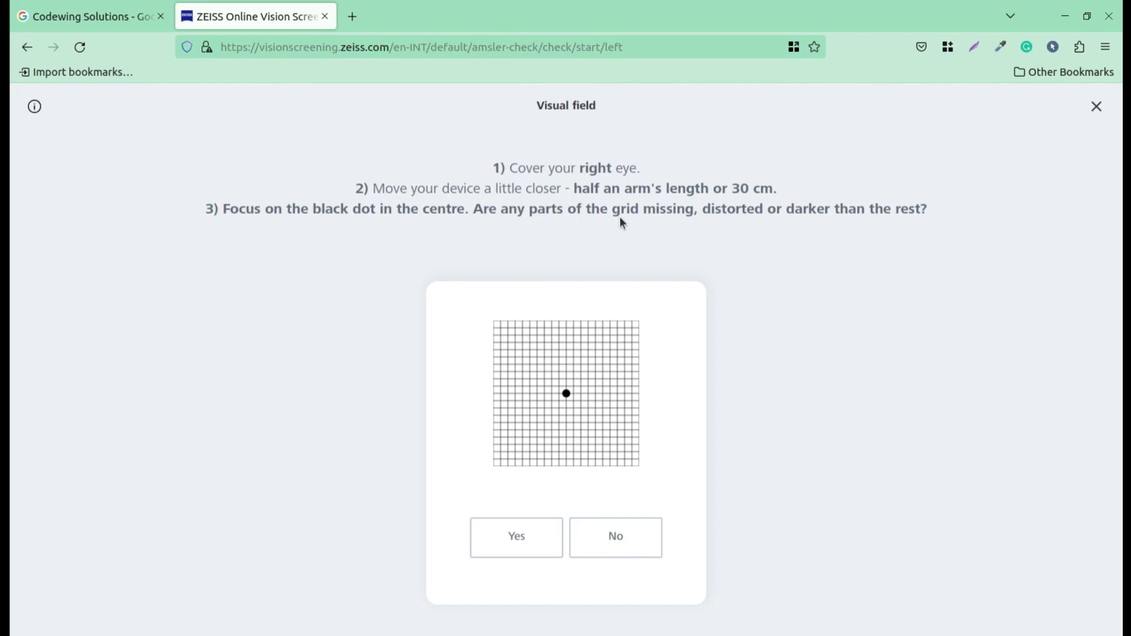
{"action": "mouse_move", "coordinate": [864, 225]}
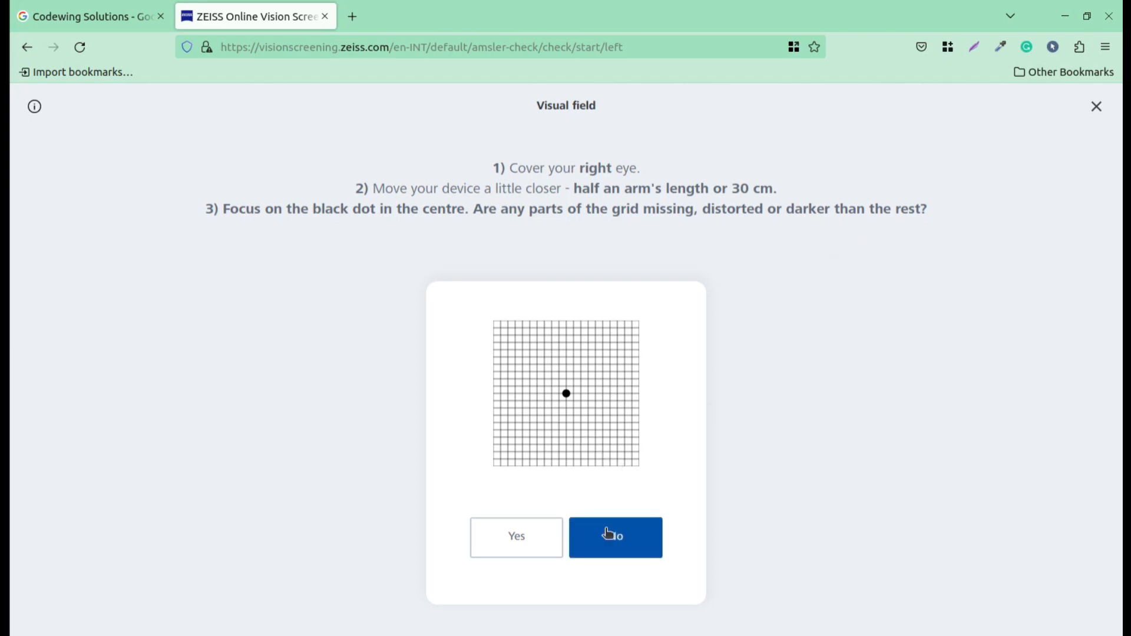
{"action": "left_click", "coordinate": [614, 536]}
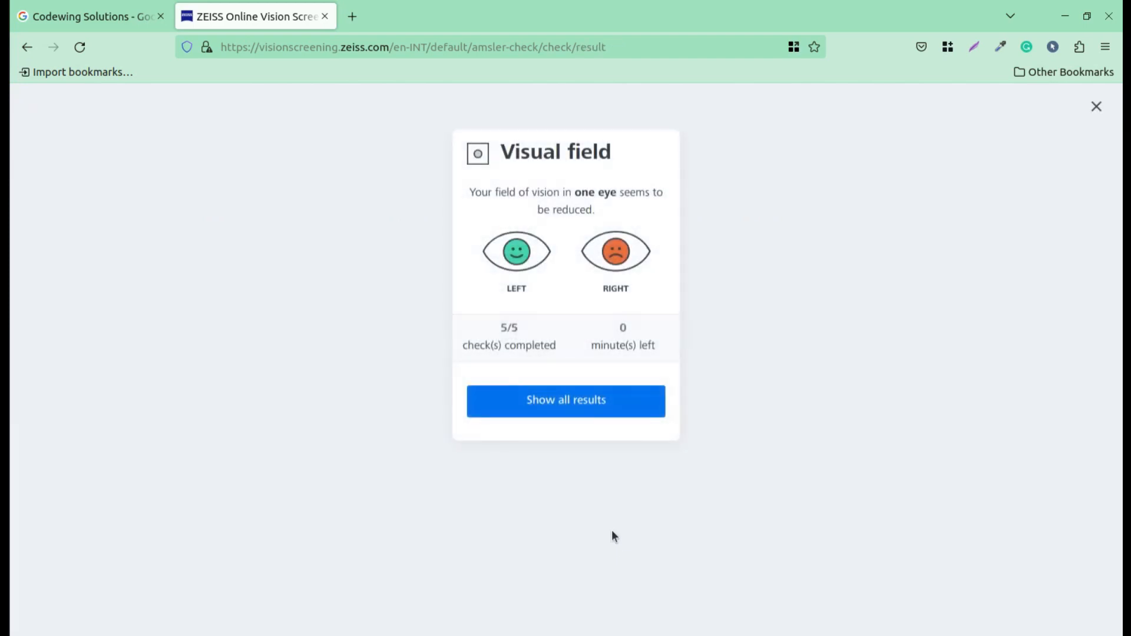
{"action": "mouse_move", "coordinate": [575, 286]}
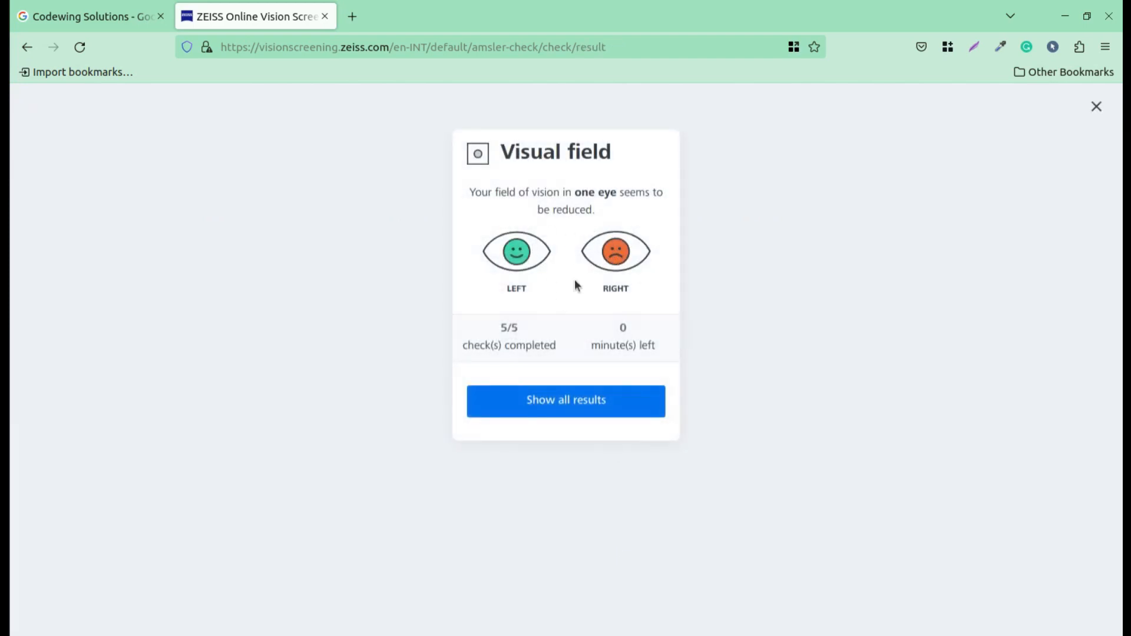
{"action": "mouse_move", "coordinate": [633, 295]}
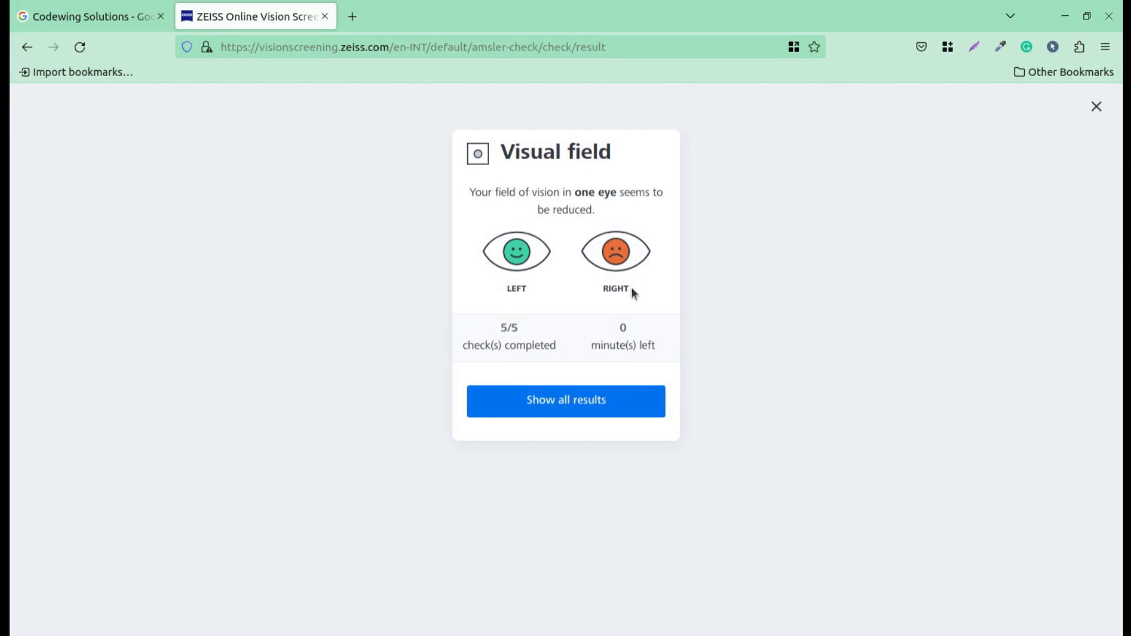
{"action": "mouse_move", "coordinate": [669, 268]}
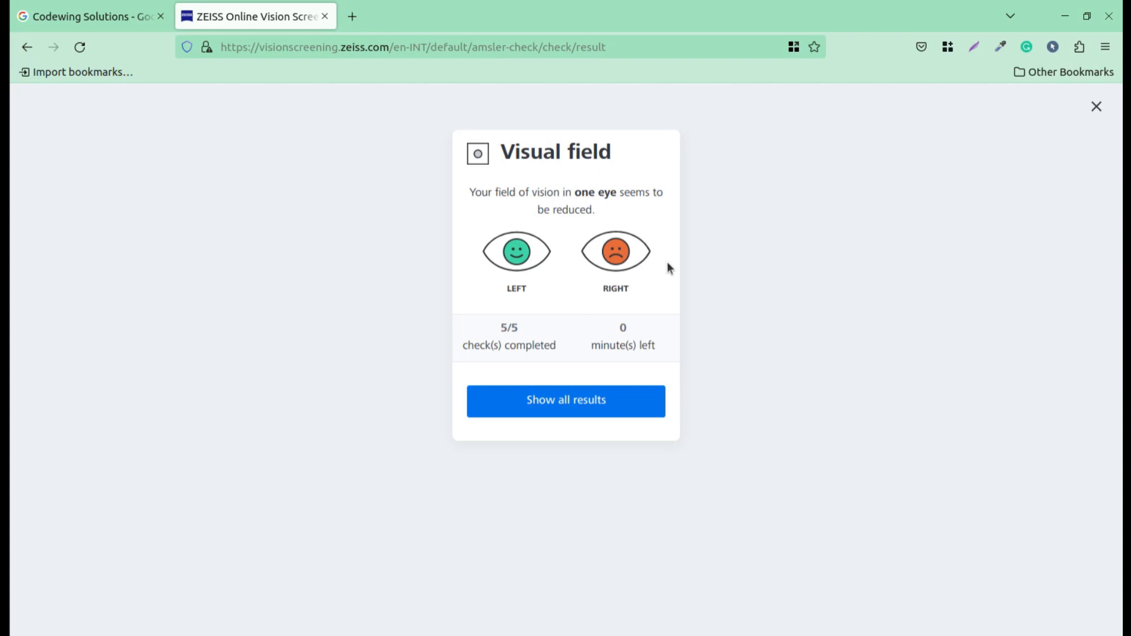
{"action": "mouse_move", "coordinate": [664, 270]}
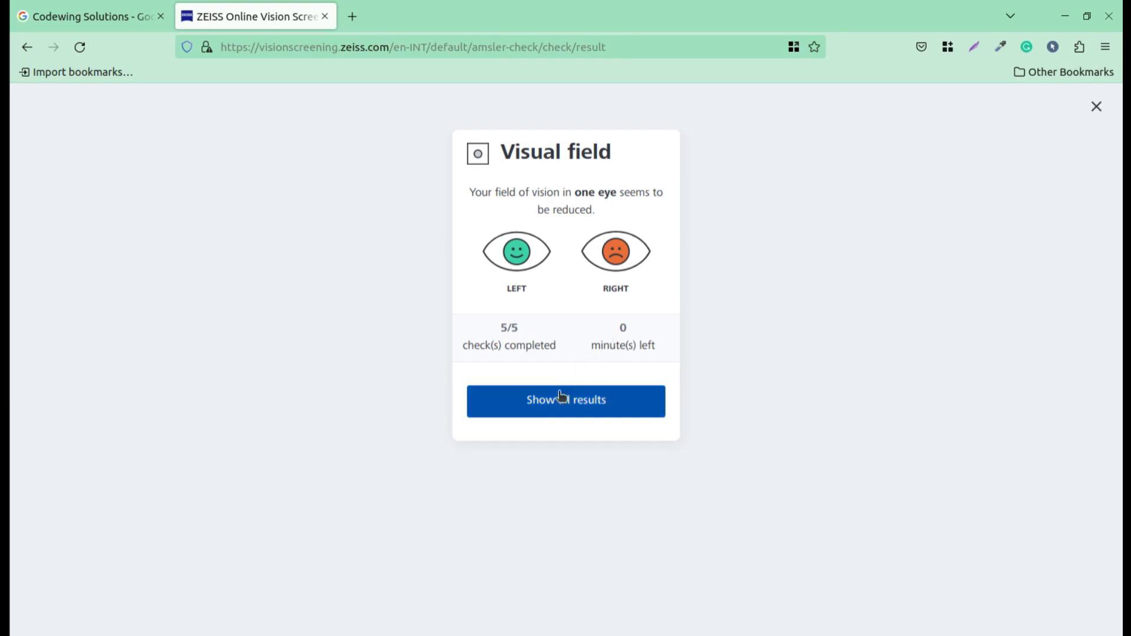
Show all results from the Visual field result card
{"action": "left_click", "coordinate": [566, 401]}
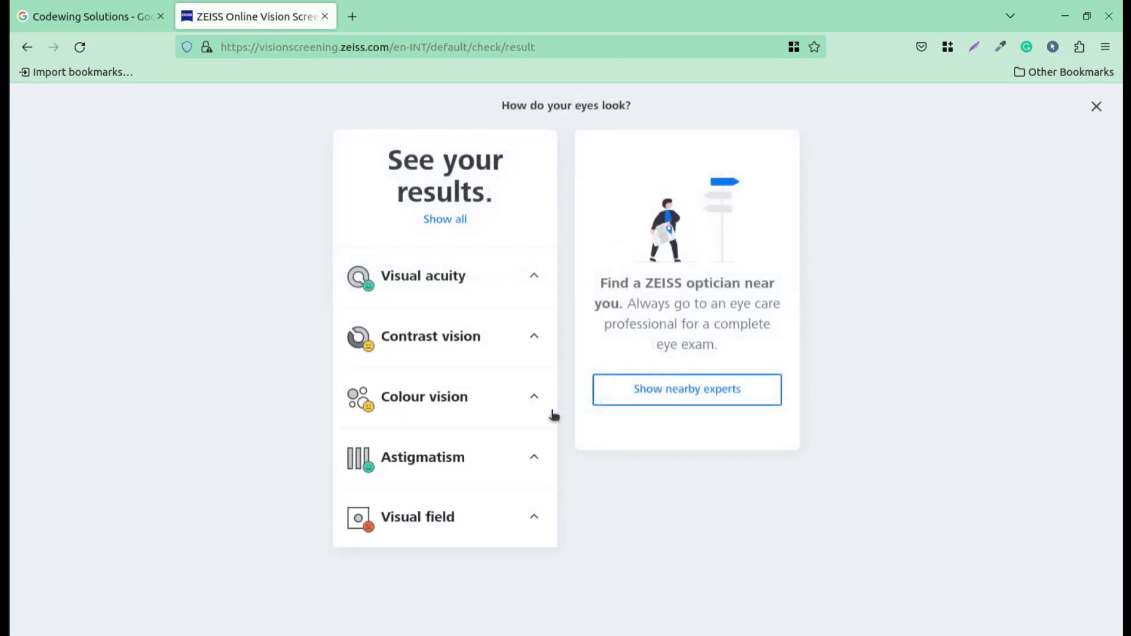
{"action": "mouse_move", "coordinate": [494, 384]}
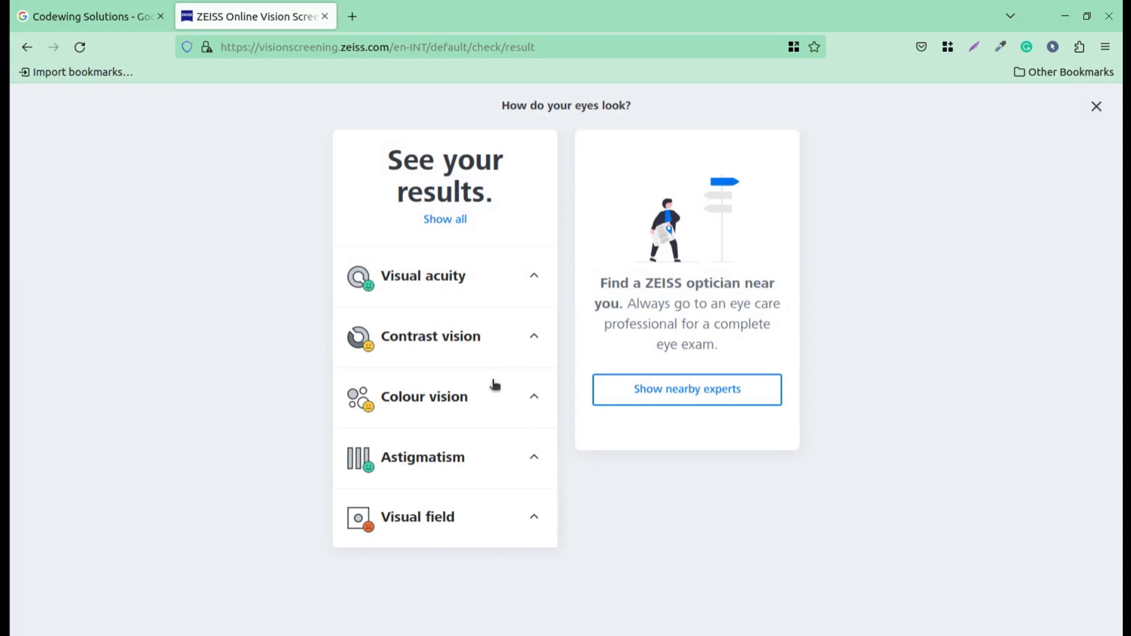
{"action": "mouse_move", "coordinate": [409, 291]}
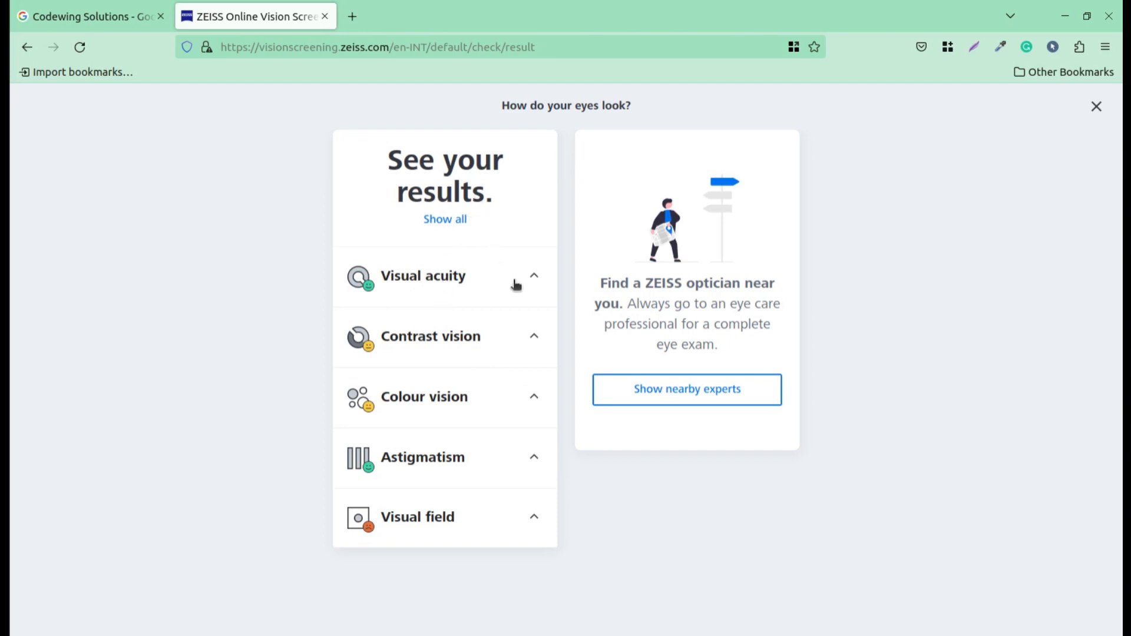
Expand the overview with Show all and scroll through the per-eye findings of all five checks
{"action": "left_click", "coordinate": [444, 219]}
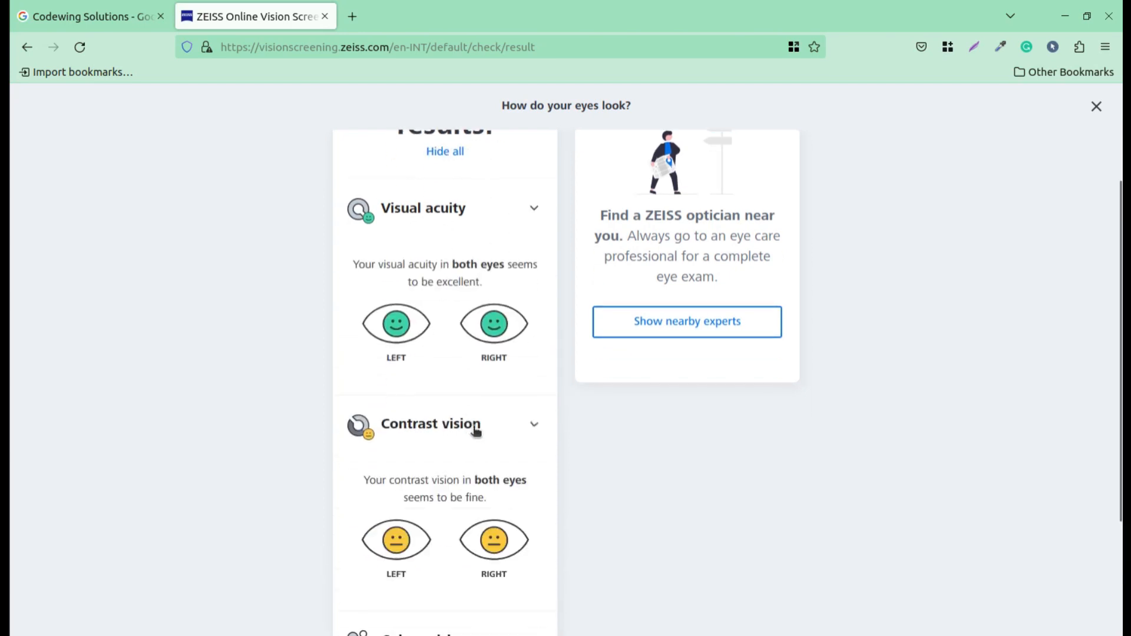
{"action": "scroll", "scroll_direction": "down", "scroll_amount": 3}
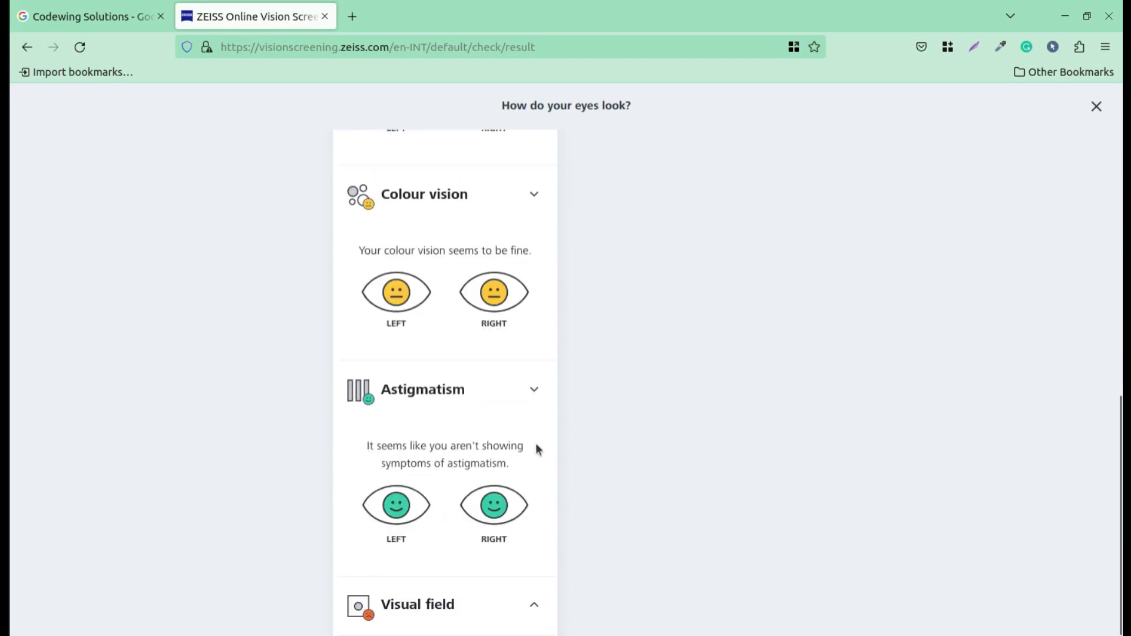
{"action": "scroll", "scroll_direction": "down", "scroll_amount": 3}
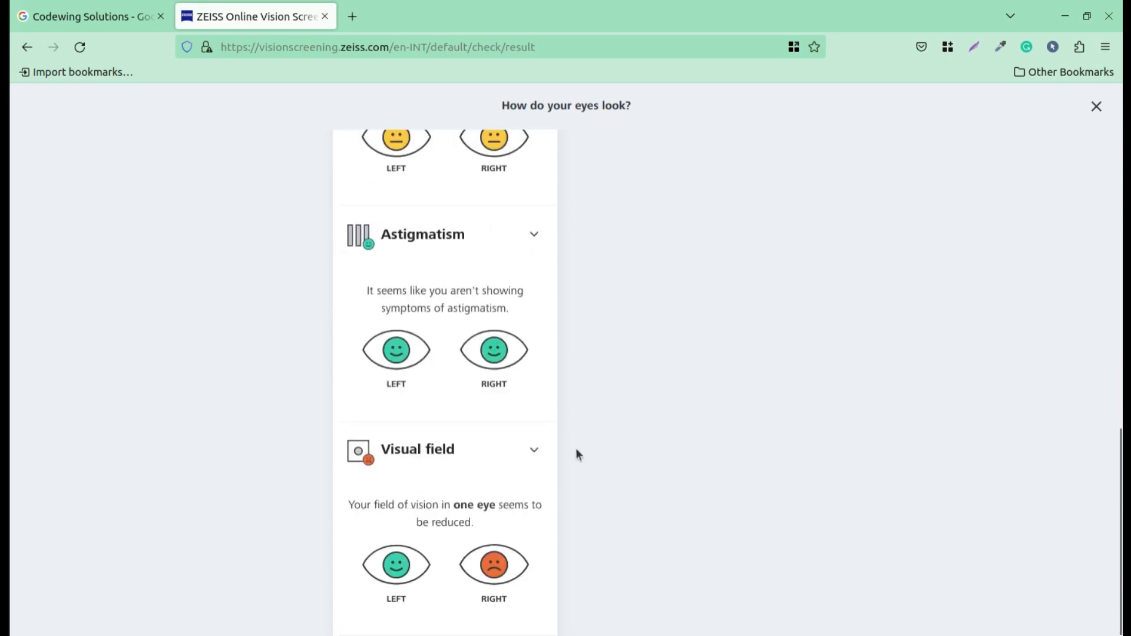
{"action": "scroll", "scroll_direction": "up", "scroll_amount": 3}
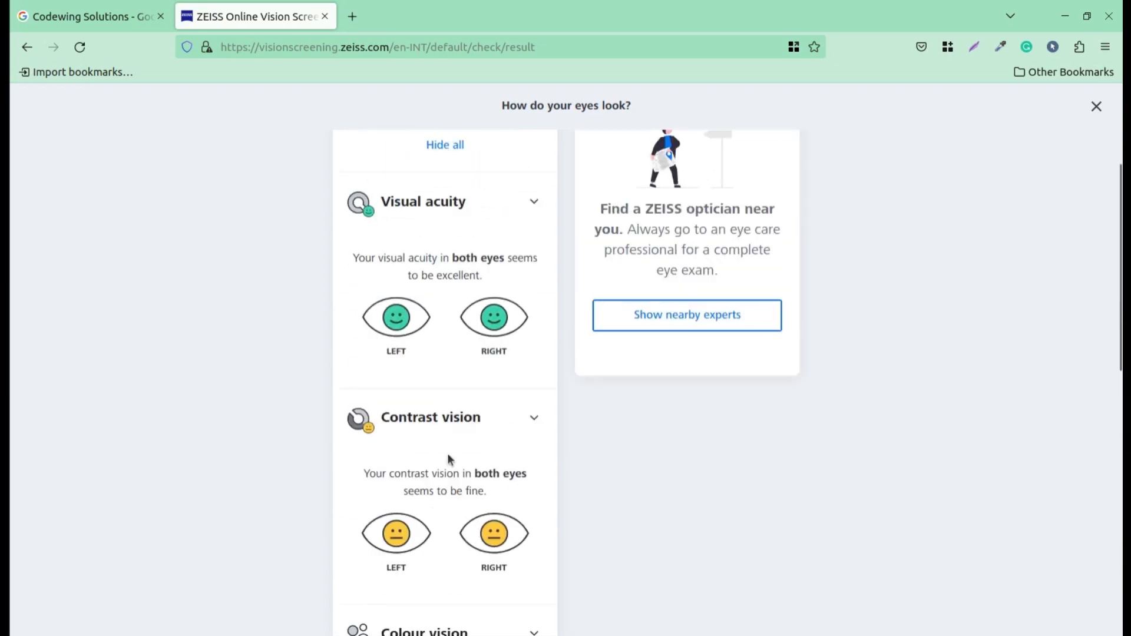
{"action": "mouse_move", "coordinate": [462, 368]}
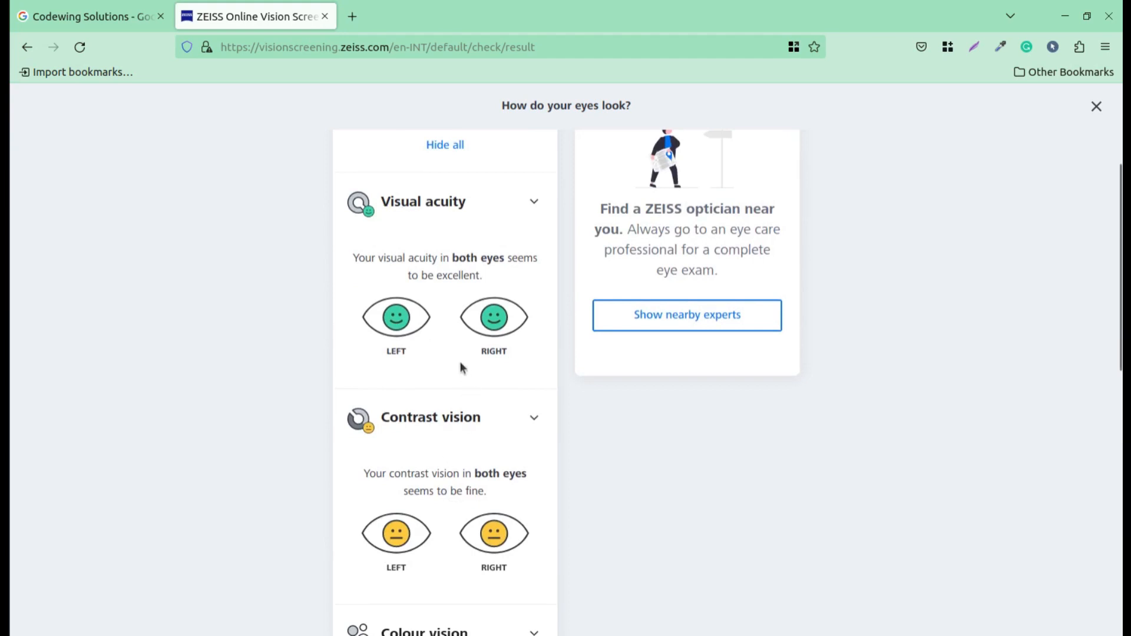
{"action": "mouse_move", "coordinate": [464, 370]}
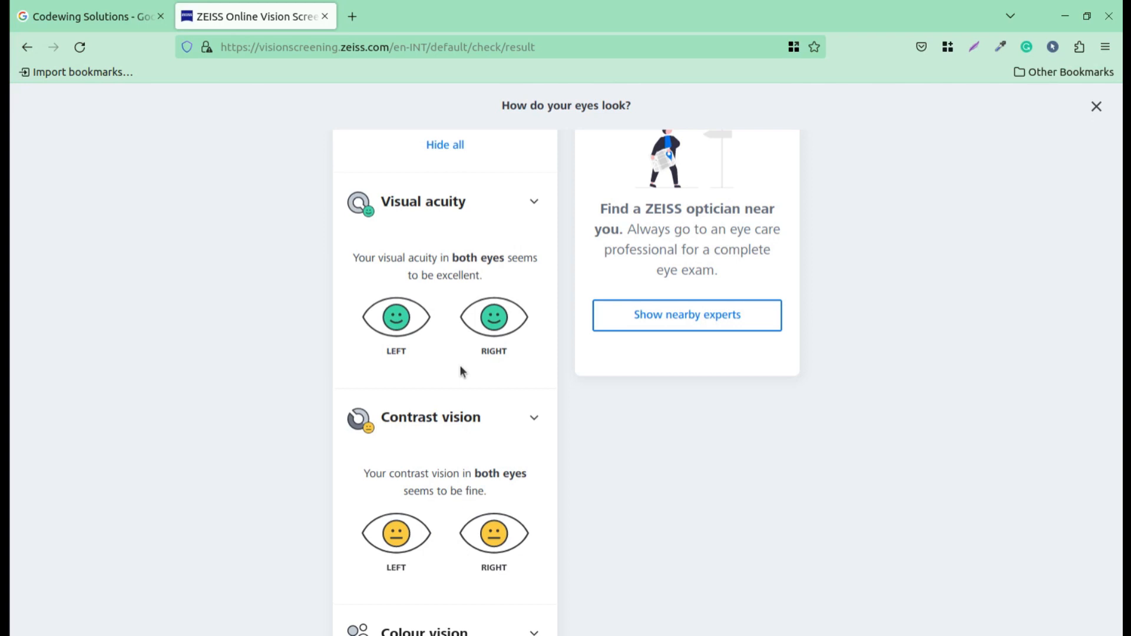
{"action": "mouse_move", "coordinate": [873, 295]}
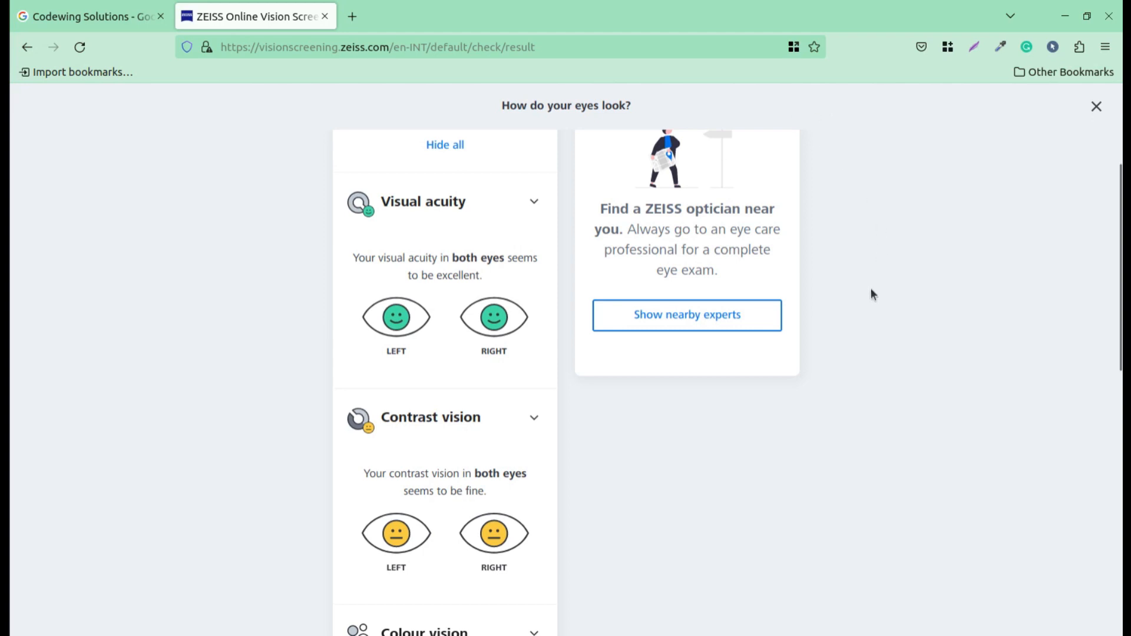
{"action": "mouse_move", "coordinate": [953, 160]}
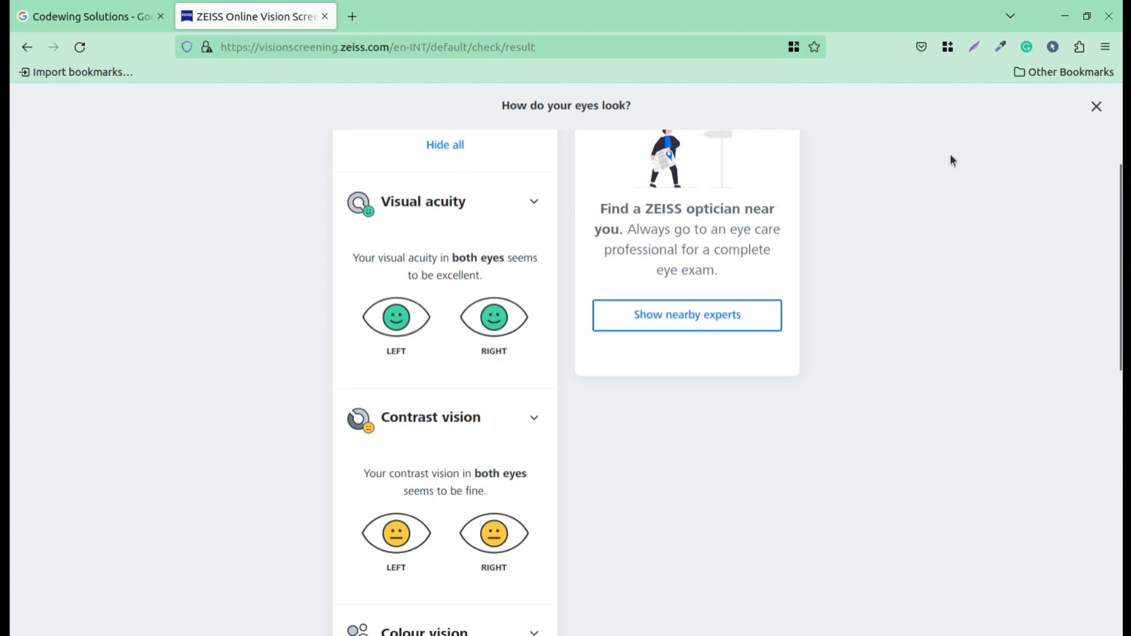